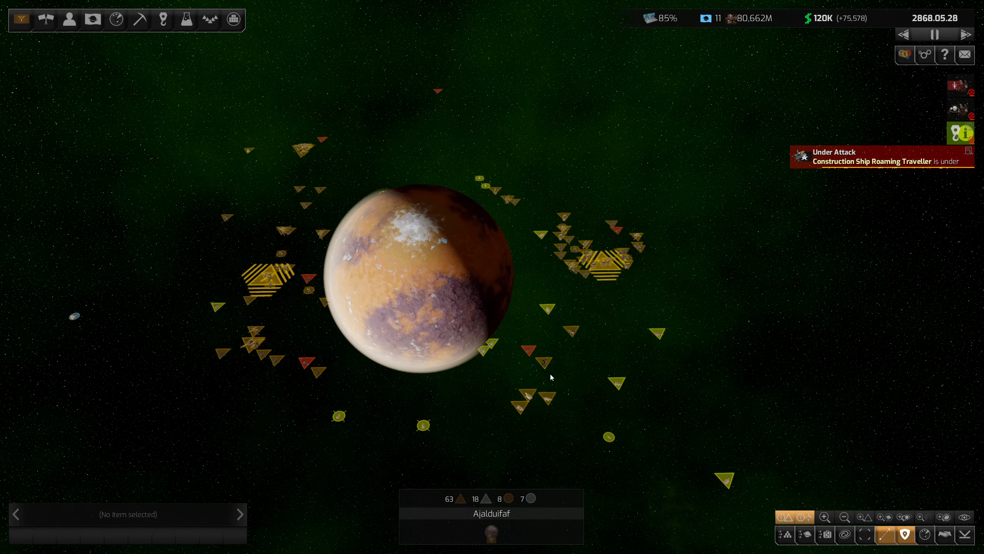
- Select Ajalduifaf and show its population breakdown of about 1.7 billion Teekan
left_click(540, 358)
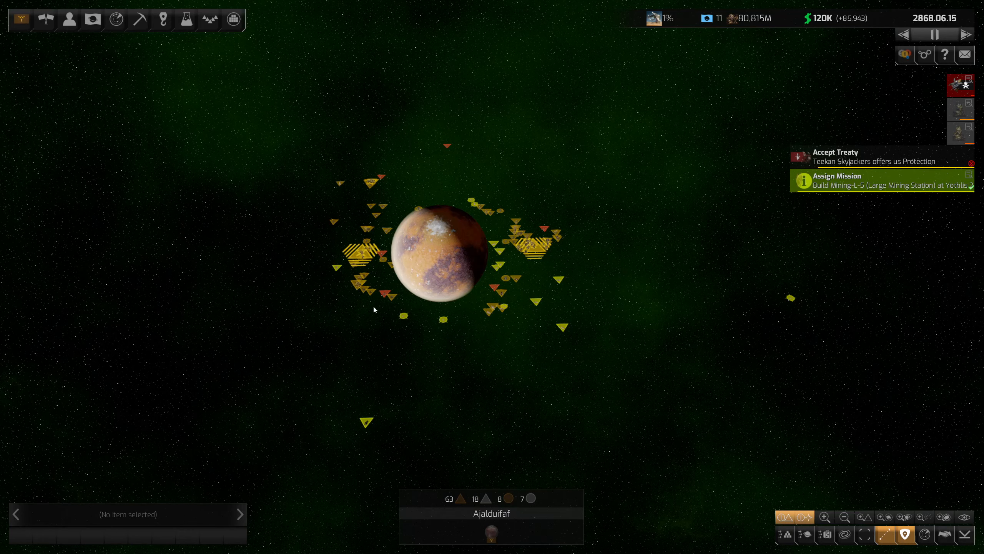
left_click(433, 254)
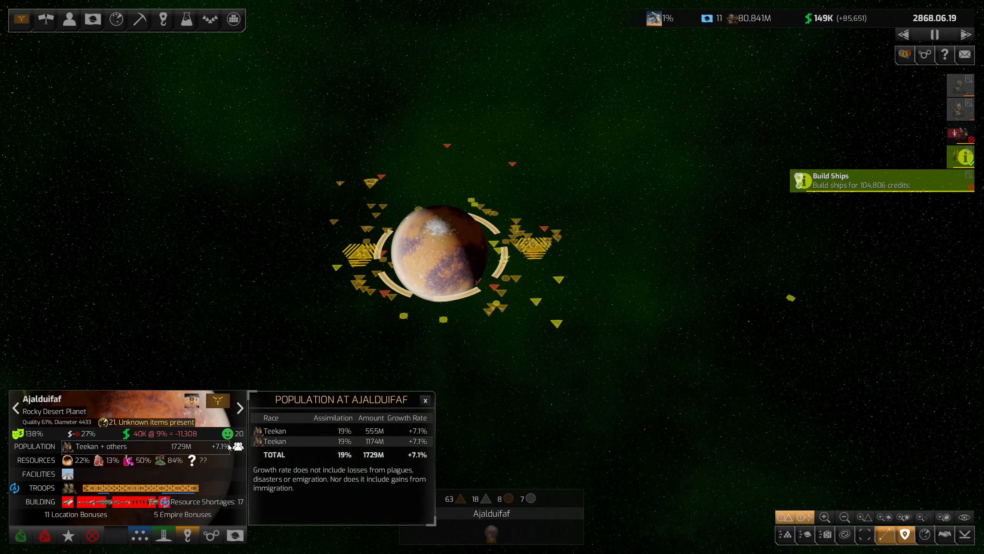
- Review Ajalduifaf's population policy and Beta Kapola Junction 5, then view military strength at Ncllun 2
left_click(234, 535)
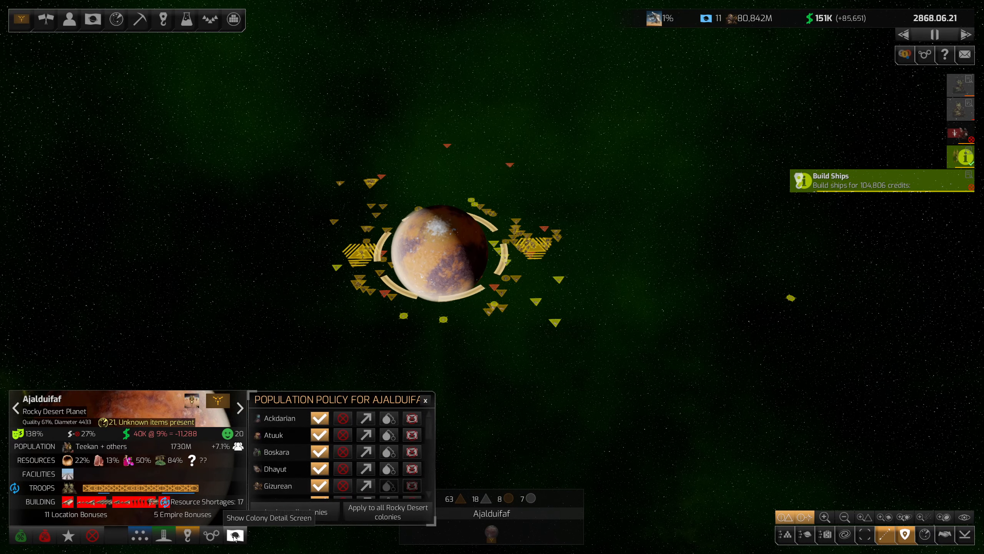
left_click(235, 535)
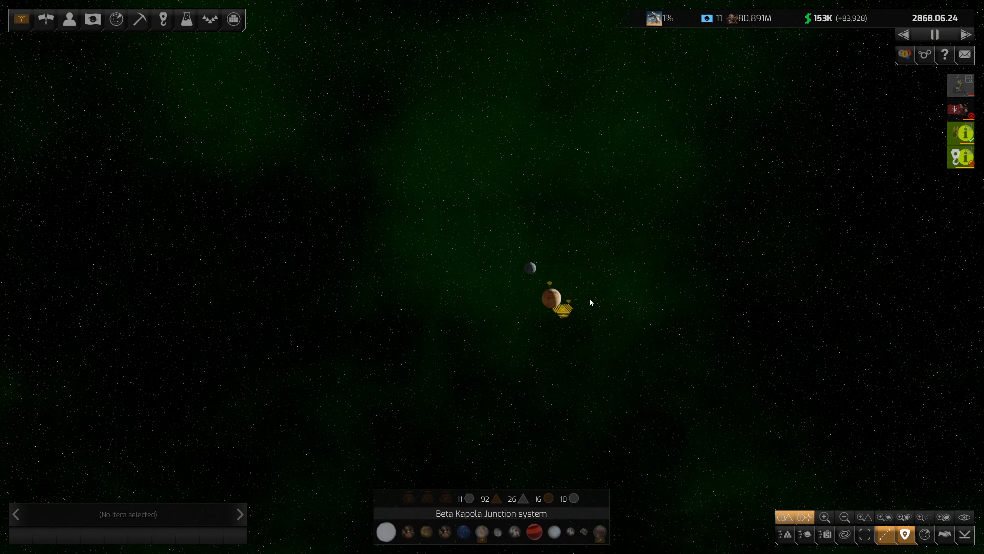
left_click(553, 295)
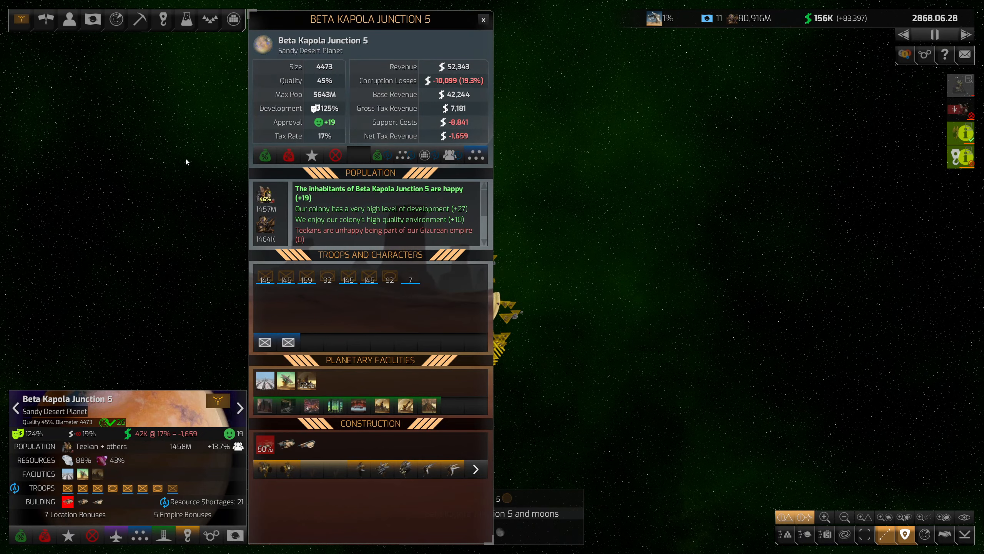
left_click(483, 19)
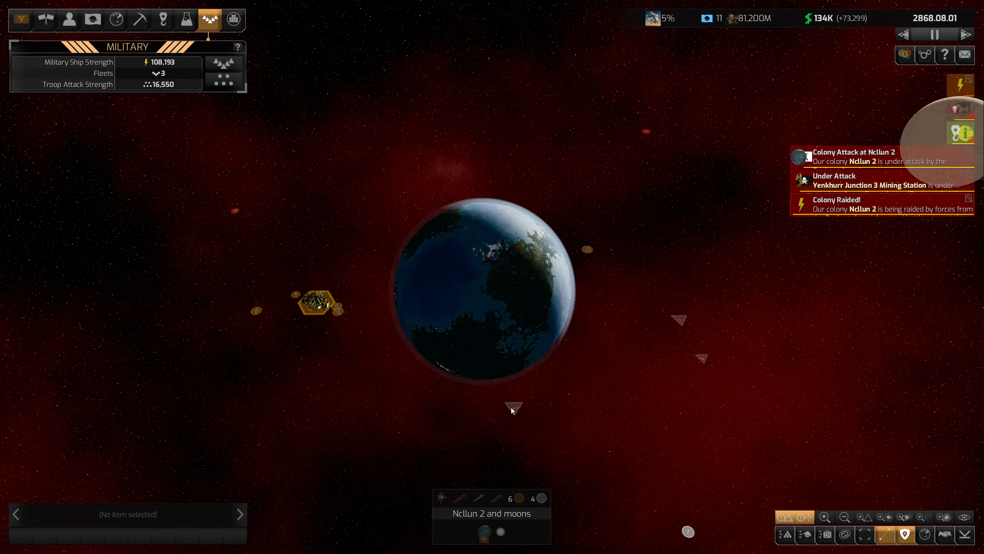
- Filter the military ships list and open a Fleet Destroyer design (86.9 attack, 222.4 defence)
left_click(671, 318)
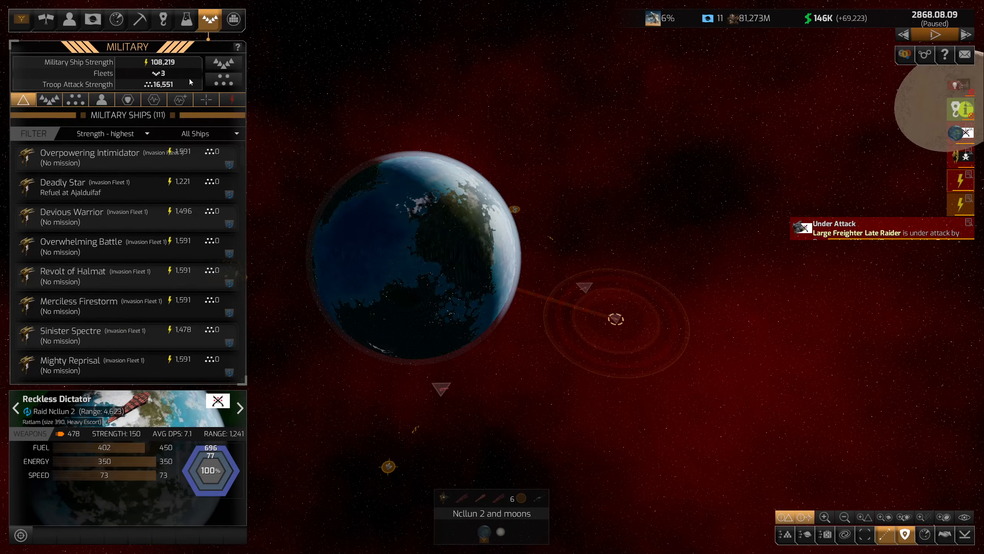
left_click(194, 133)
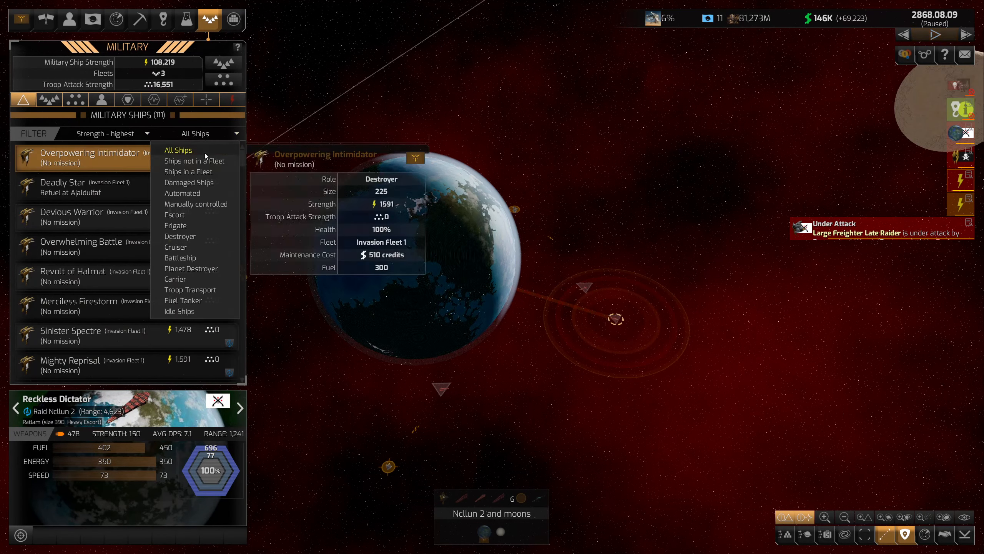
left_click(194, 161)
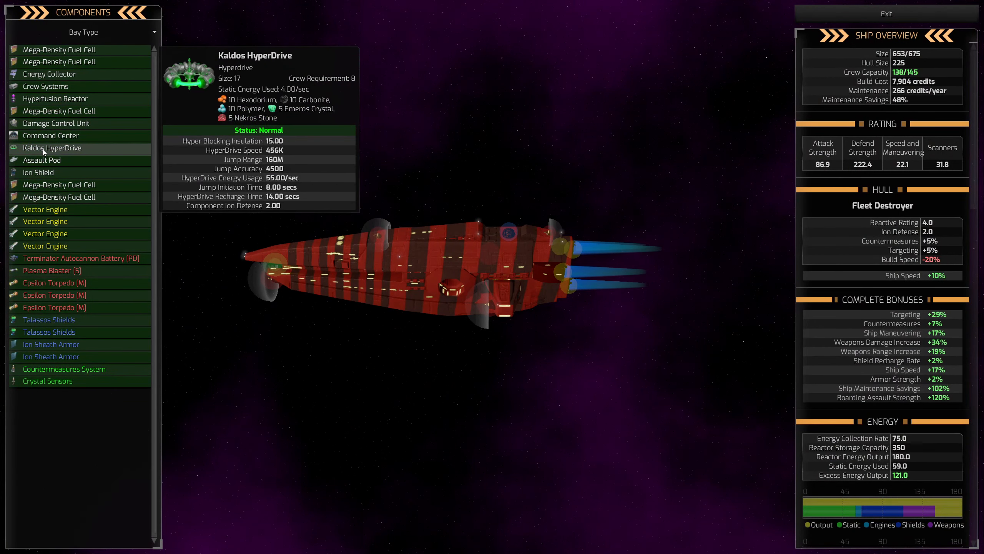
- Inspect the wrecked pirate Guardian of Wyoth's destroyed components, then return to the Ncllun 2 map
left_click(885, 14)
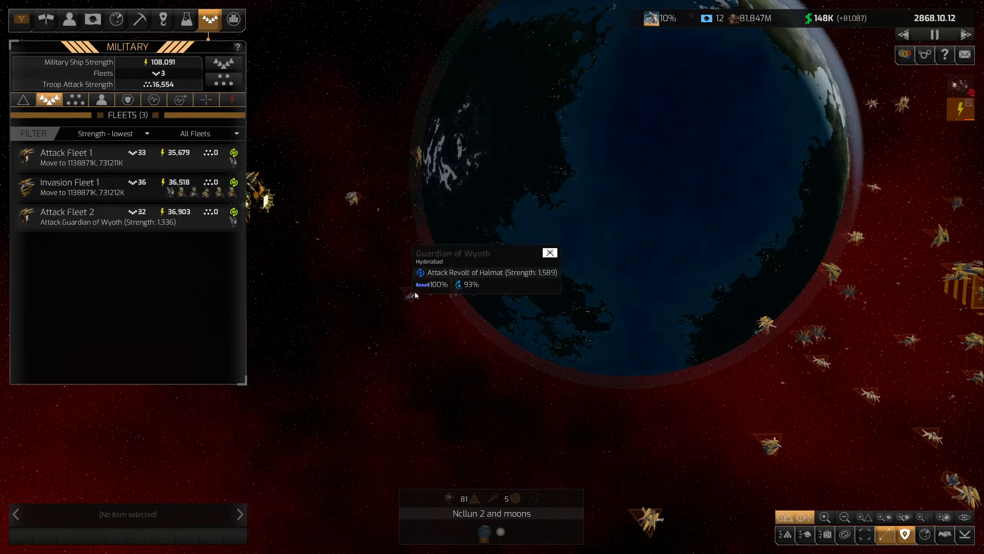
left_click(415, 295)
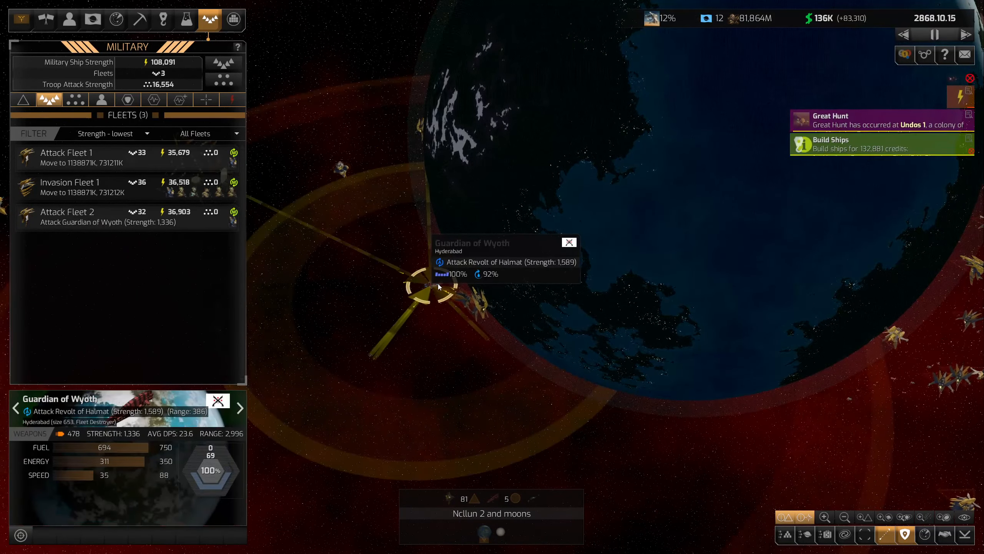
left_click(568, 243)
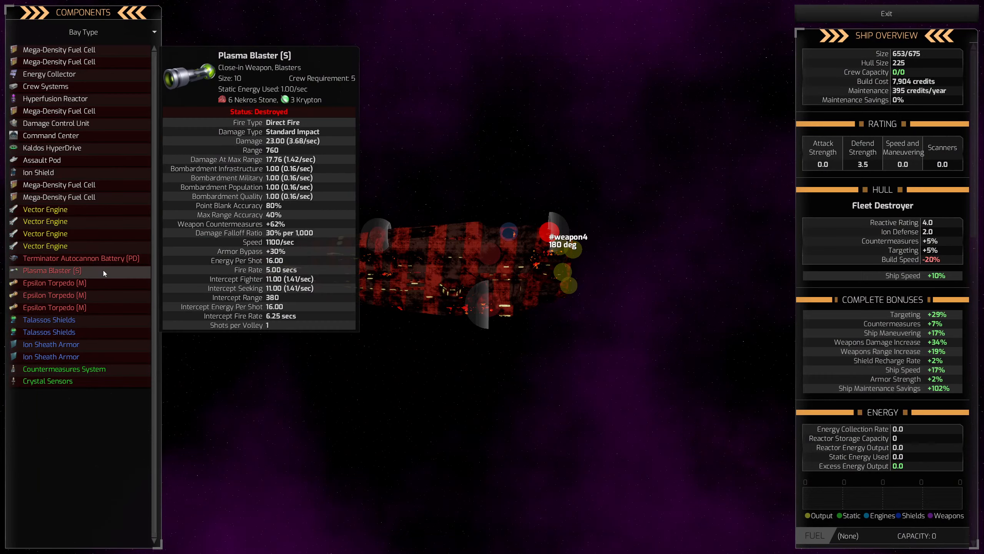
left_click(82, 258)
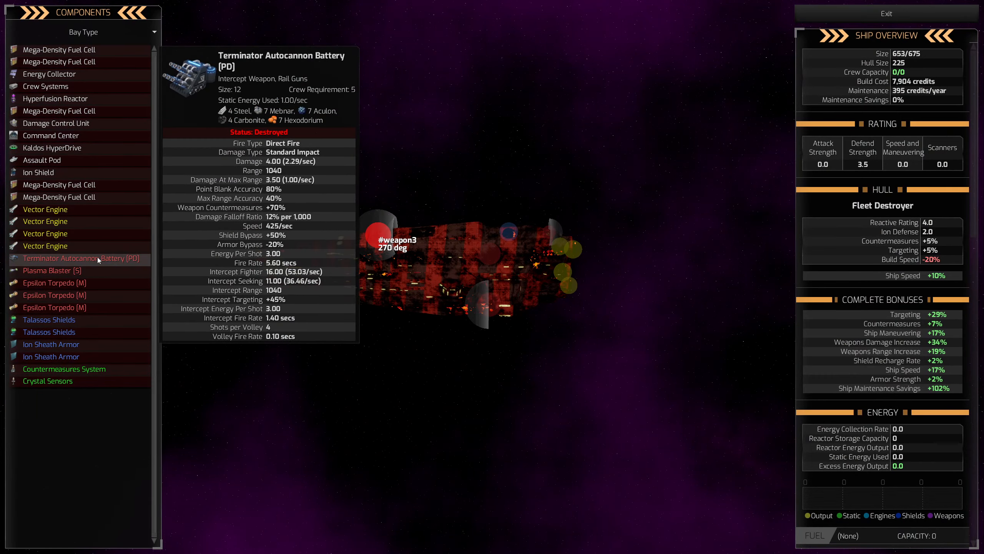
left_click(886, 13)
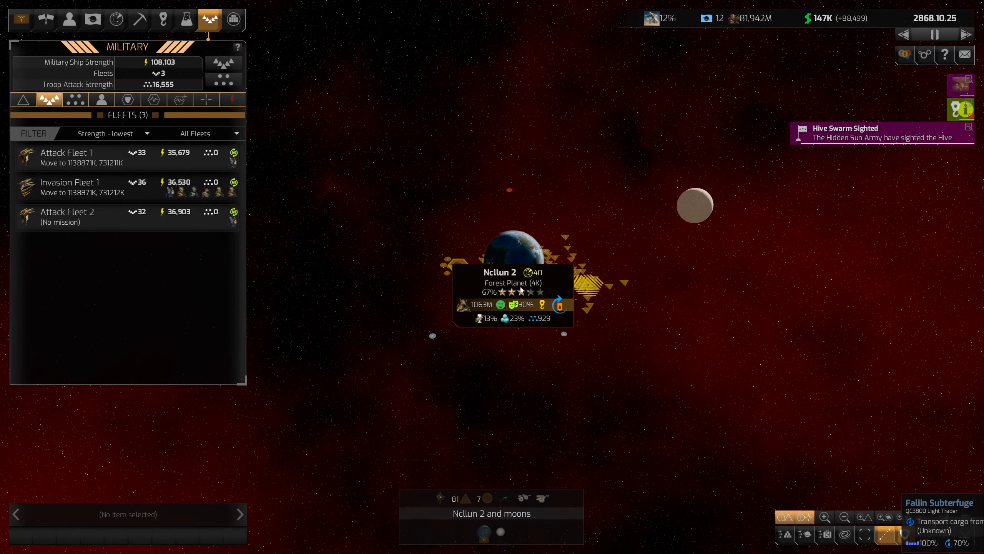
- Check Ncllun 2 Spaceport's resource shortages, then move the view to Ajalduifaf
left_click(69, 182)
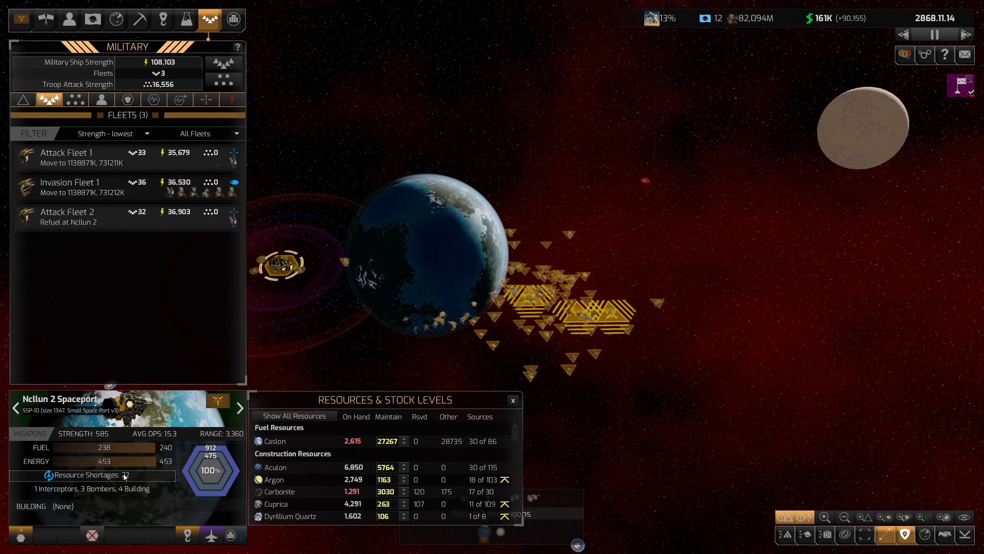
left_click(69, 187)
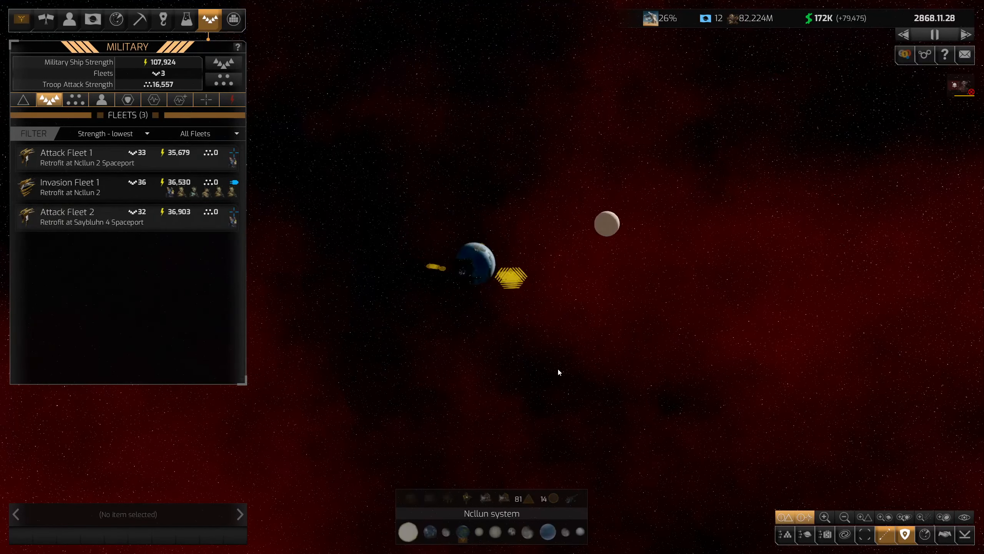
left_click(477, 270)
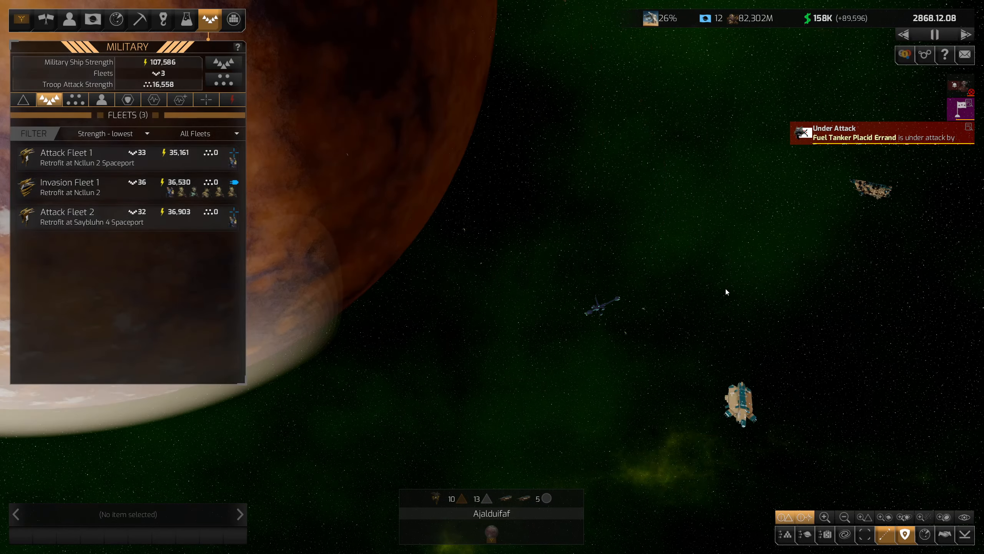
- View a frigate's design, then bring up the Ship Designs list of active buildable designs
left_click(739, 402)
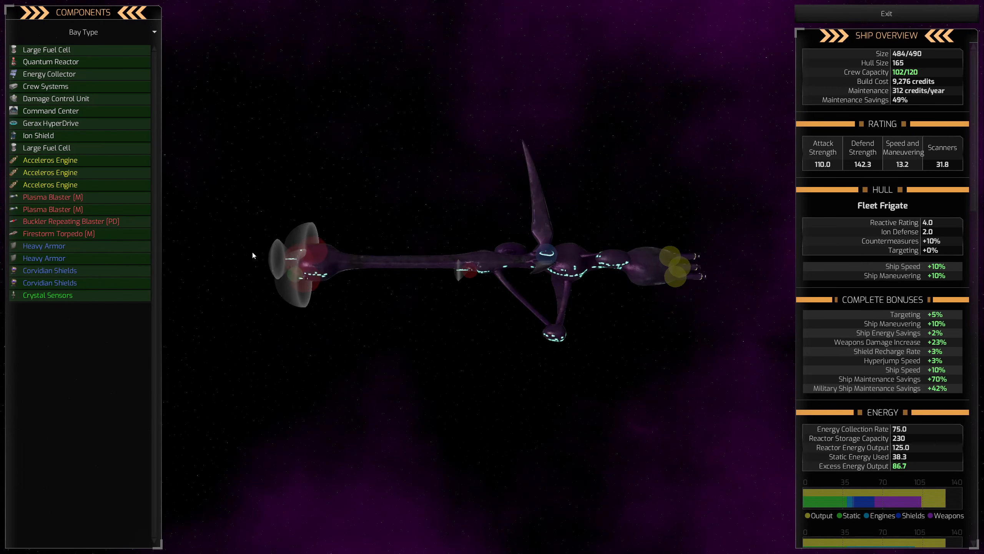
left_click(885, 13)
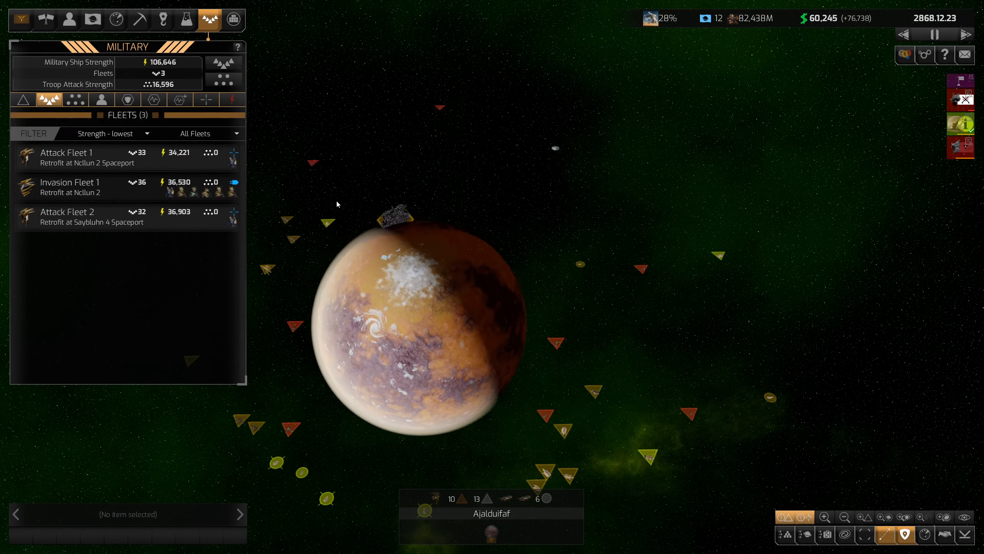
left_click(162, 19)
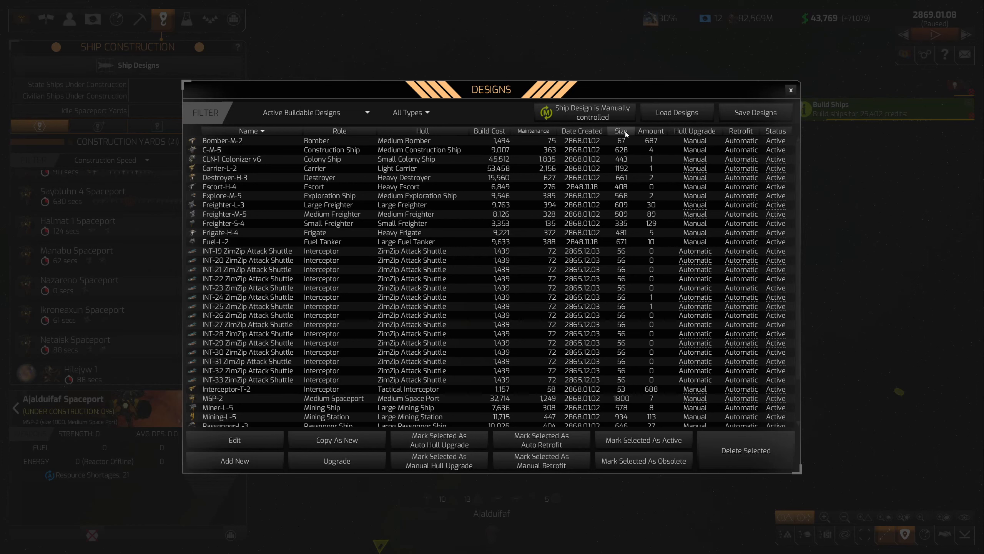
- Sort designs by Amount built, close the list, and return to the construction yards
left_click(651, 130)
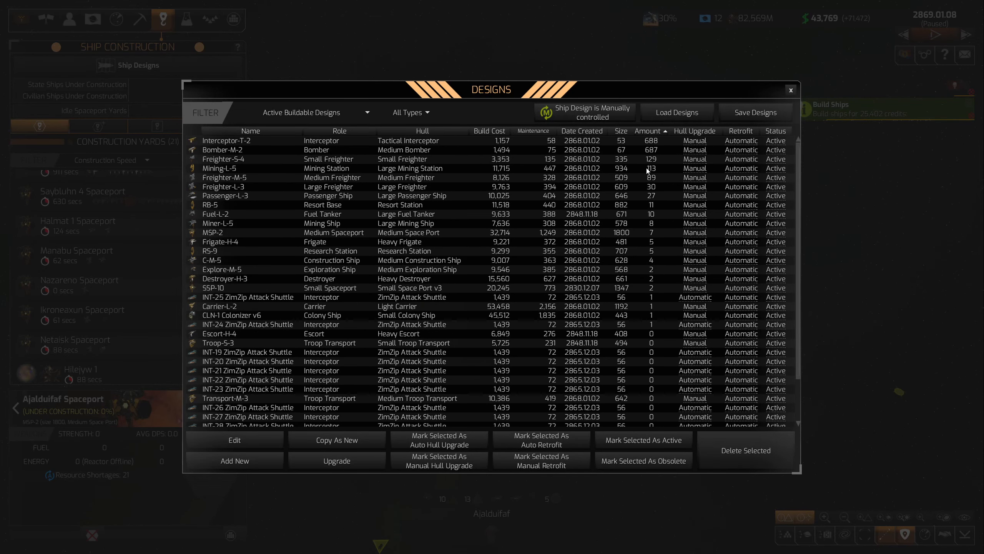
left_click(790, 89)
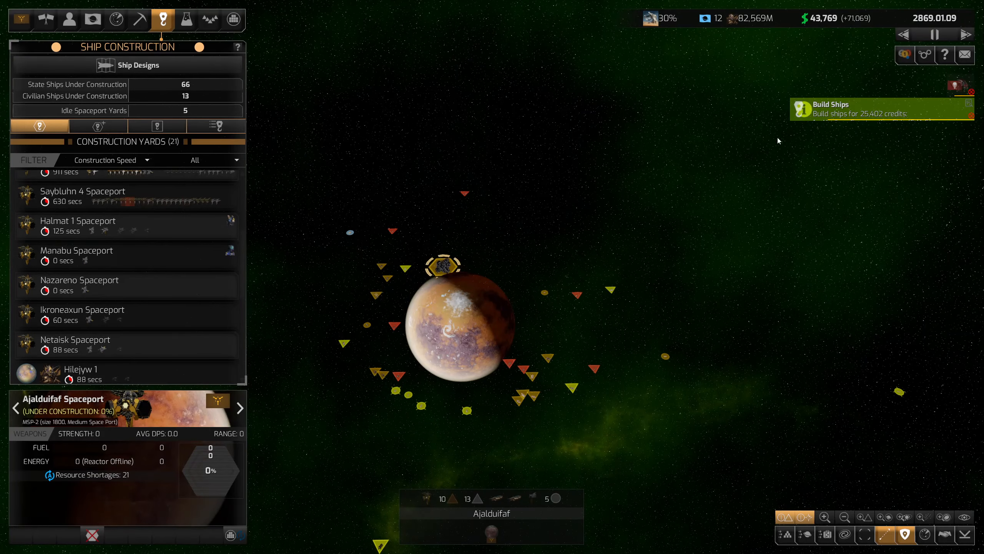
left_click(93, 474)
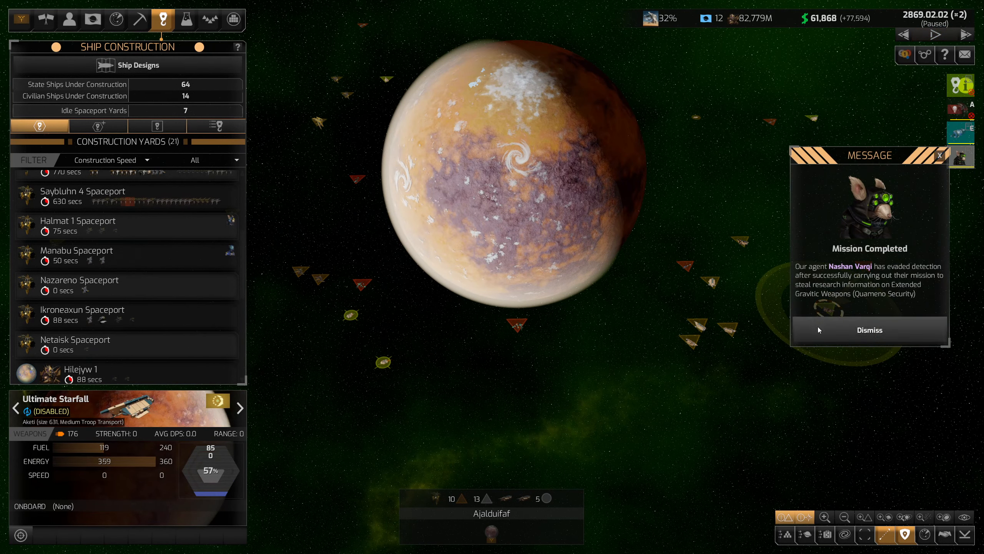
- Dismiss the mission message, close Ajalduifaf's details, and look at colony targets and relations
left_click(869, 329)
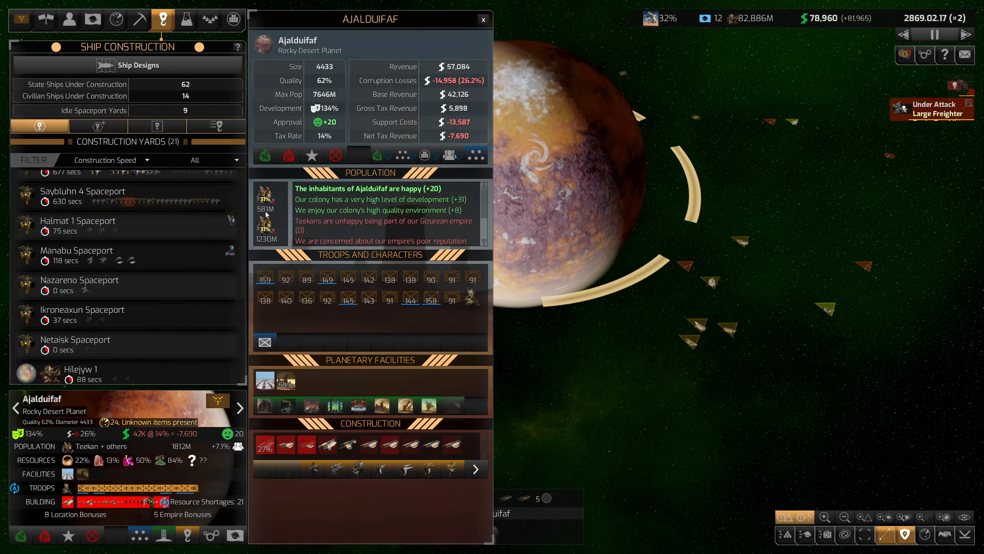
mouse_move(264, 224)
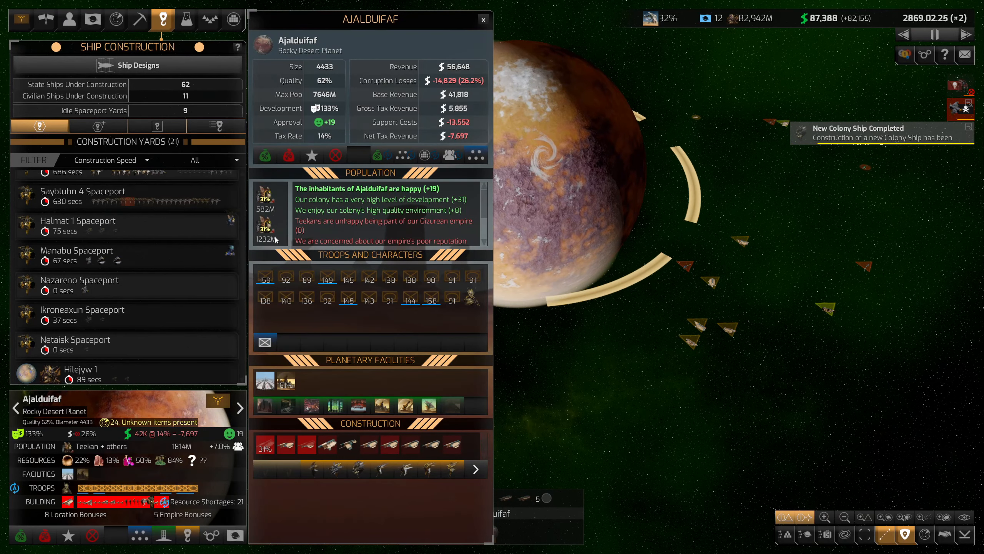
left_click(483, 19)
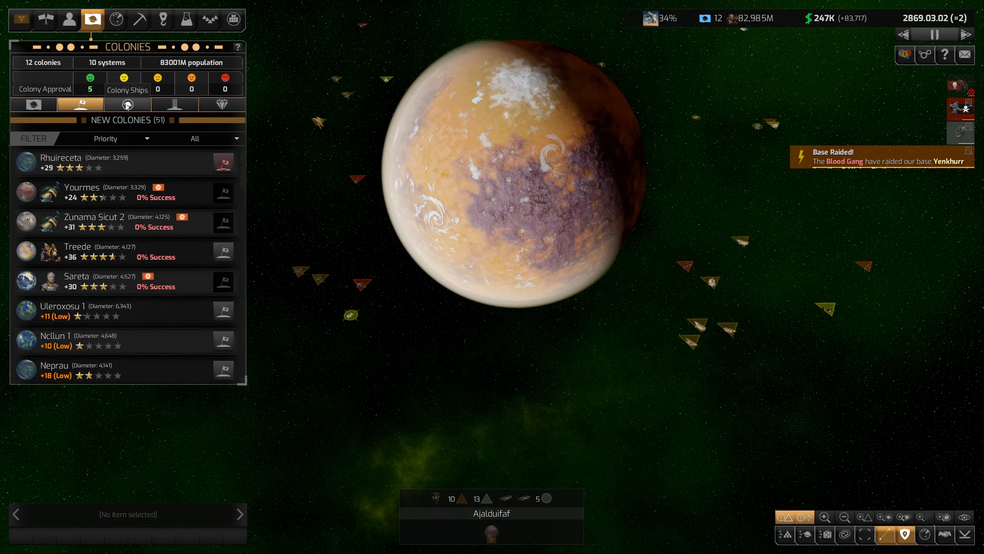
left_click(45, 19)
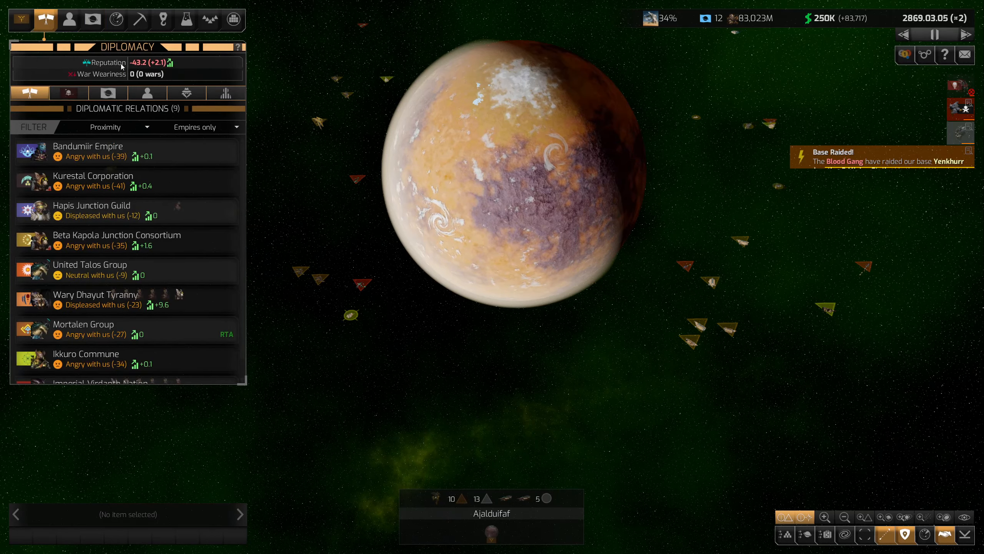
mouse_move(138, 63)
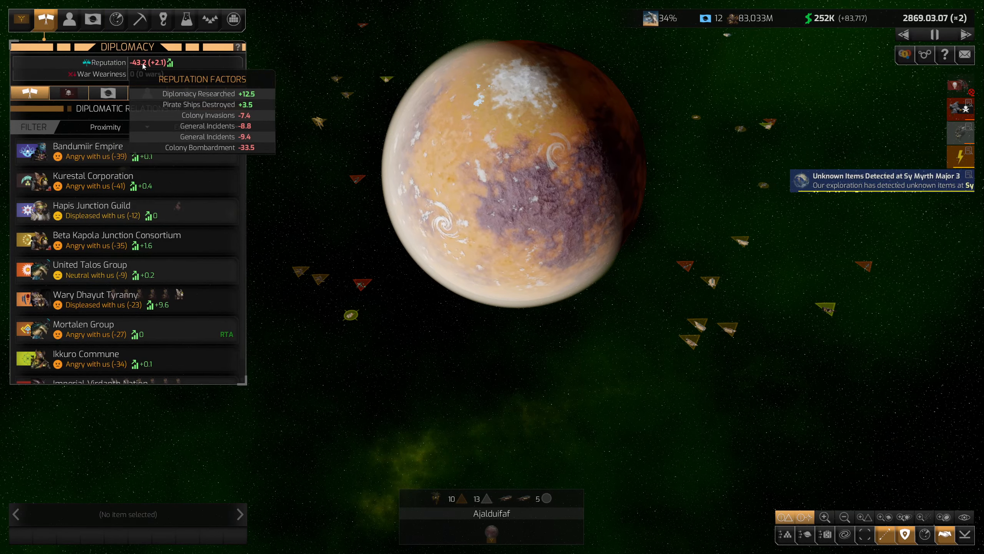
- Review Treede's displeased relations, then list the three retrofitting military fleets
left_click(92, 20)
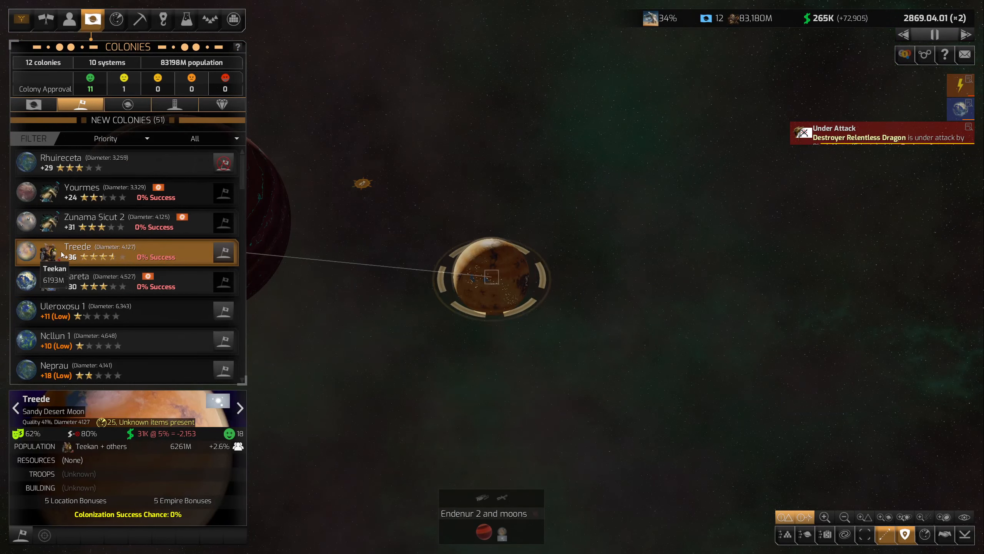
left_click(45, 20)
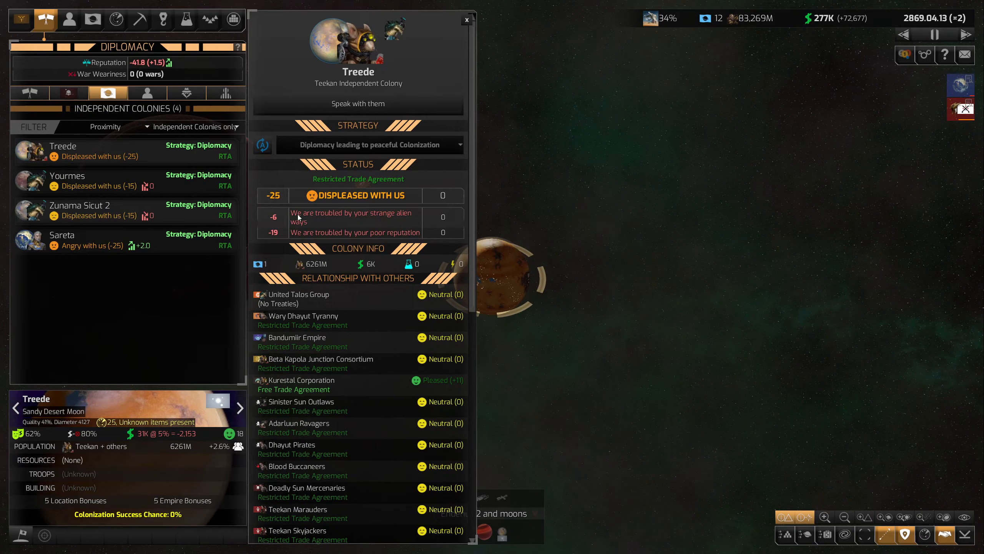
left_click(209, 19)
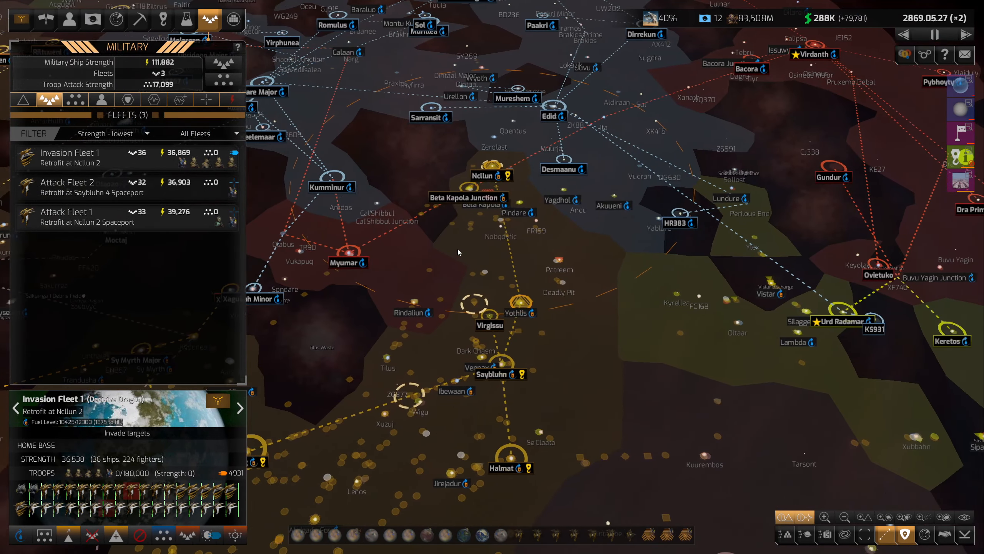
- View Imperial Virdanth Nation's diplomatic details: neutral relations and an ally strategy
left_click(46, 20)
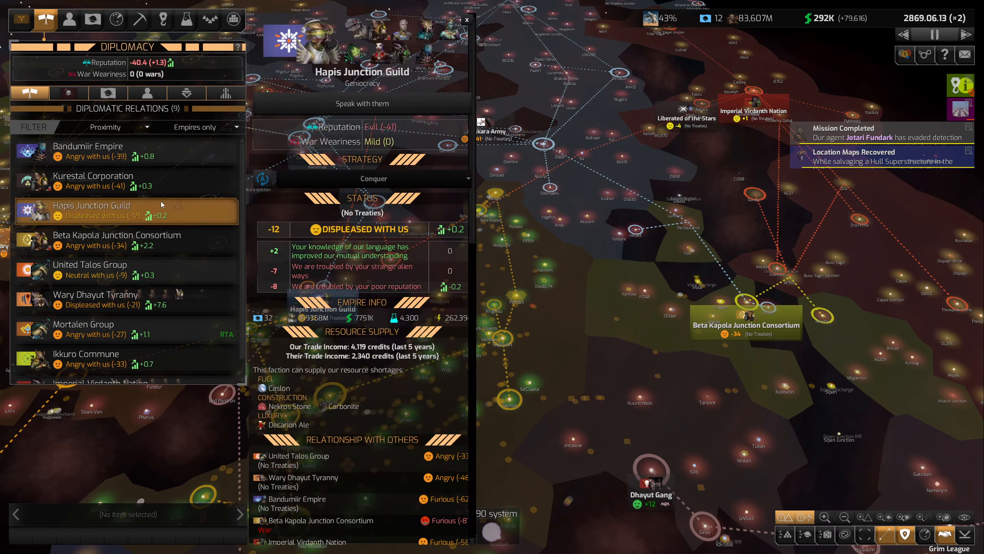
left_click(100, 367)
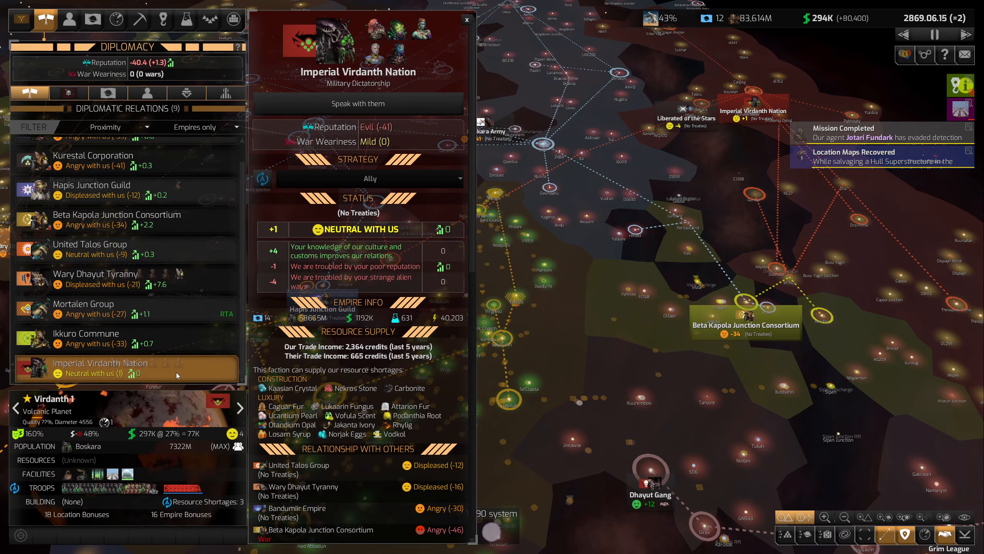
scroll("down", 3)
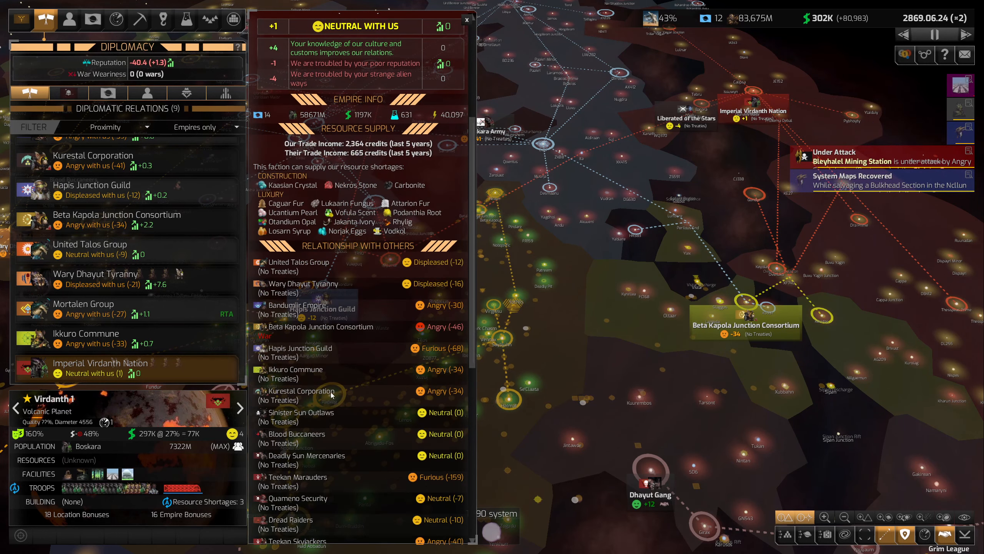
scroll("down", 3)
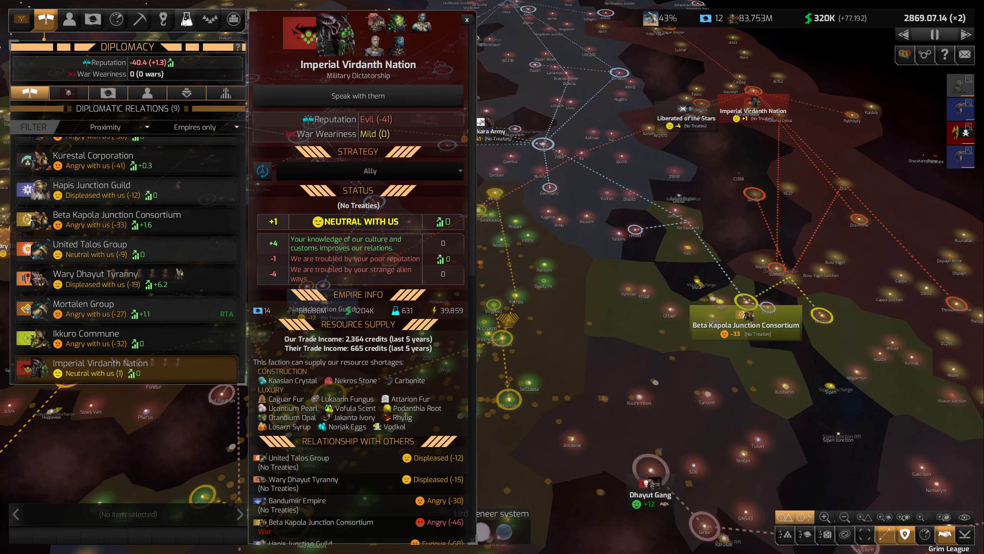
- Queue Advanced Crew Systems and Networked Entertainment in the research tree, paying costs, then exit
left_click(185, 19)
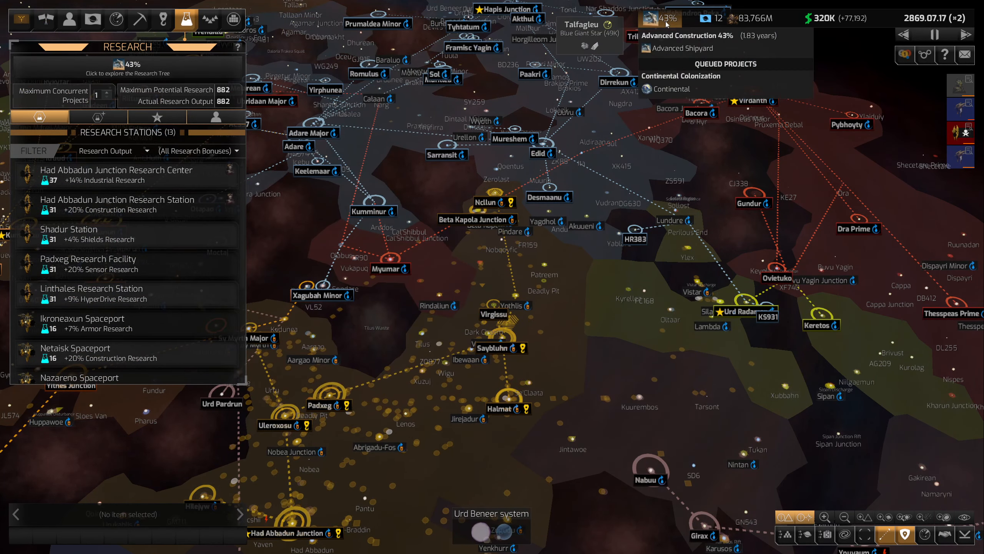
left_click(127, 68)
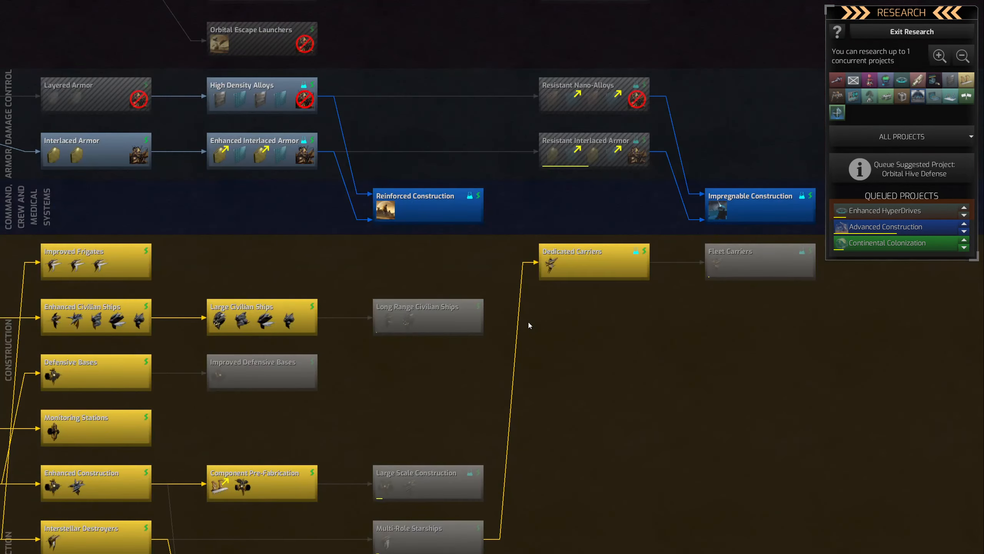
scroll("down", 3)
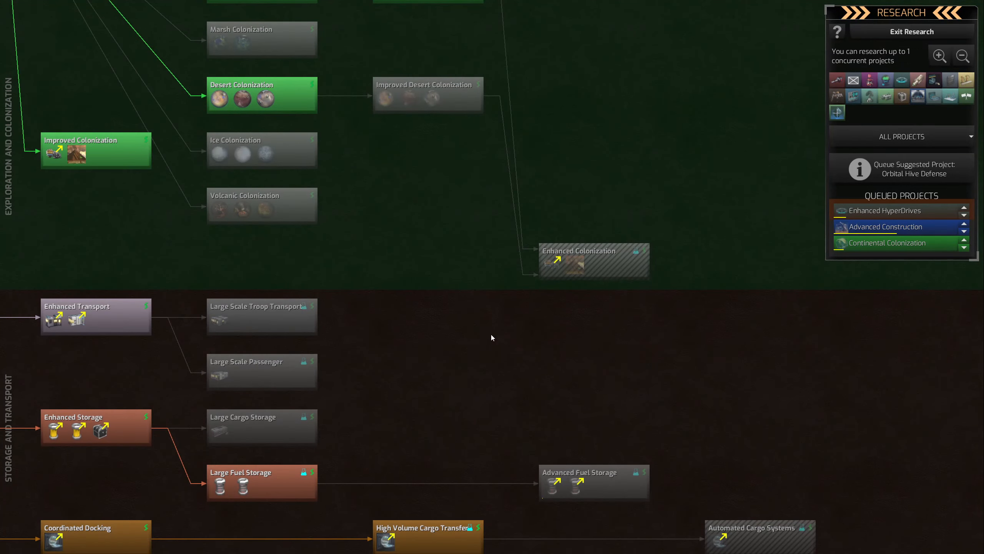
scroll("down", 3)
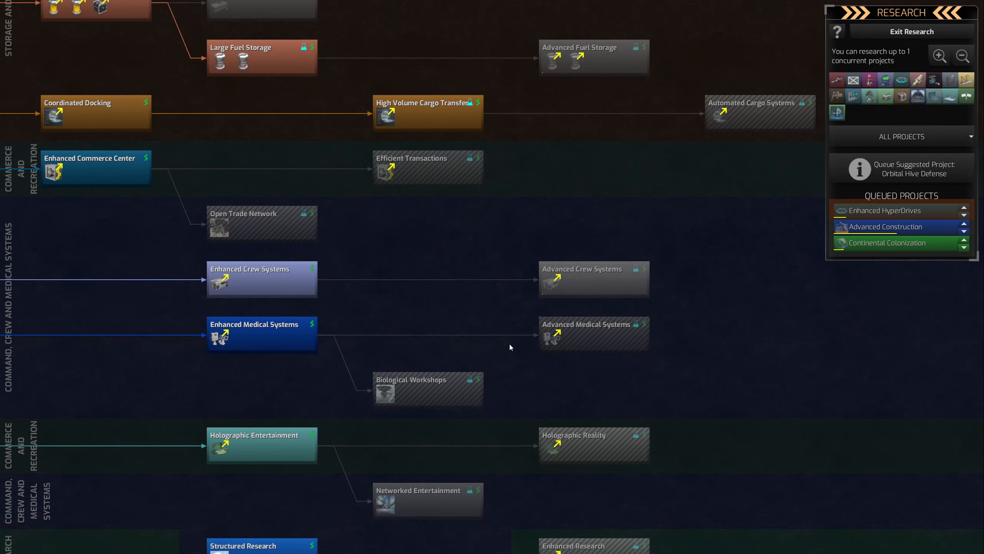
left_click(593, 279)
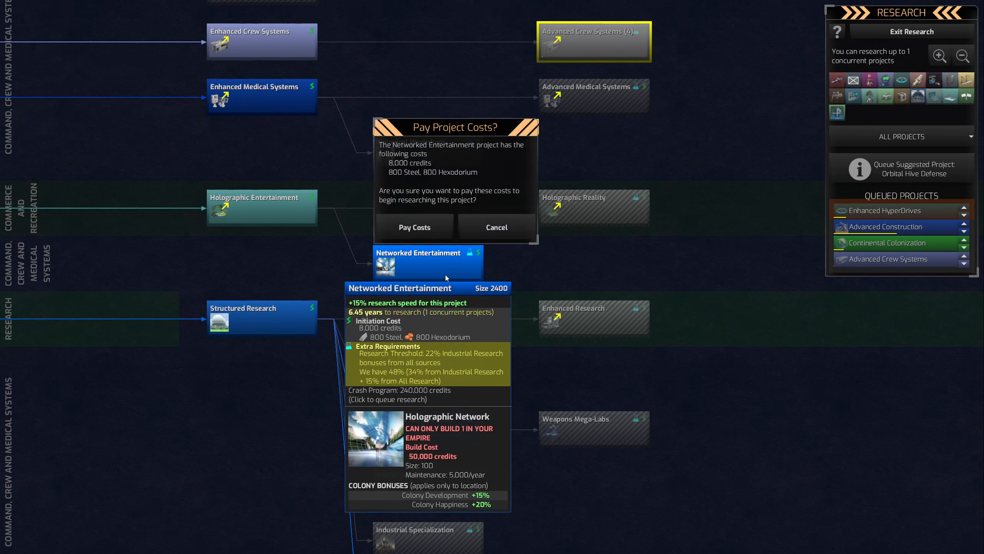
left_click(414, 227)
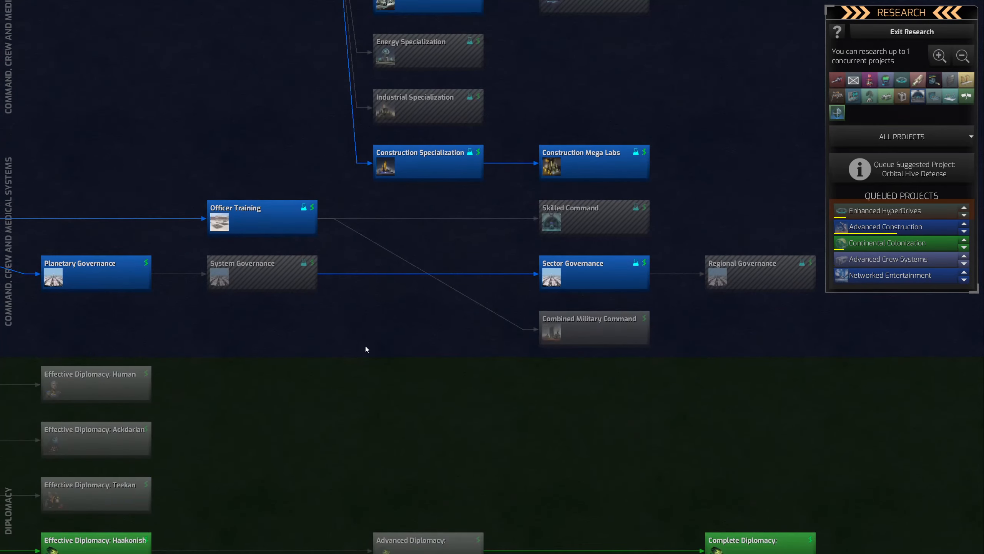
left_click(911, 32)
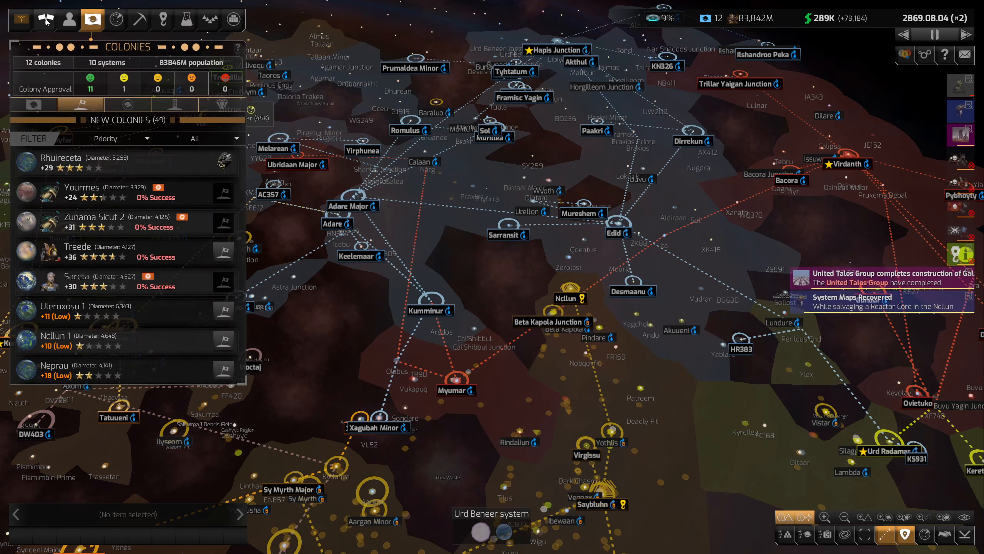
- Review the Empire Funding Levels, then list all 568 civilian ships
left_click(20, 18)
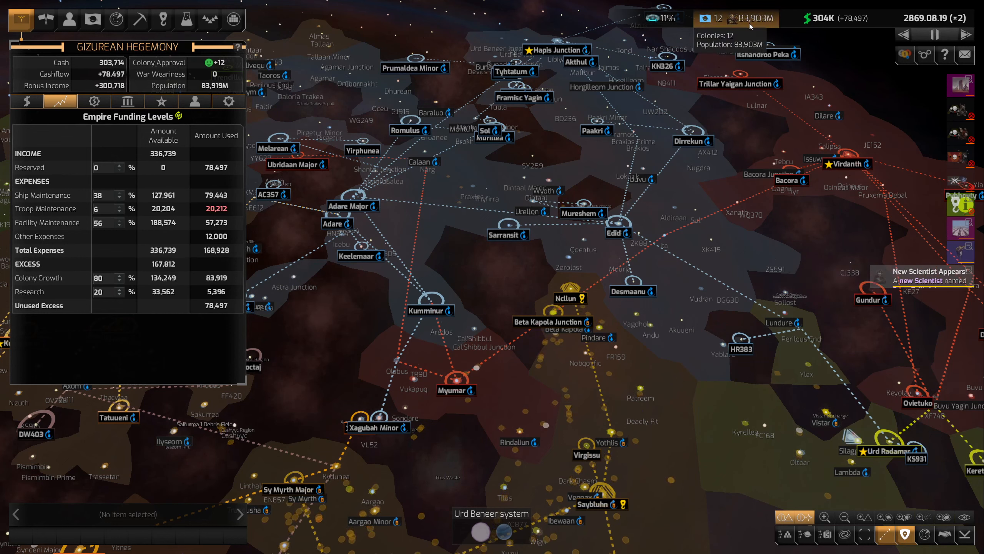
left_click(233, 19)
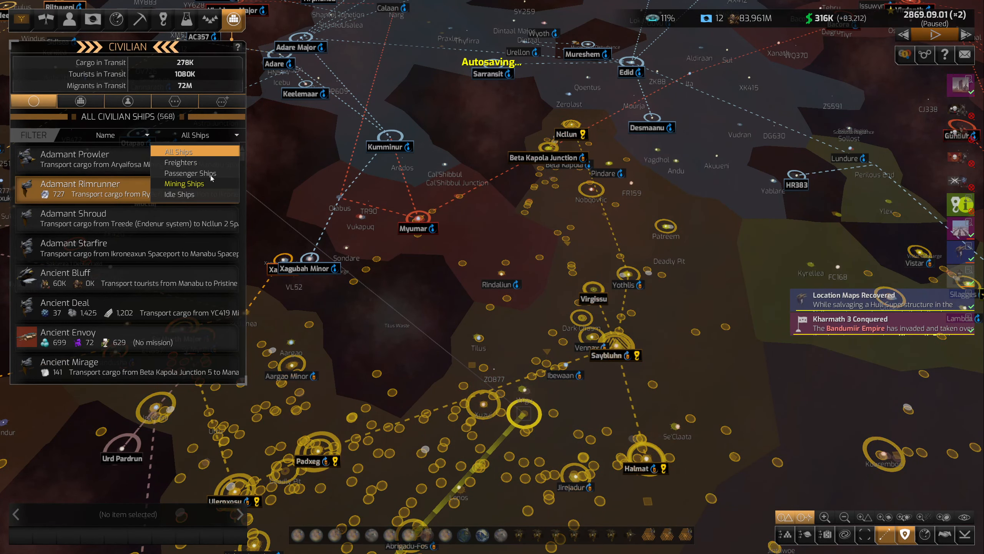
- Filter the civilian ships to the 66 passenger ships, then open the research tree
left_click(190, 172)
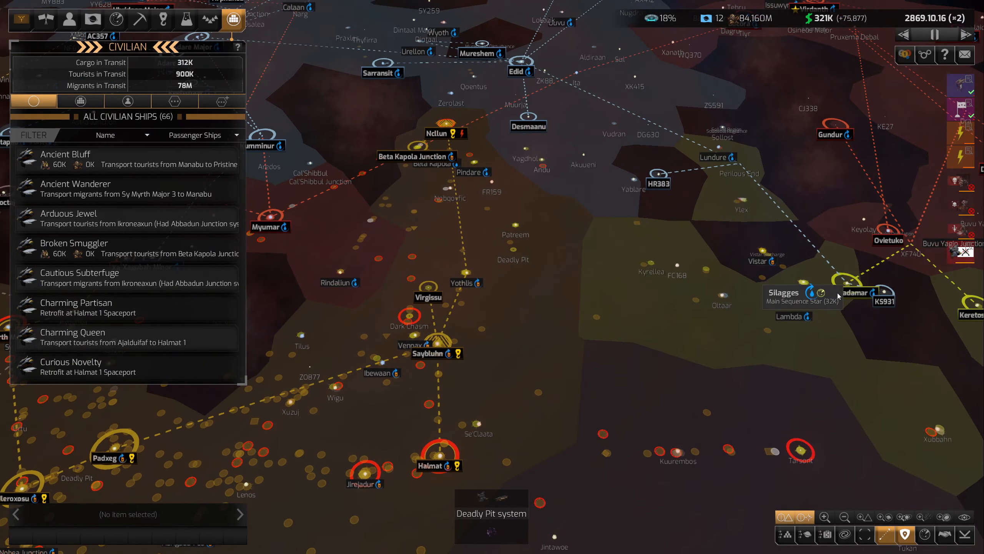
left_click(660, 18)
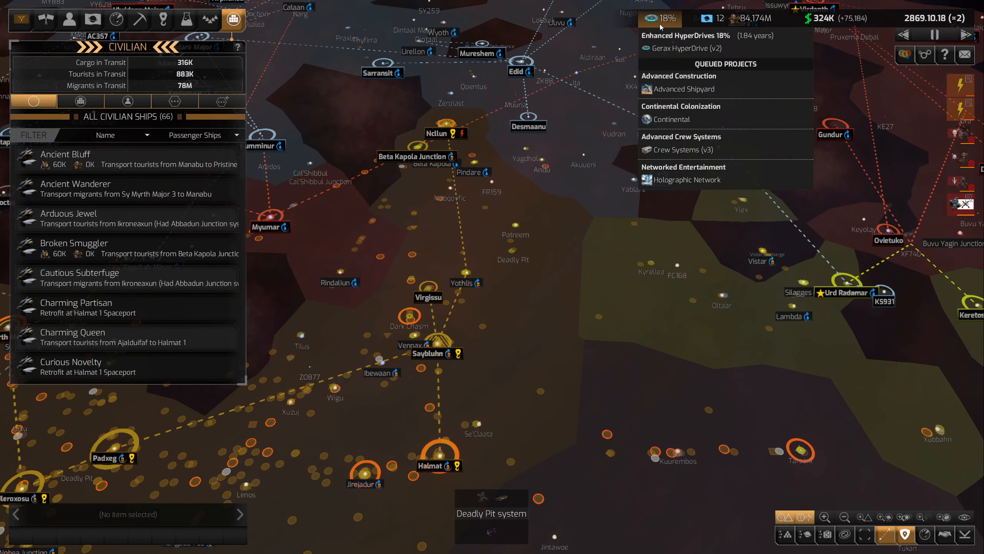
left_click(659, 18)
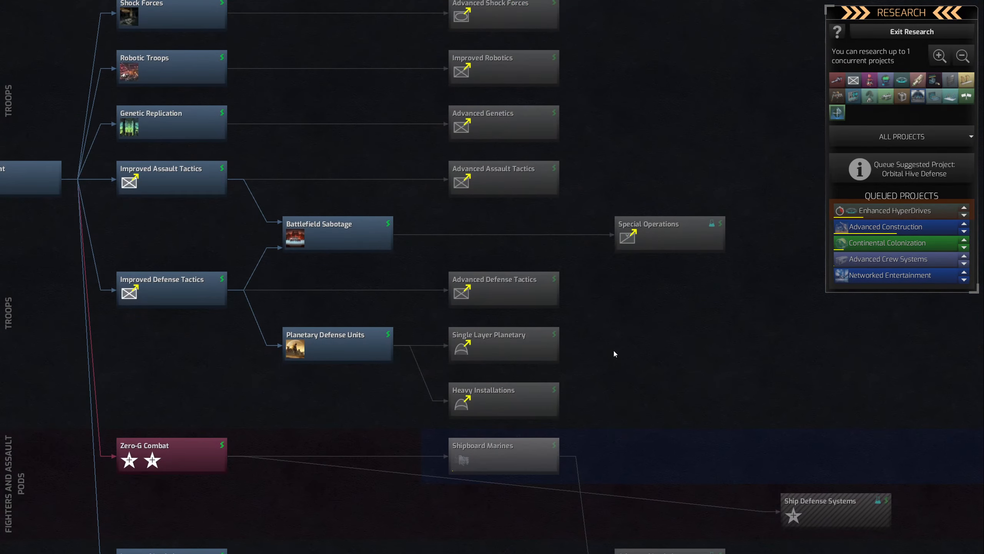
scroll("down", 3)
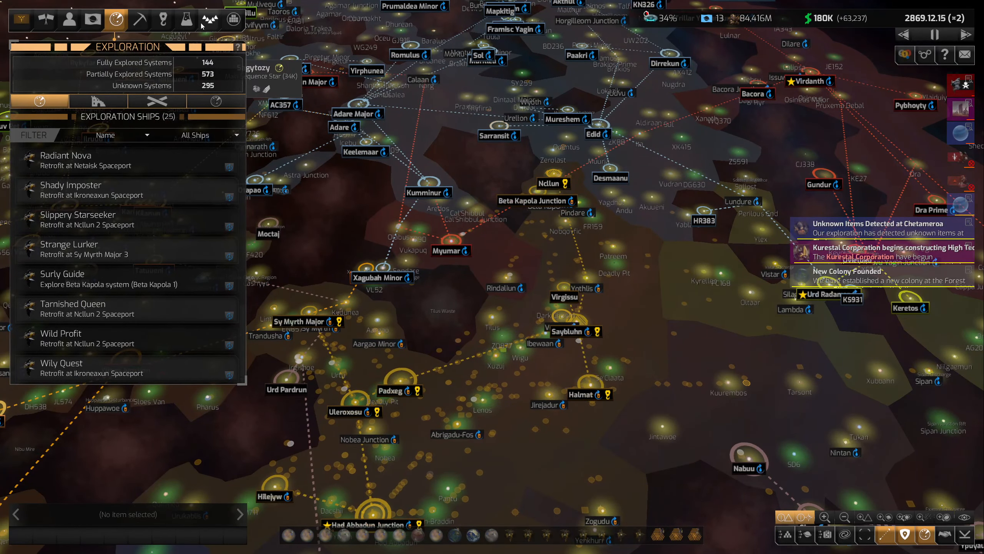
- View the military fleets, then the colonies overview with 48 new colony targets
left_click(209, 19)
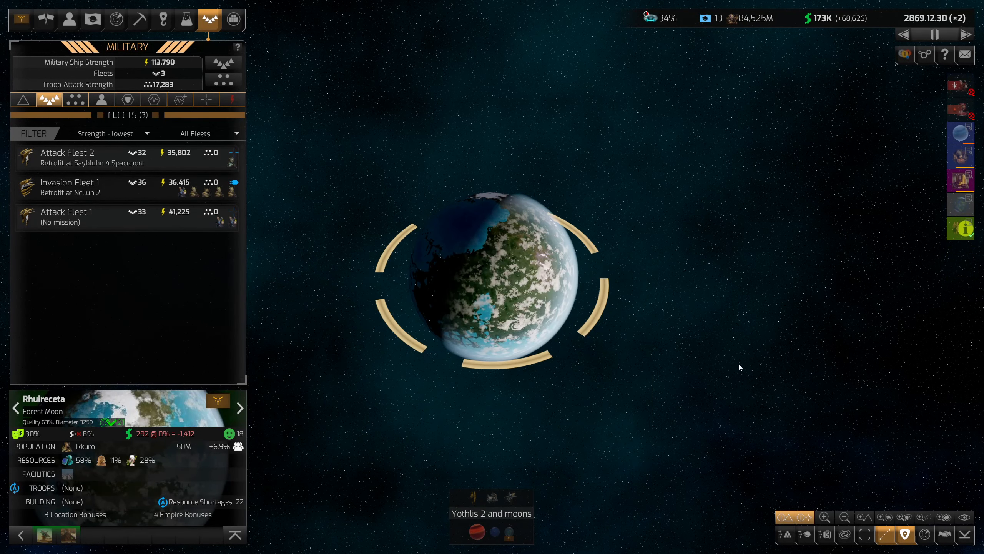
mouse_move(160, 433)
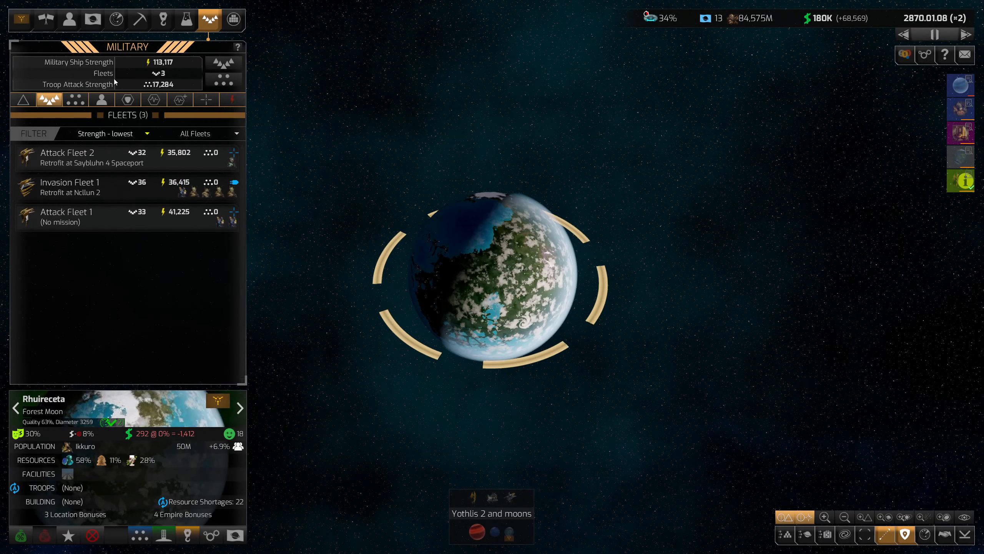
left_click(92, 19)
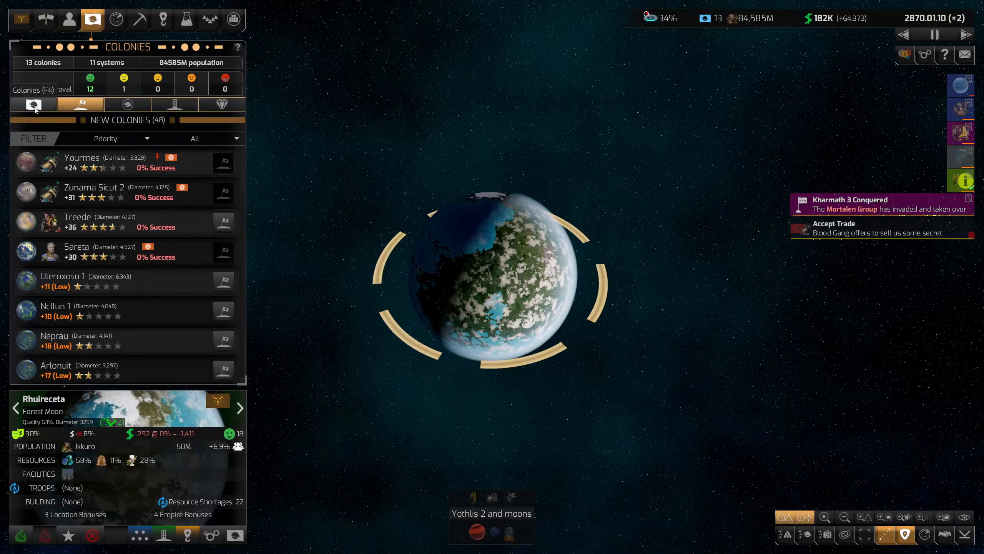
- Sort colonies by revenue and inspect Ajalduifaf, Beta Kapola Junction 5 and Hilejyw 1, ending on research stations
left_click(34, 104)
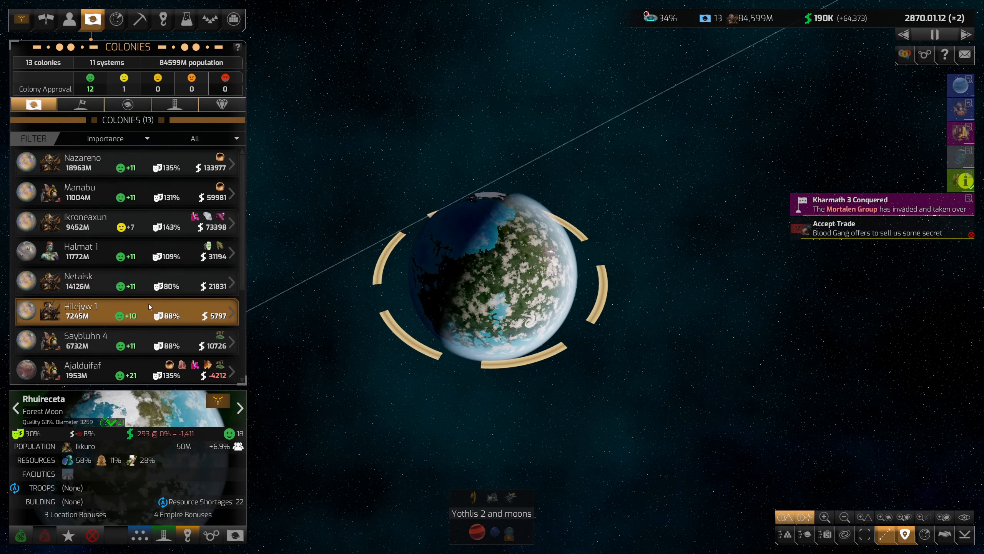
left_click(194, 138)
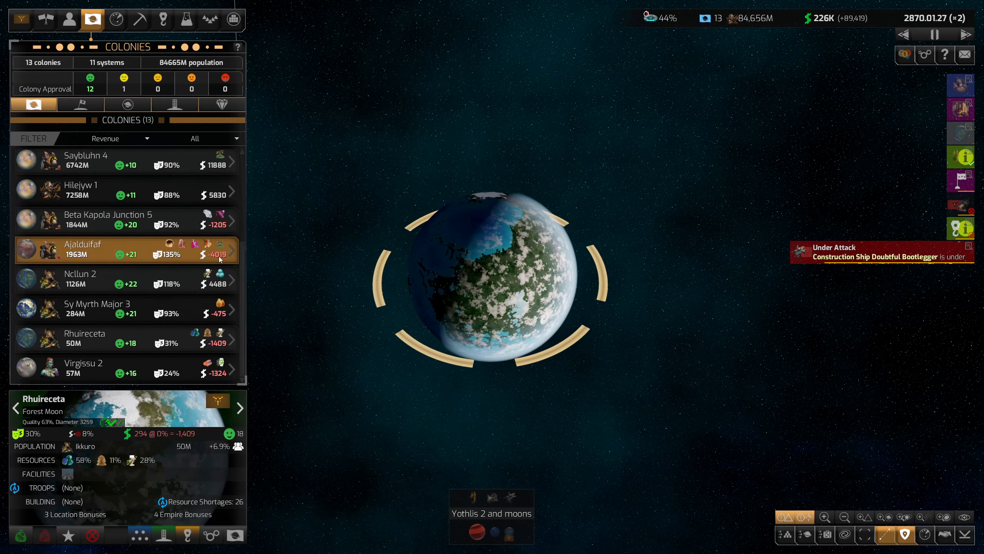
left_click(81, 249)
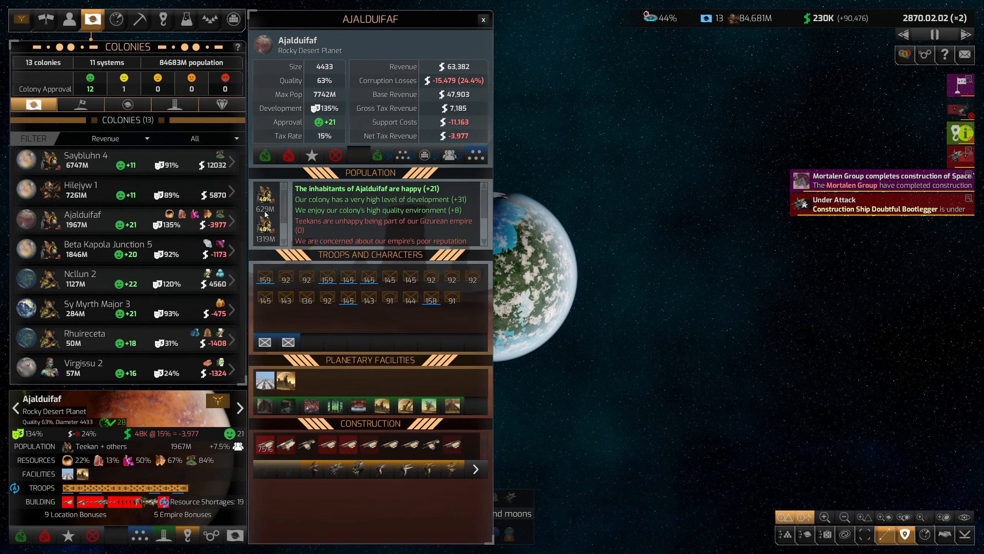
left_click(84, 367)
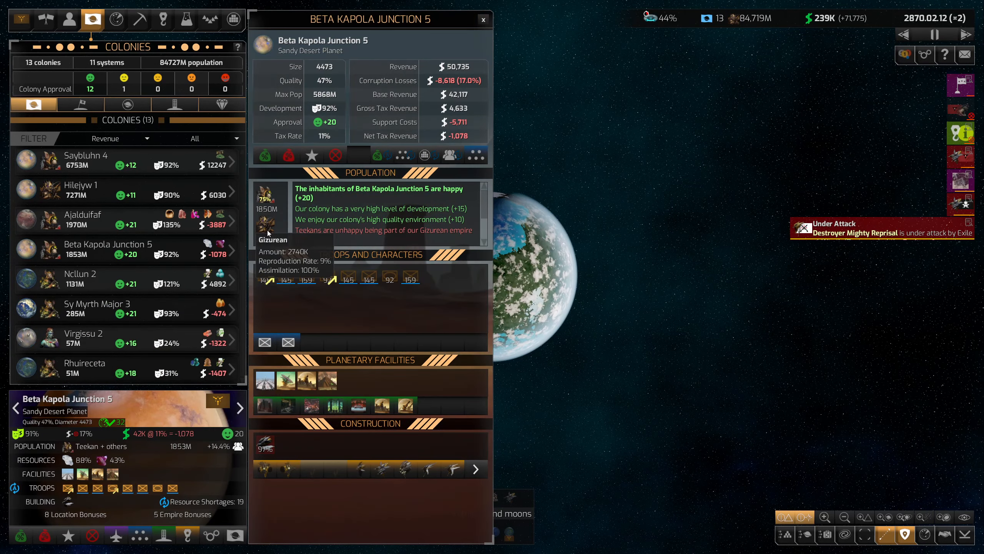
left_click(94, 190)
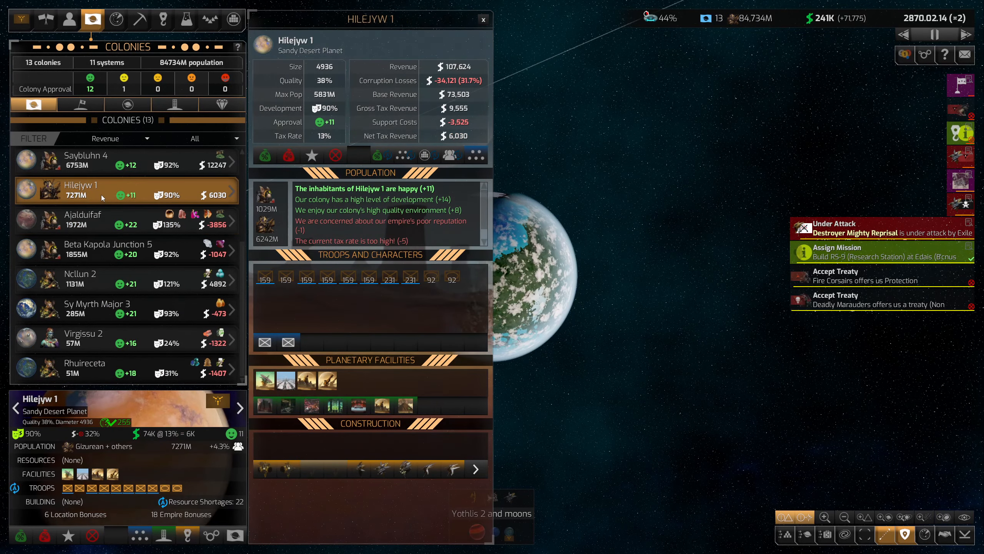
left_click(82, 219)
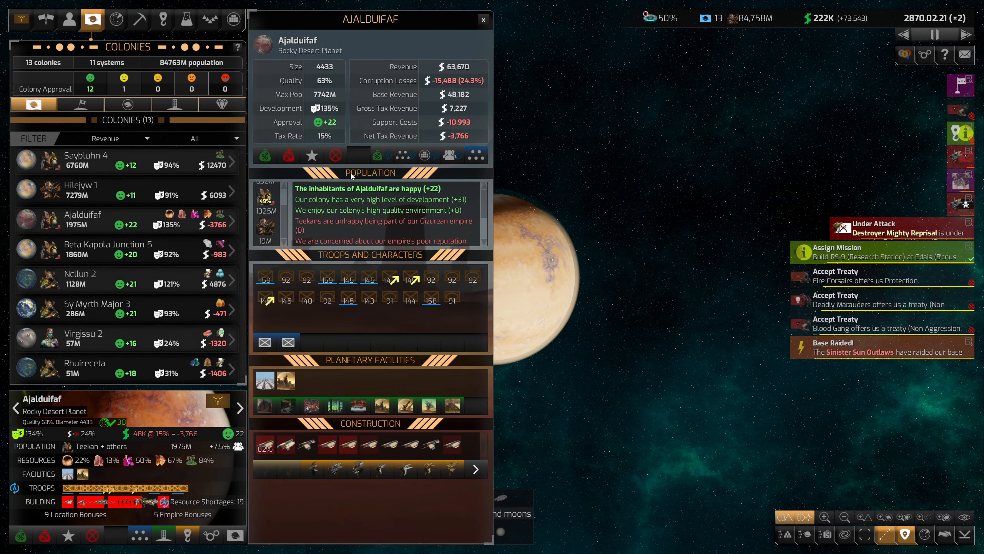
left_click(484, 19)
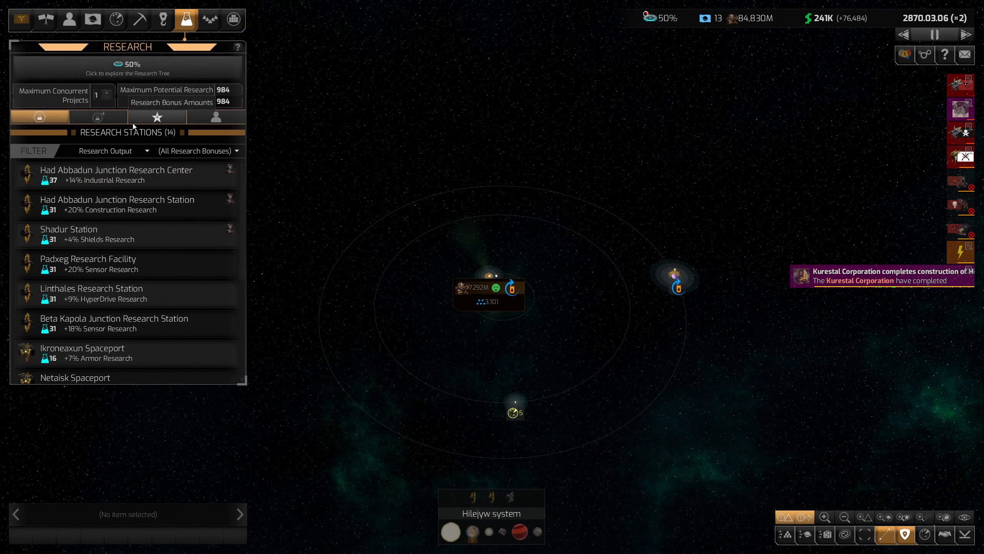
- Order a research station at Edais, check the three scientists, then show the military fleets
left_click(98, 117)
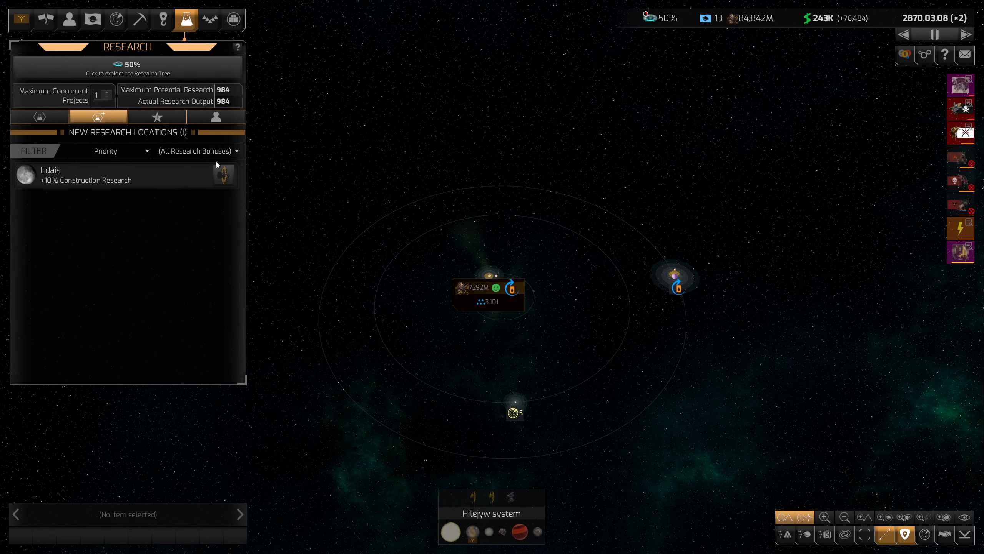
left_click(126, 175)
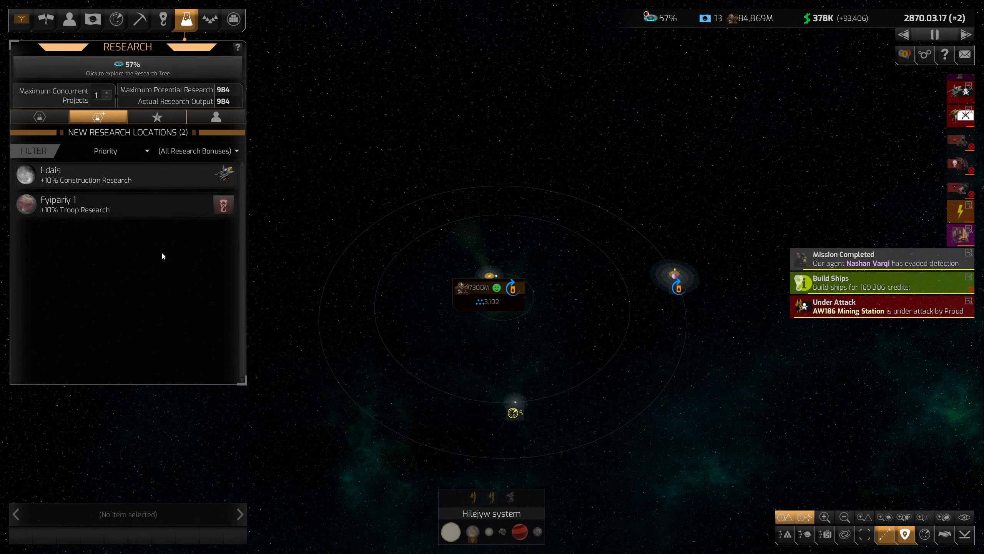
left_click(215, 117)
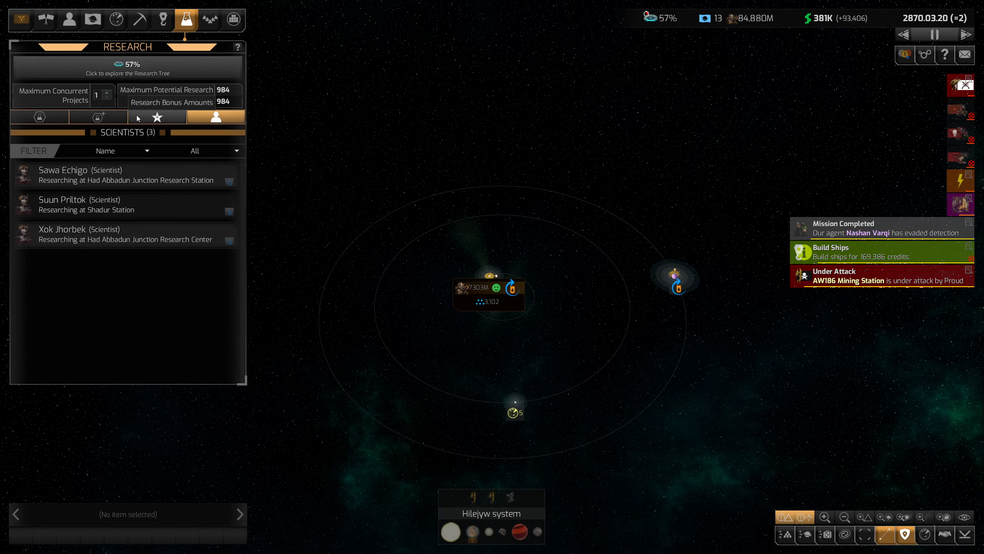
left_click(210, 20)
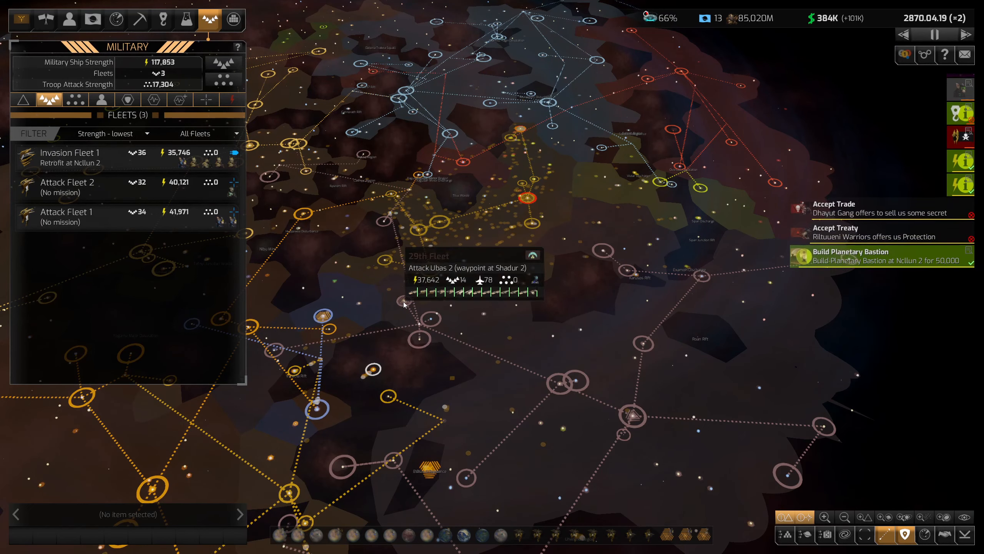
- Show Diplomatic Relations with the nine empires, sorted by proximity
left_click(46, 18)
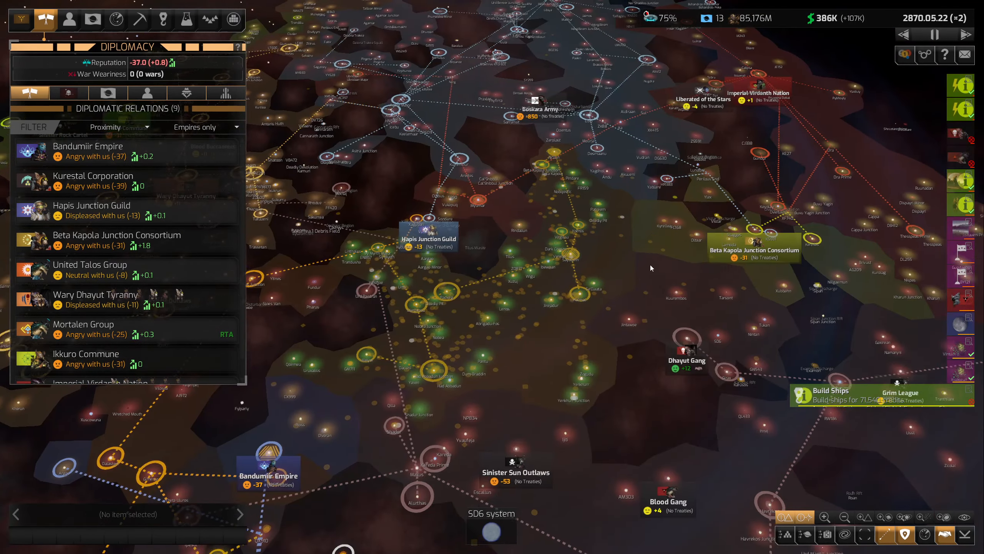
- Review Beta Kapola Junction Consortium's relationships and dismiss the mission completed report
left_click(92, 210)
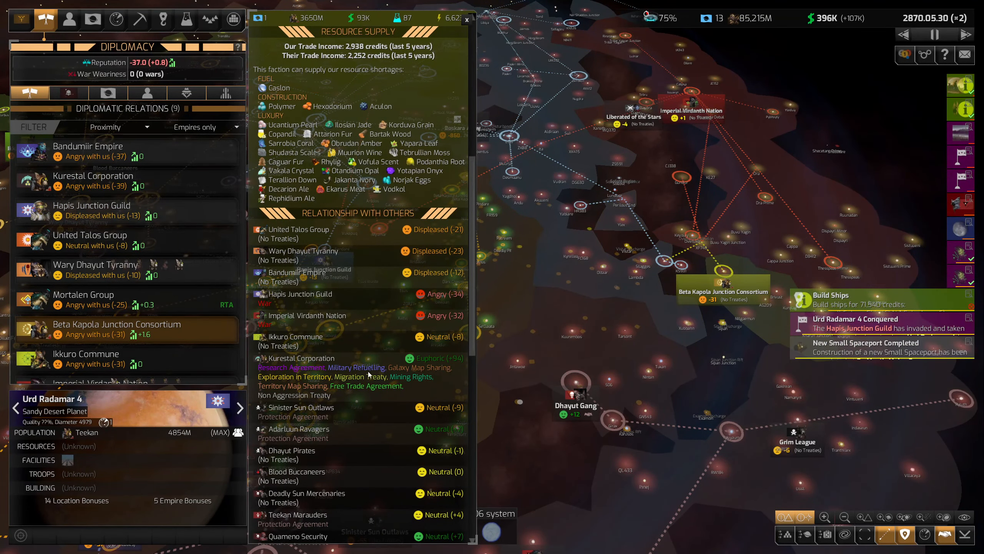
scroll("down", 3)
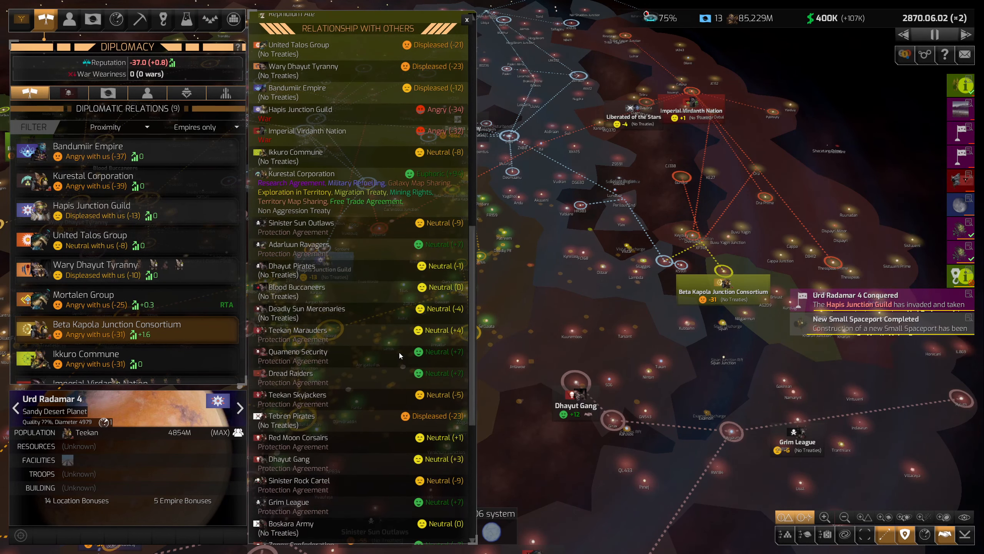
scroll("down", 3)
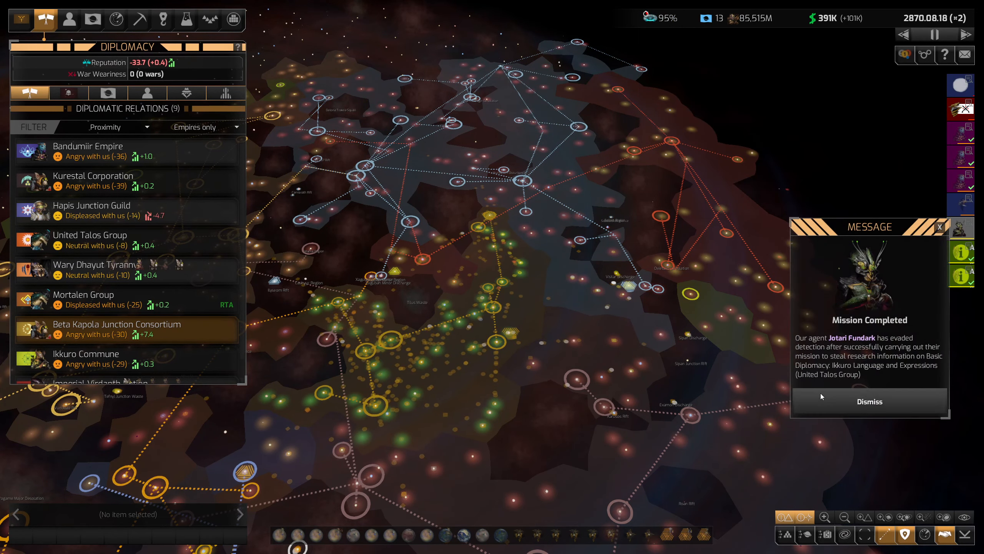
left_click(869, 402)
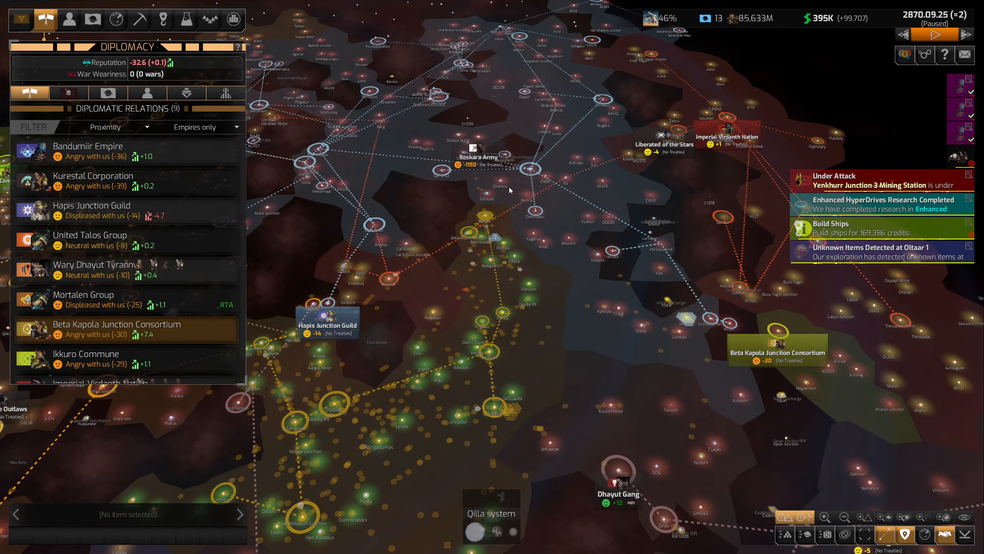
- Browse the 51 candidate planets in the New Colonies list
left_click(92, 19)
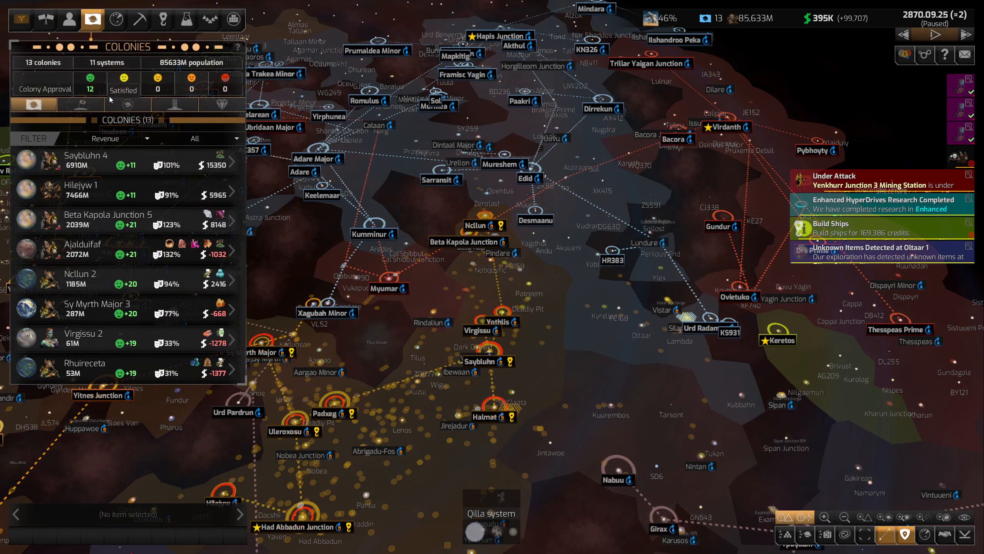
left_click(80, 104)
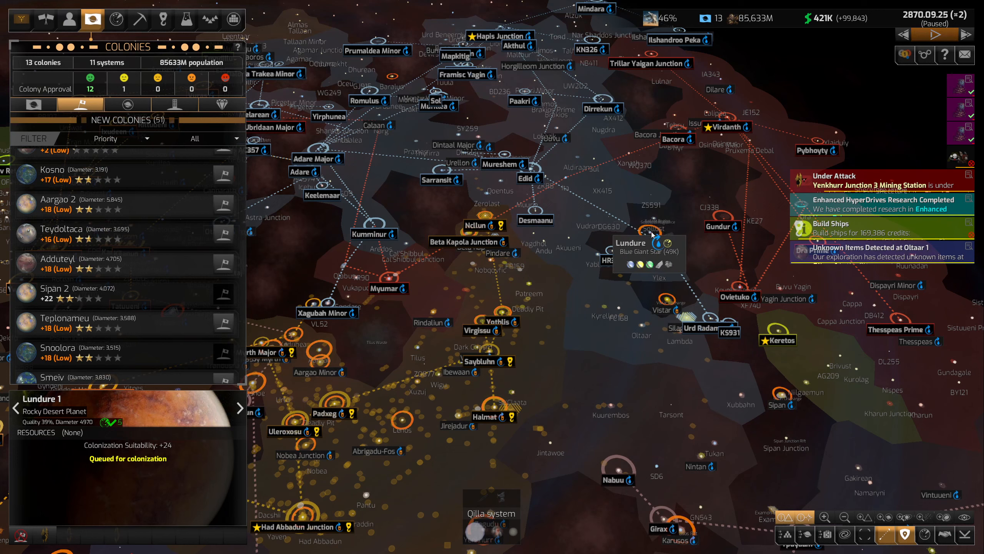
scroll("down", 3)
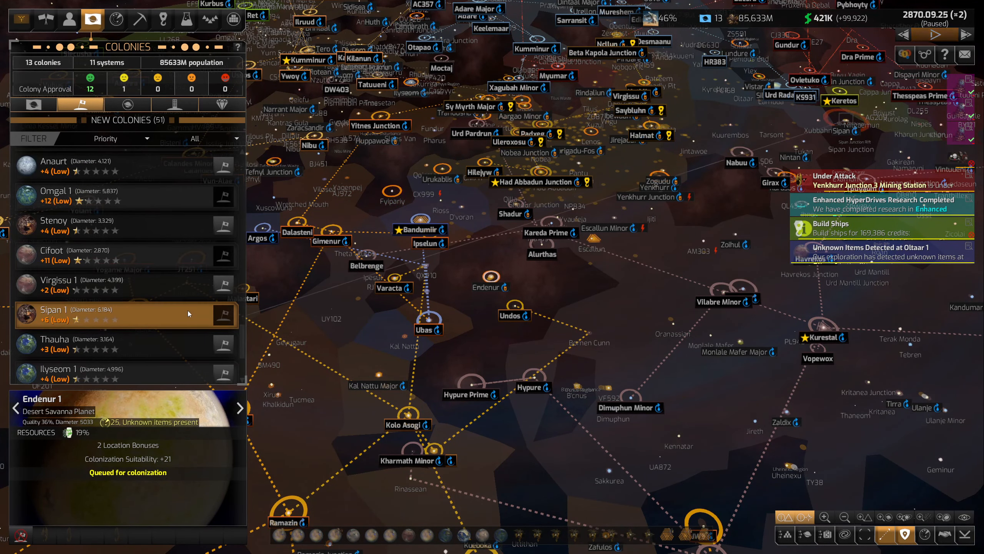
scroll("down", 3)
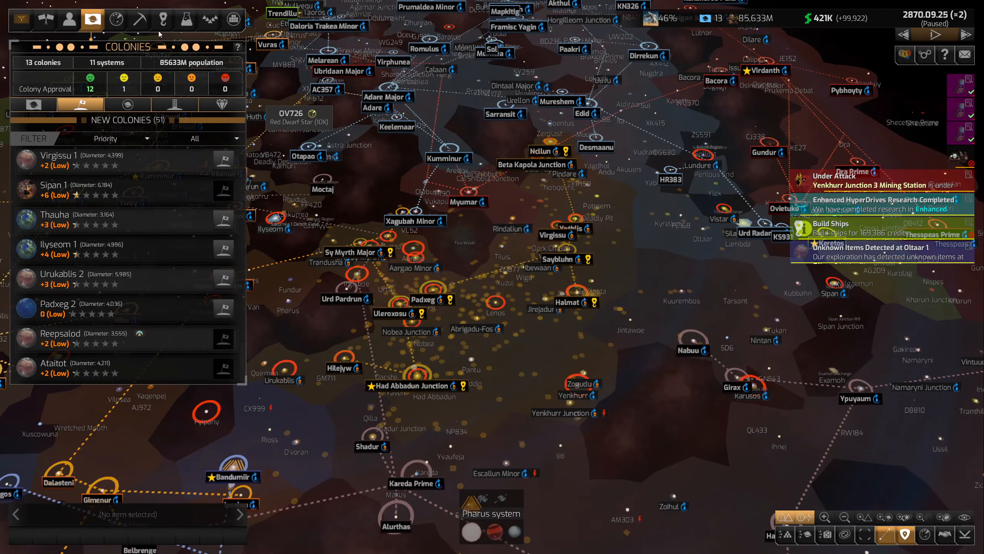
- Close the ship designs list and view Enhanced HyperDrives in the research tree
left_click(162, 18)
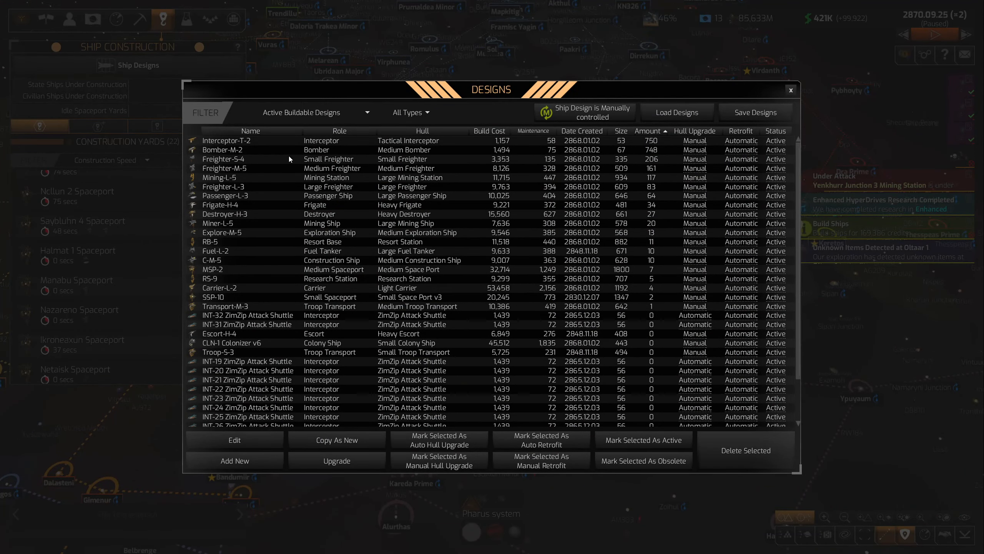
left_click(251, 158)
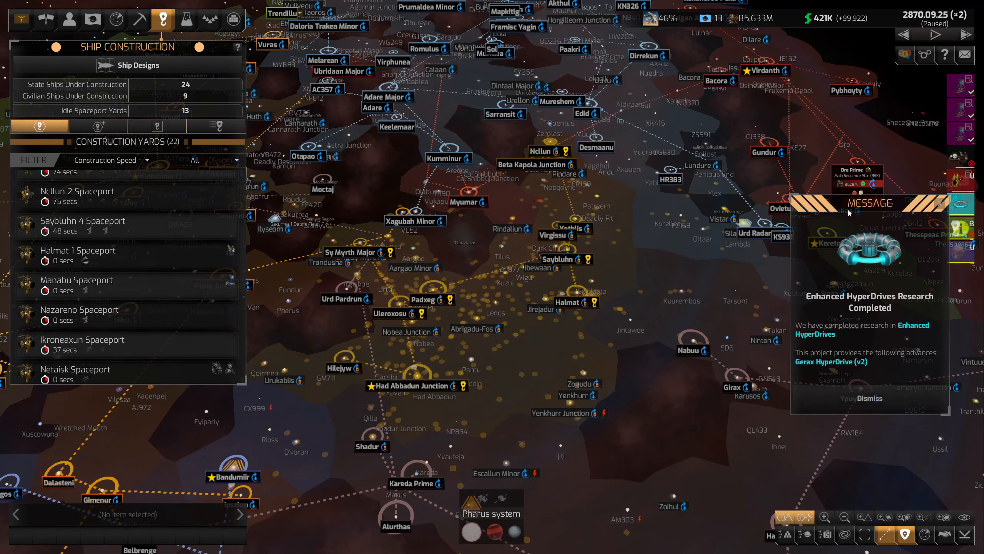
left_click(867, 398)
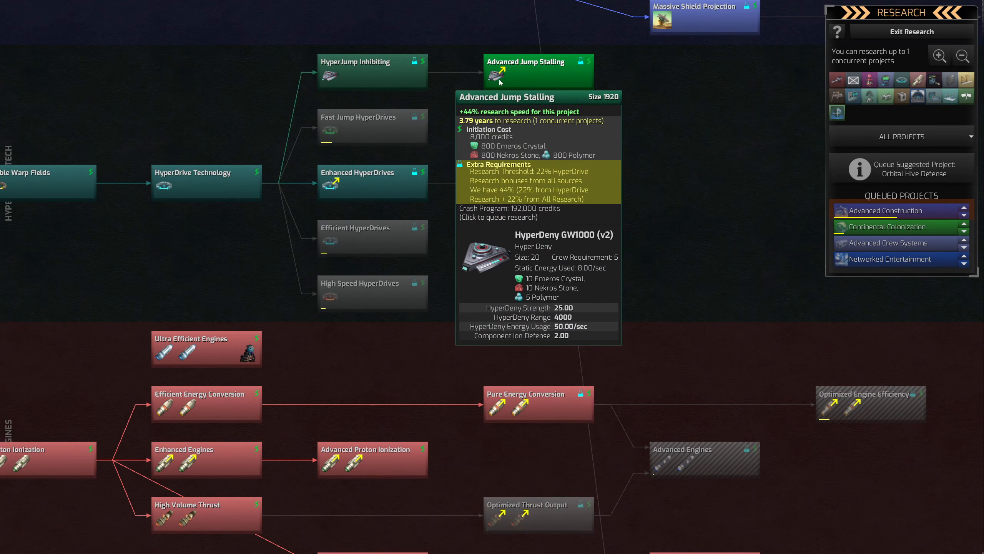
mouse_move(486, 157)
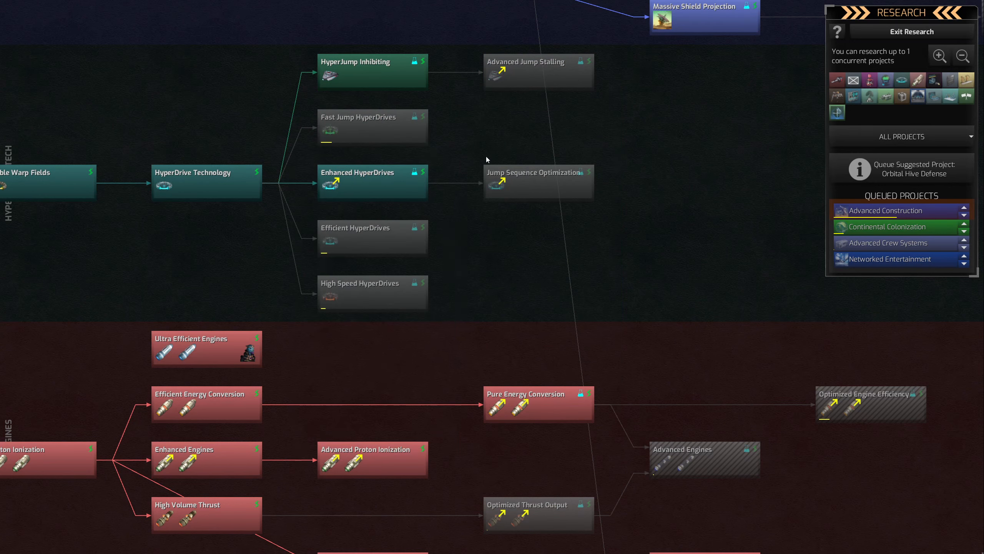
mouse_move(537, 181)
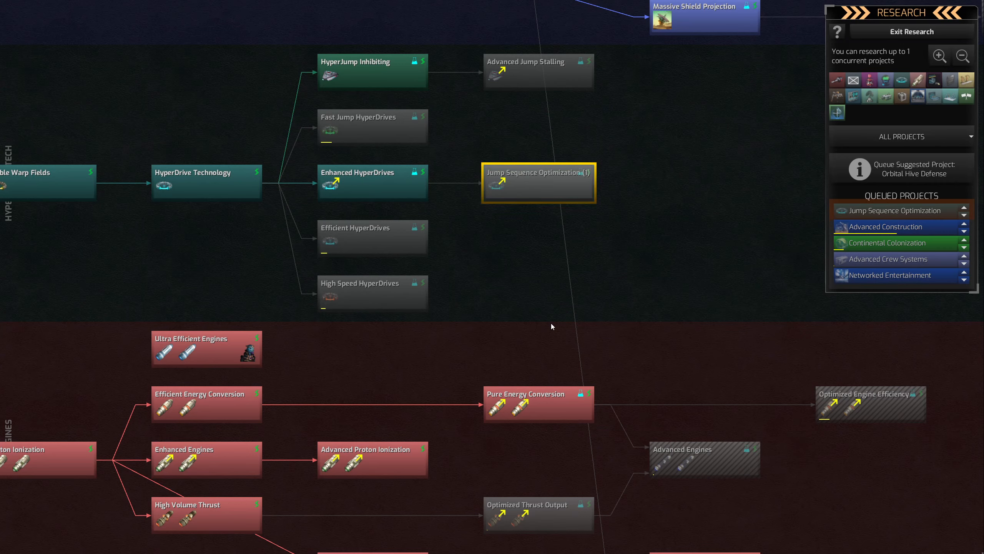
- Exit Research with Jump Sequence Optimization leading the queue, returning to the galaxy map
left_click(162, 20)
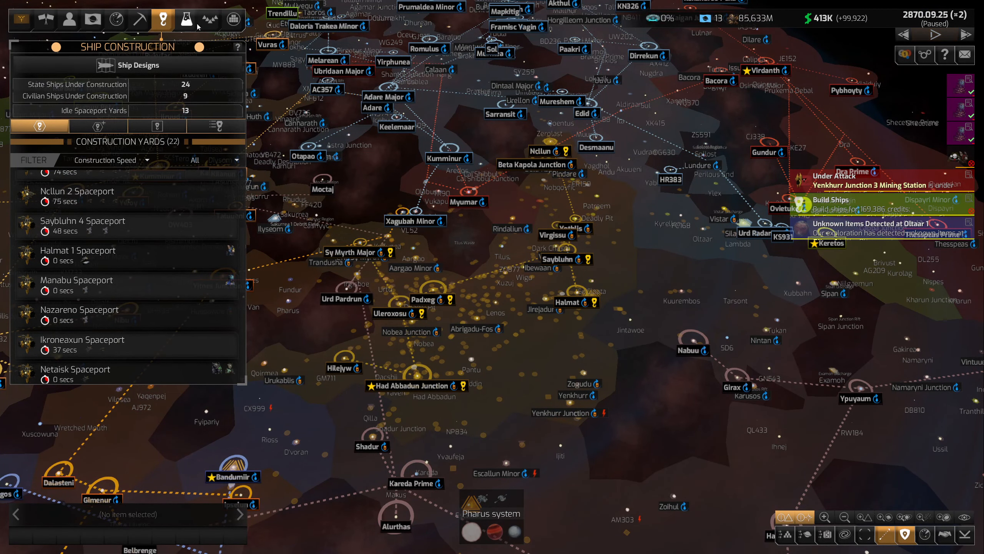
- Review Attack Fleet 1 and Invasion Fleet 1, jump to Ncllun 2, and resume the game
left_click(209, 19)
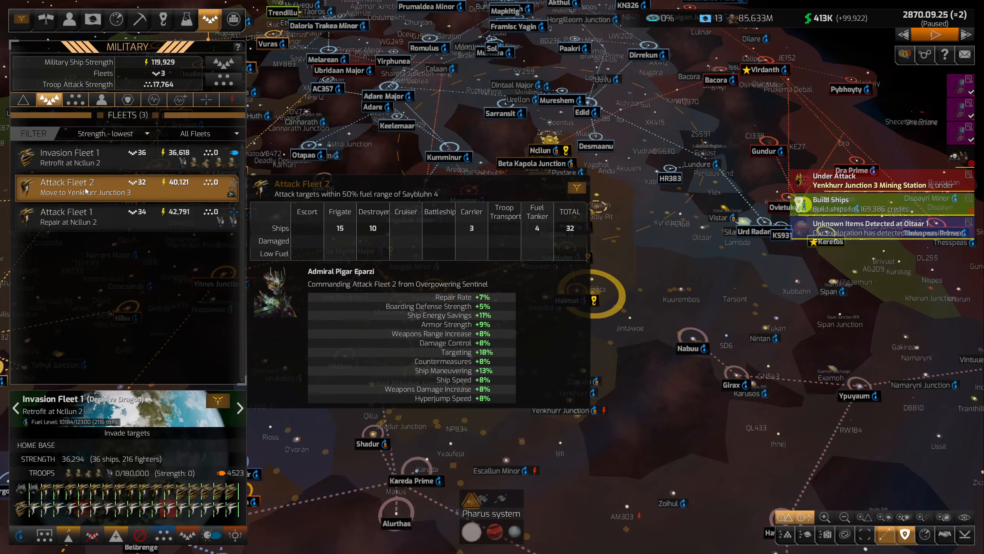
left_click(84, 216)
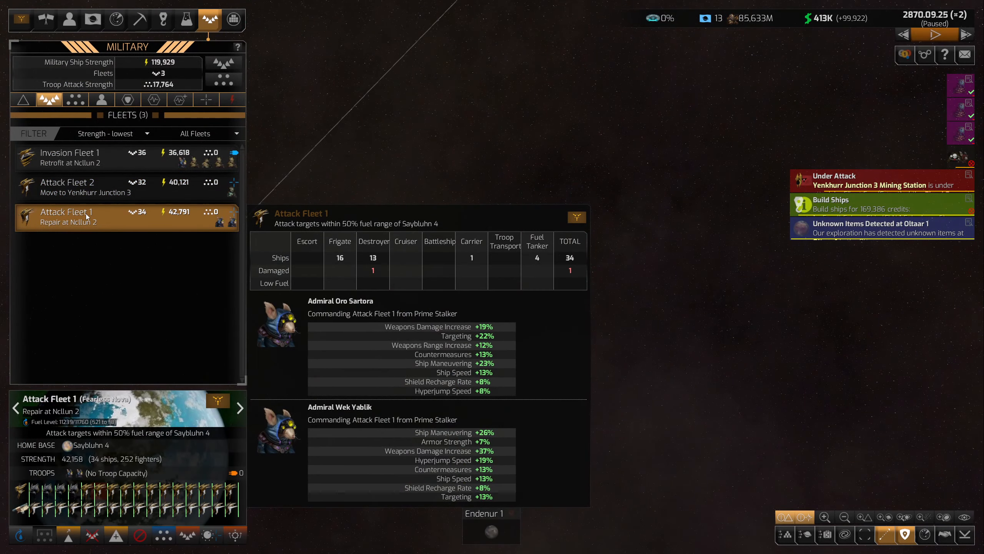
left_click(70, 157)
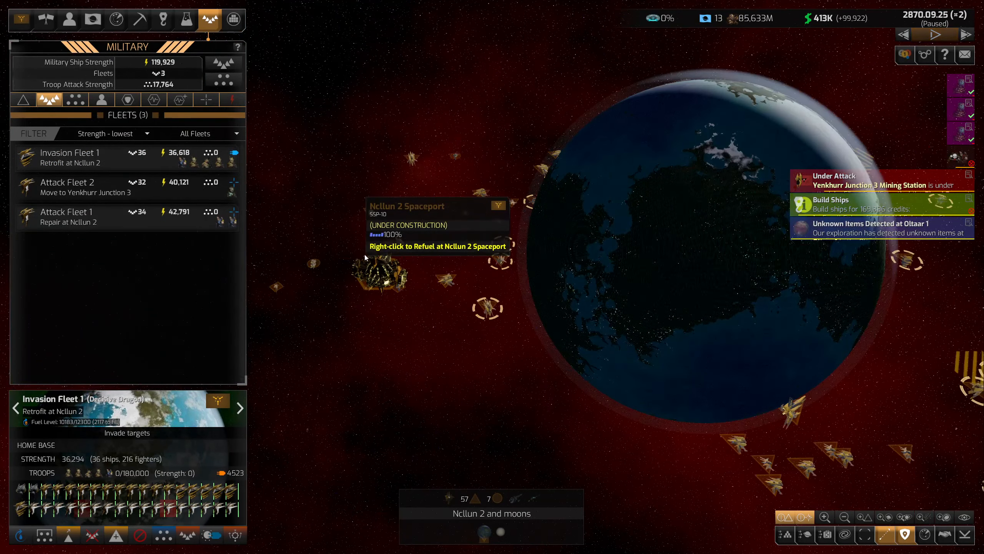
left_click(380, 273)
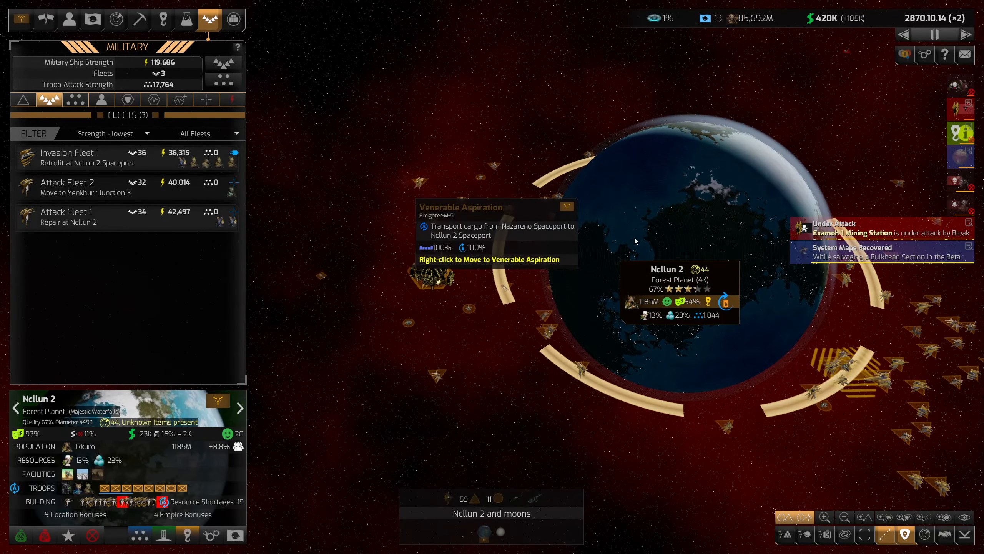
left_click(70, 157)
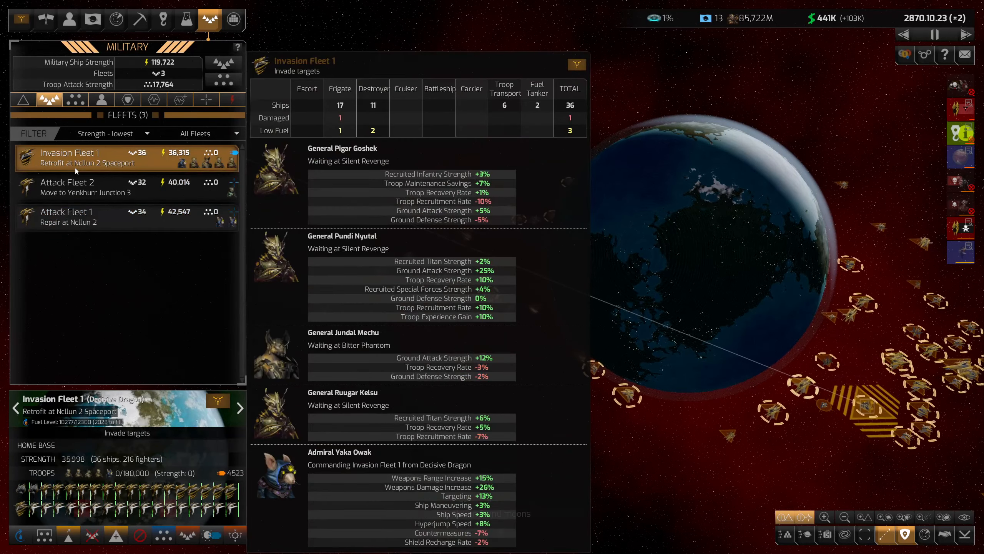
left_click(163, 19)
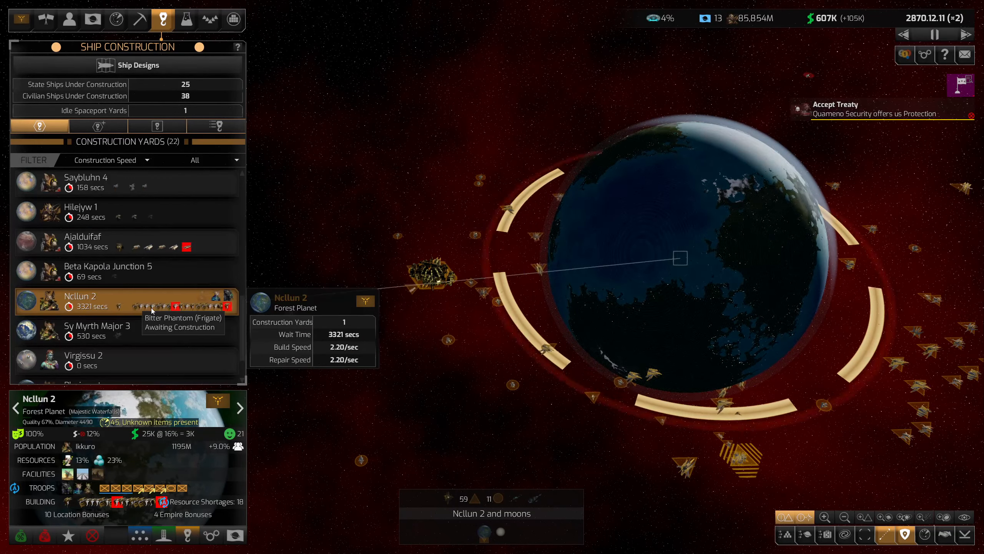
- Check Ncllun 2's waiting frigate build, then return to the military fleet list
left_click(210, 20)
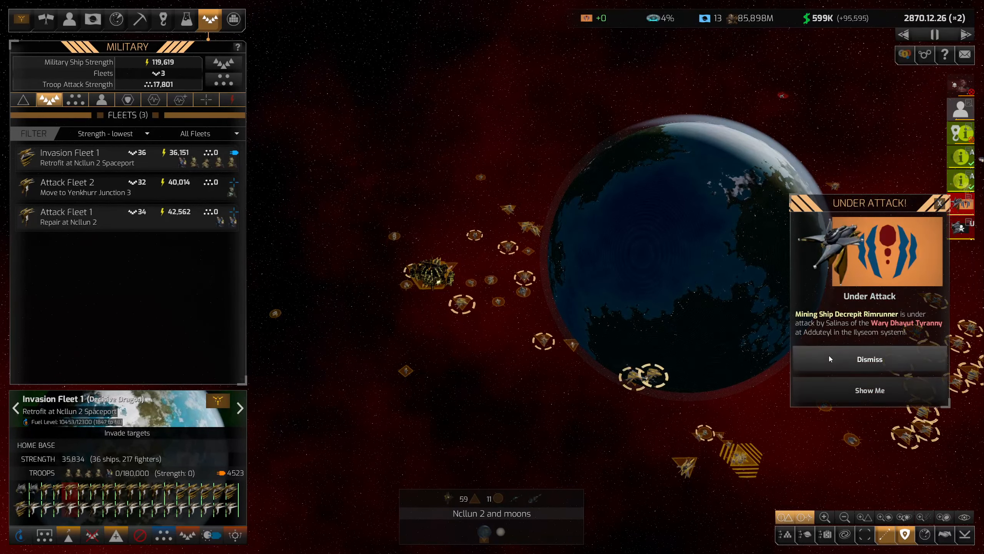
- Open diplomacy with the attacking Wary Dhayut Tyranny, close it, and zoom out the map
left_click(868, 359)
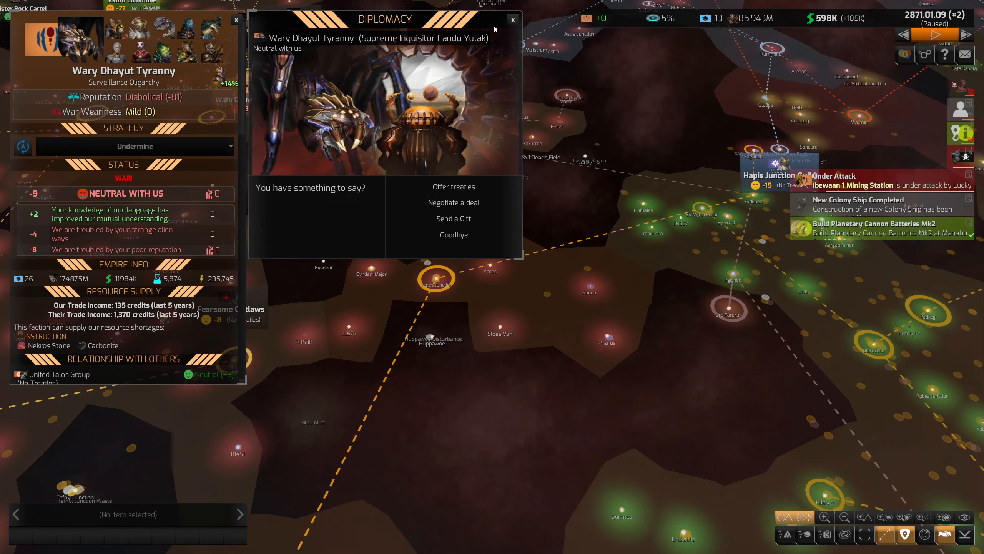
left_click(512, 19)
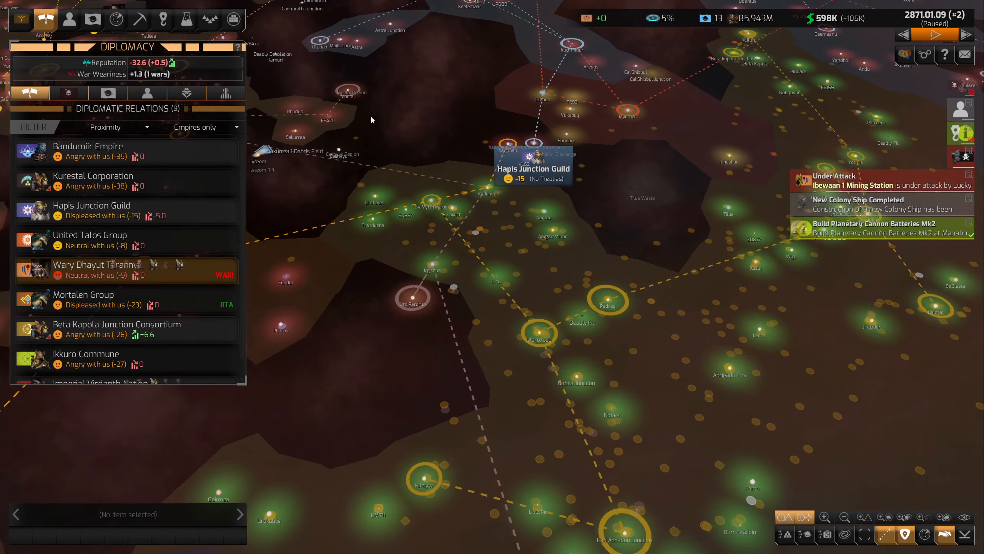
left_click(94, 264)
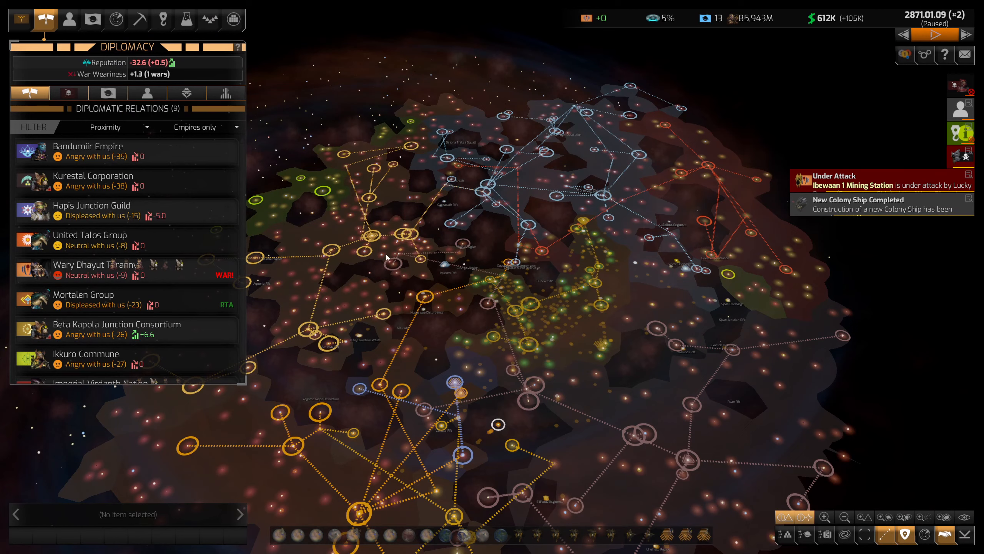
- Switch to the military fleet list and open Fleet Templates to edit Defense Fleet
left_click(209, 19)
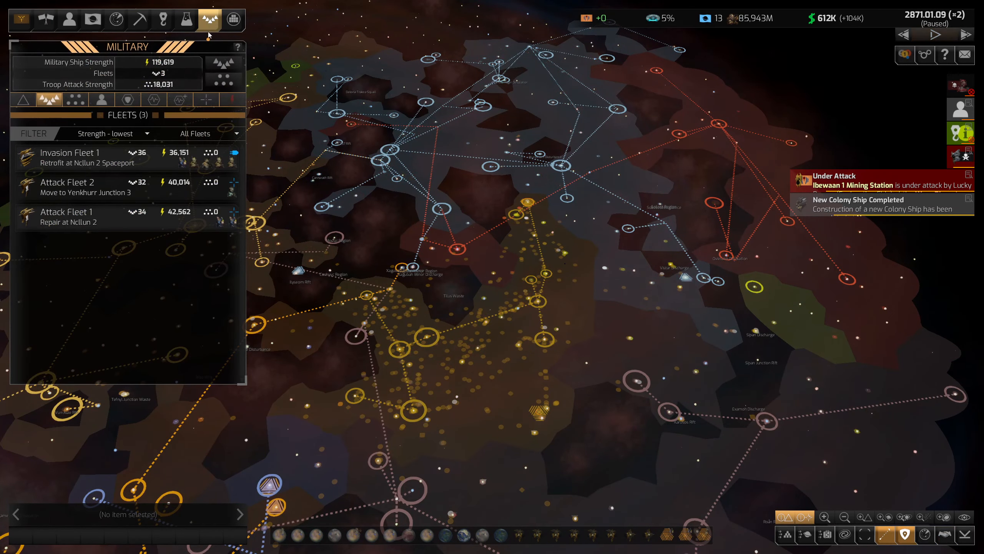
left_click(68, 186)
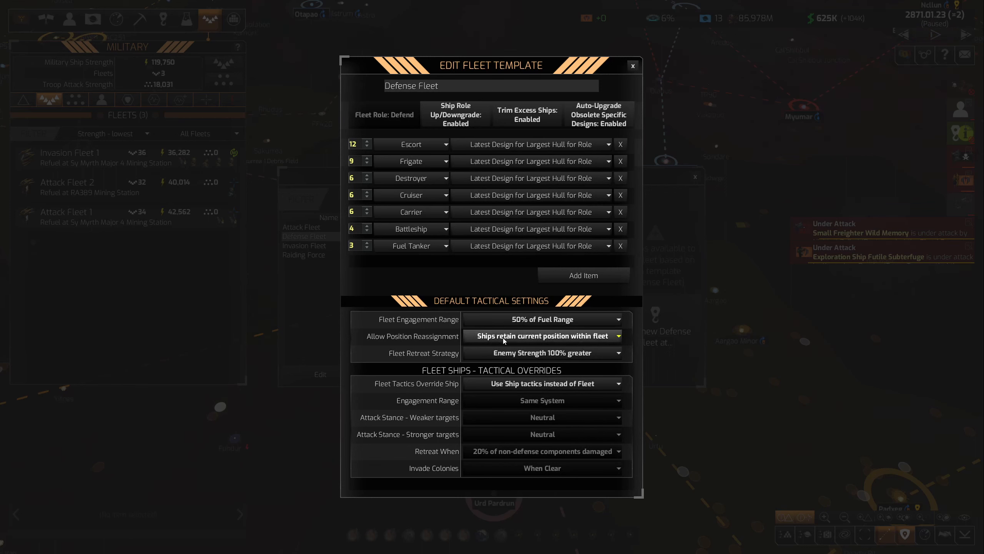
- Set Defense Fleet template to fleet tactics, same-system range, aggression against weaker targets, and damage-based retreat
left_click(542, 319)
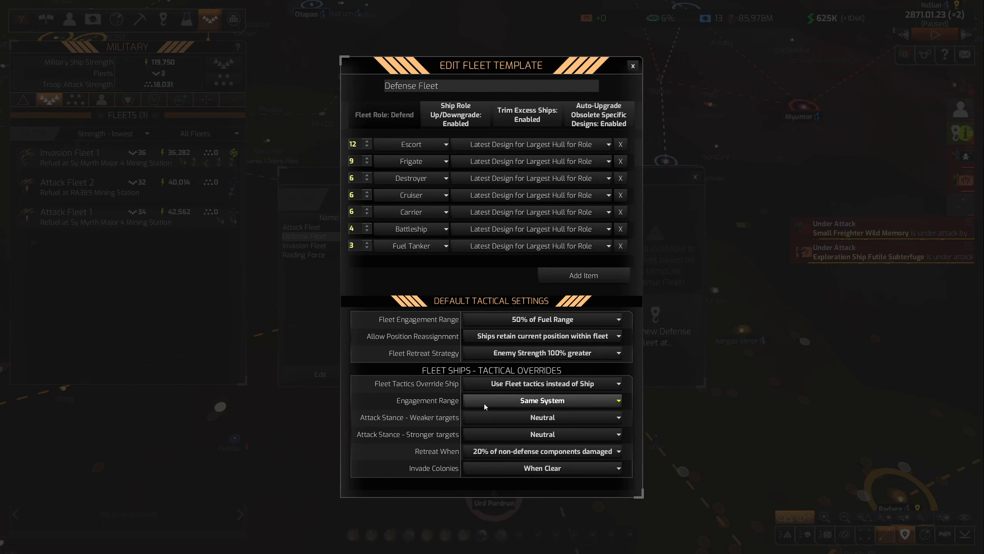
left_click(542, 401)
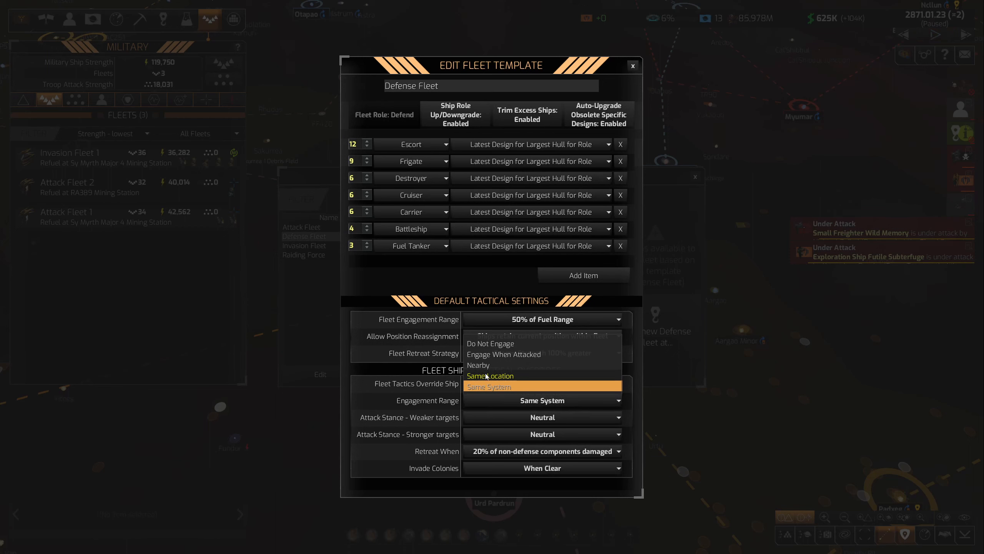
left_click(491, 375)
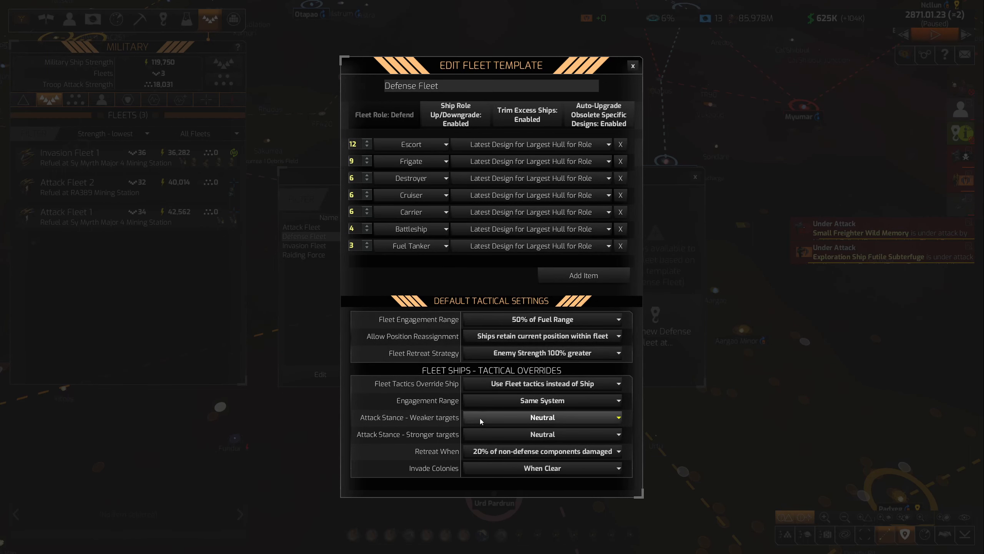
left_click(542, 434)
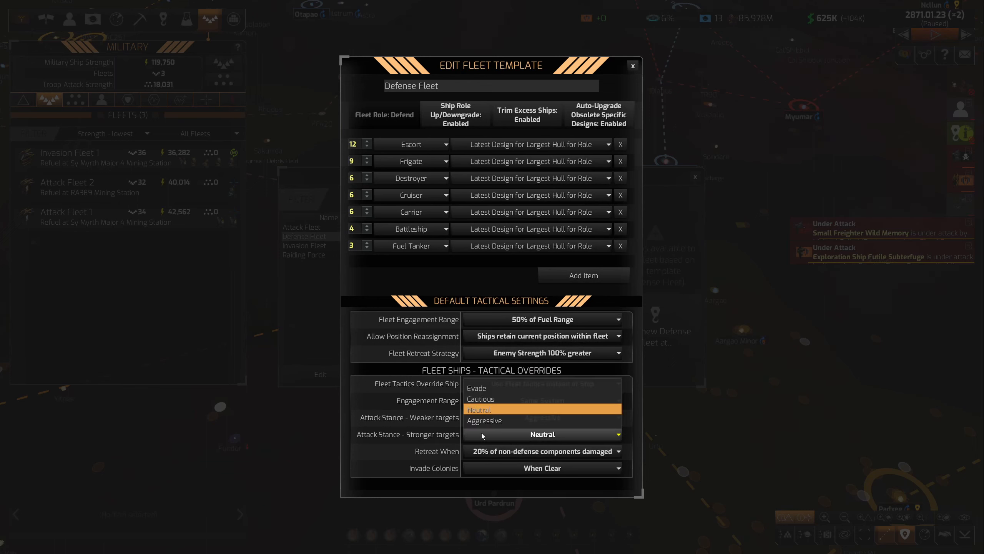
left_click(478, 399)
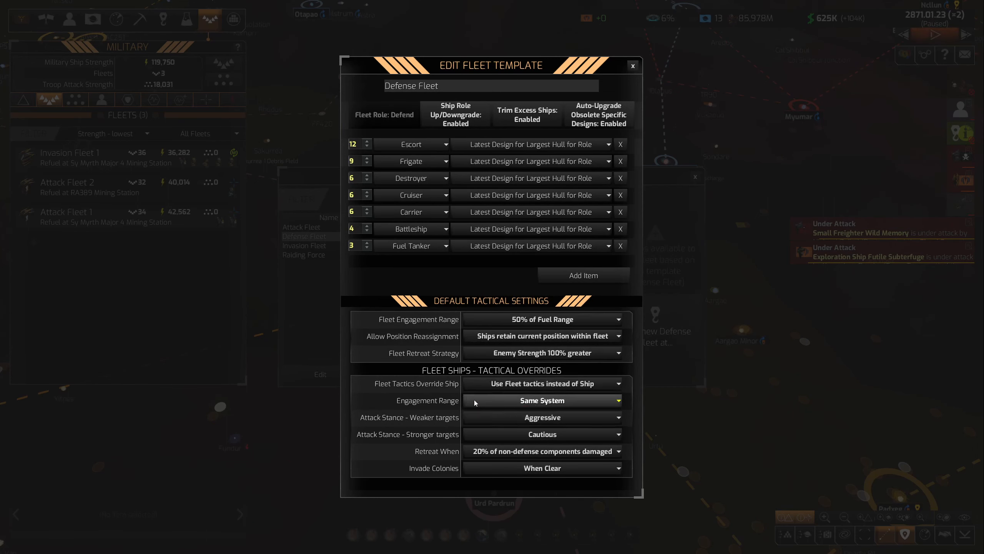
left_click(542, 450)
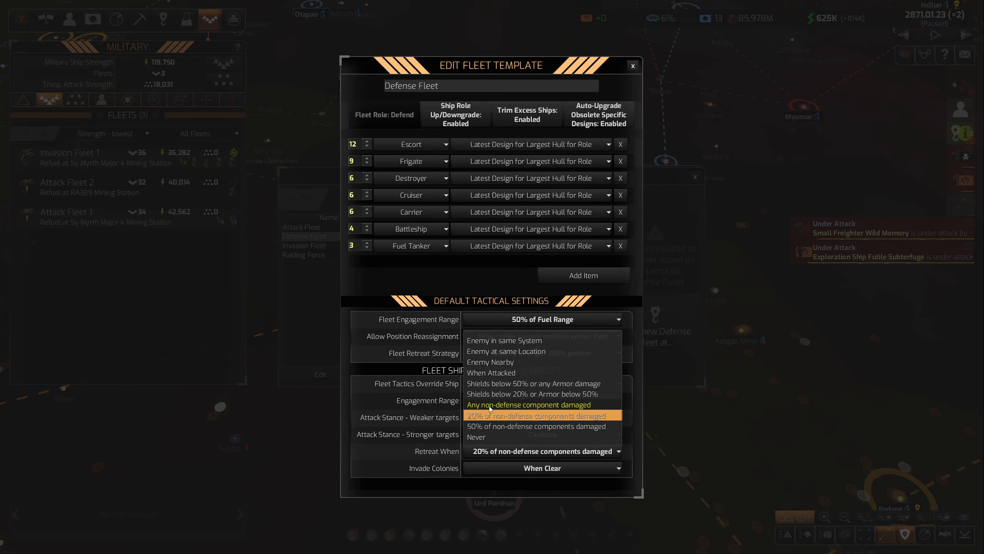
left_click(533, 394)
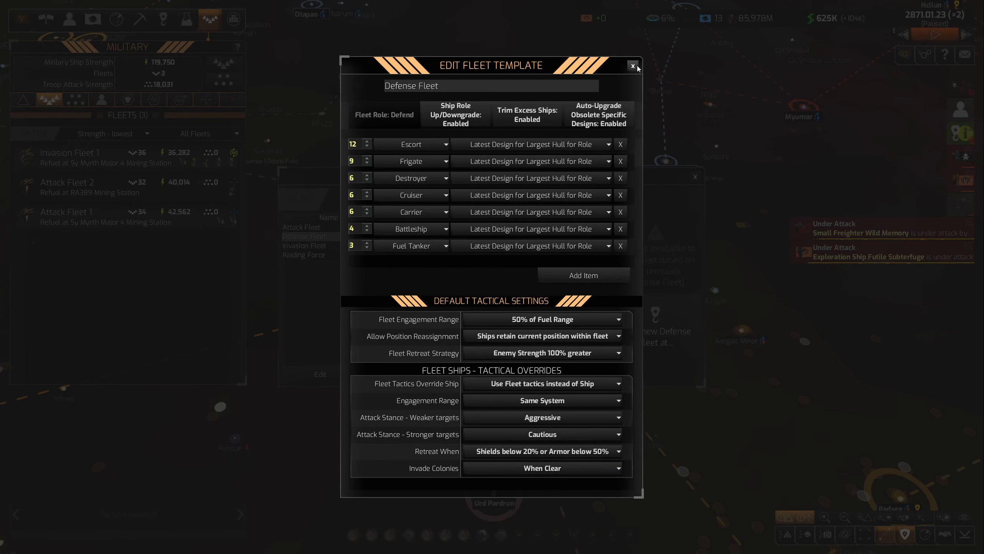
left_click(633, 66)
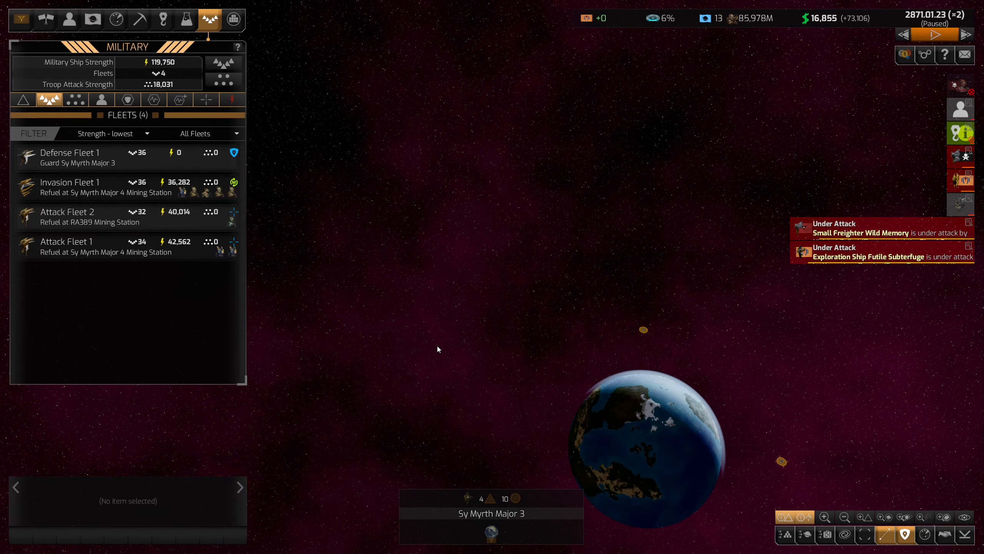
- Resume the game and survey the zoomed-out galaxy map
left_click(69, 187)
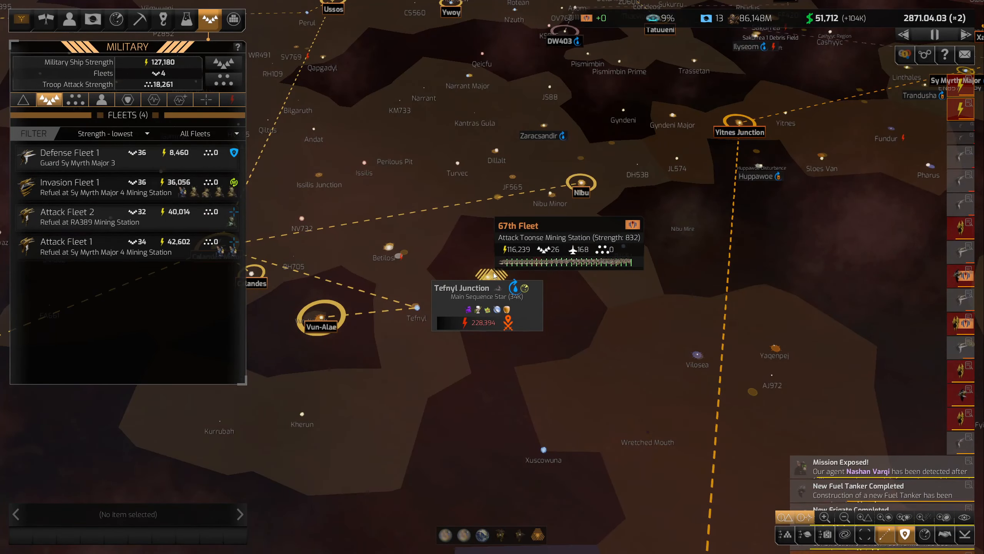
- Order the attack and invasion fleets to a rally point and inspect a cruiser design
left_click(94, 187)
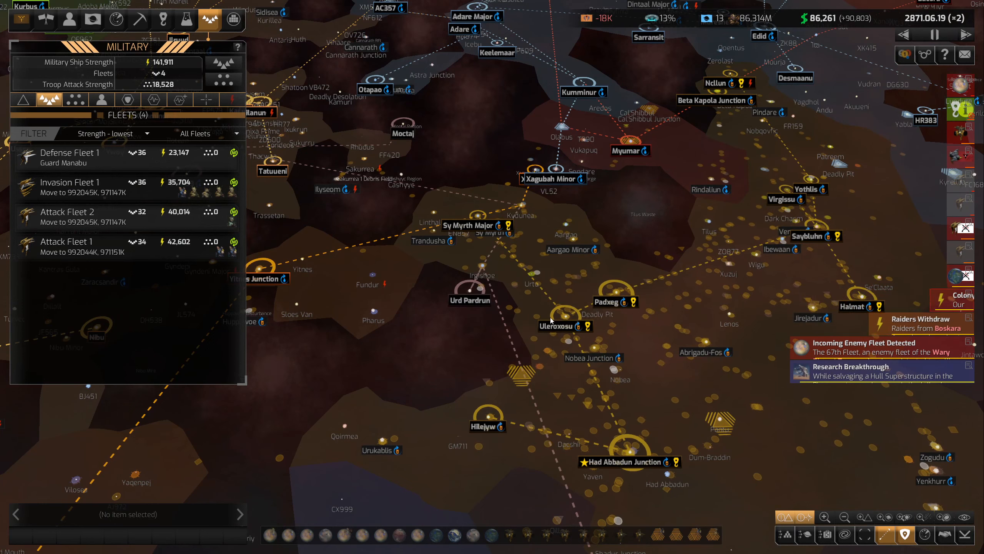
left_click(69, 216)
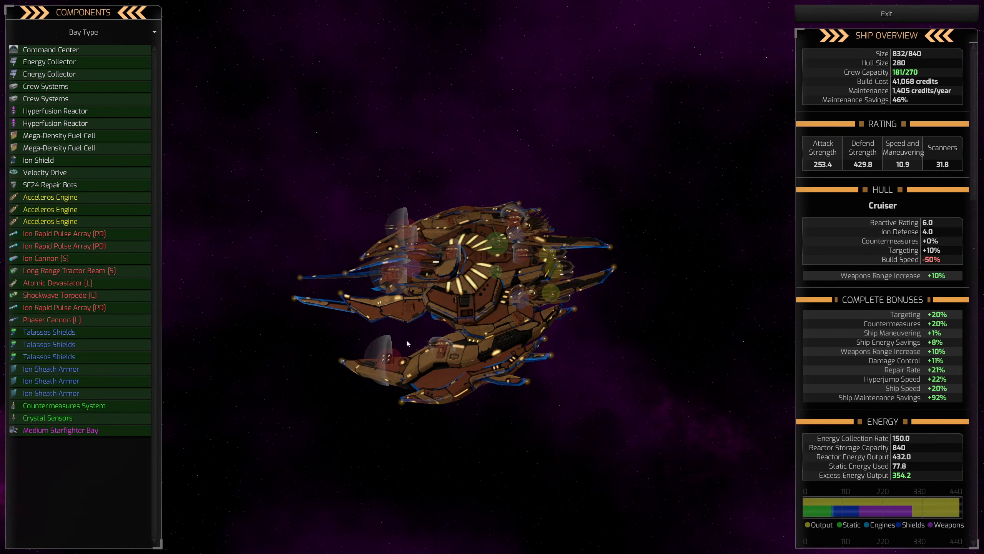
left_click(886, 13)
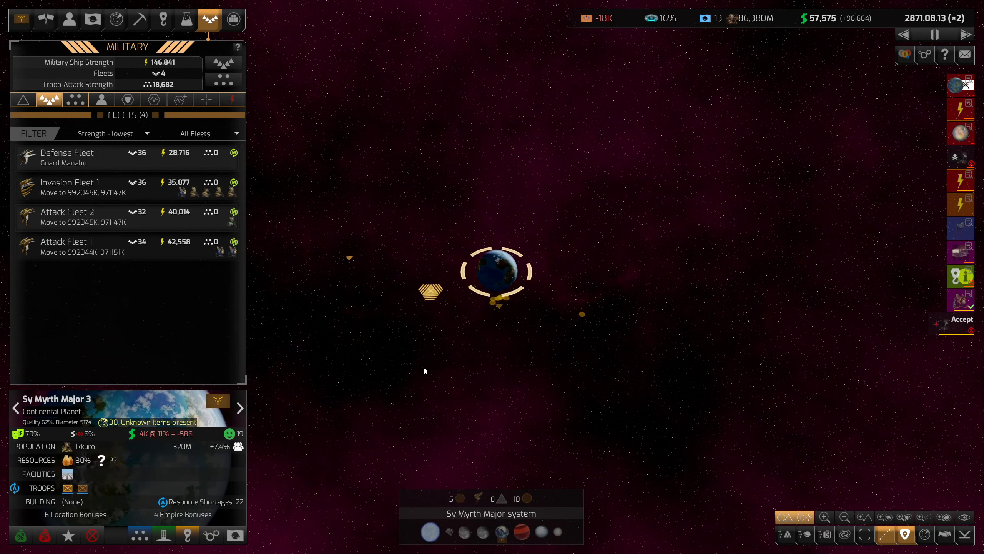
- Send Attack Fleet 2 against the 47th Strike Force and select Invasion Fleet 1
left_click(66, 216)
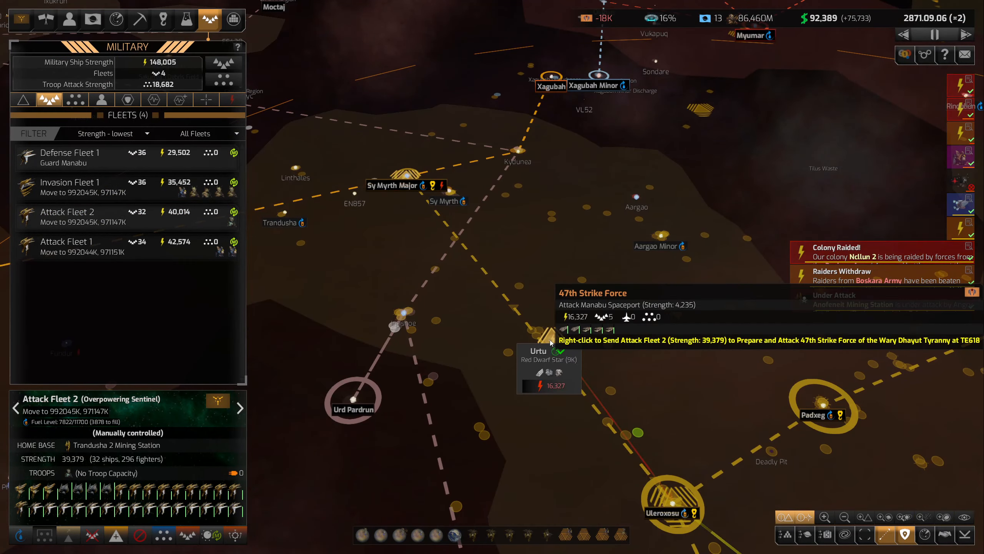
mouse_move(658, 438)
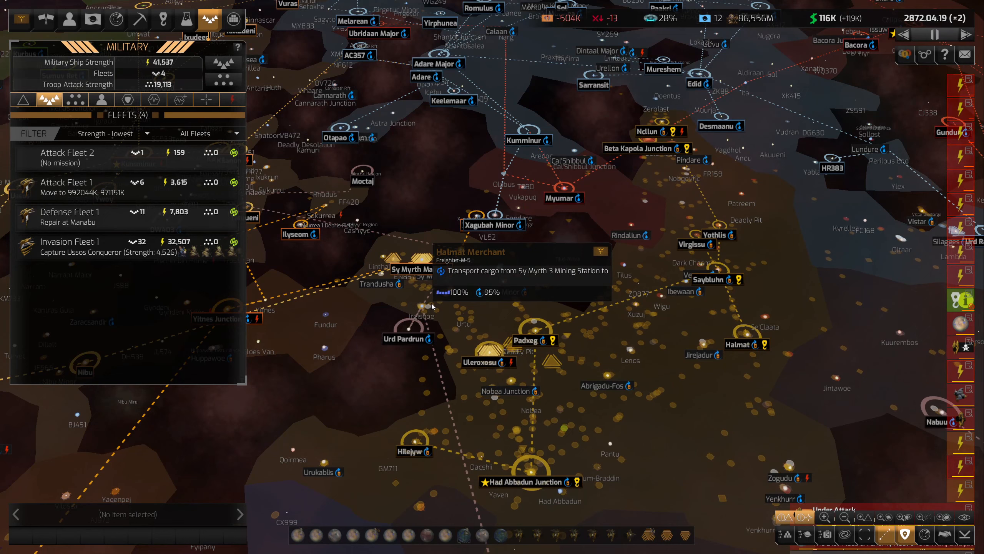
left_click(70, 242)
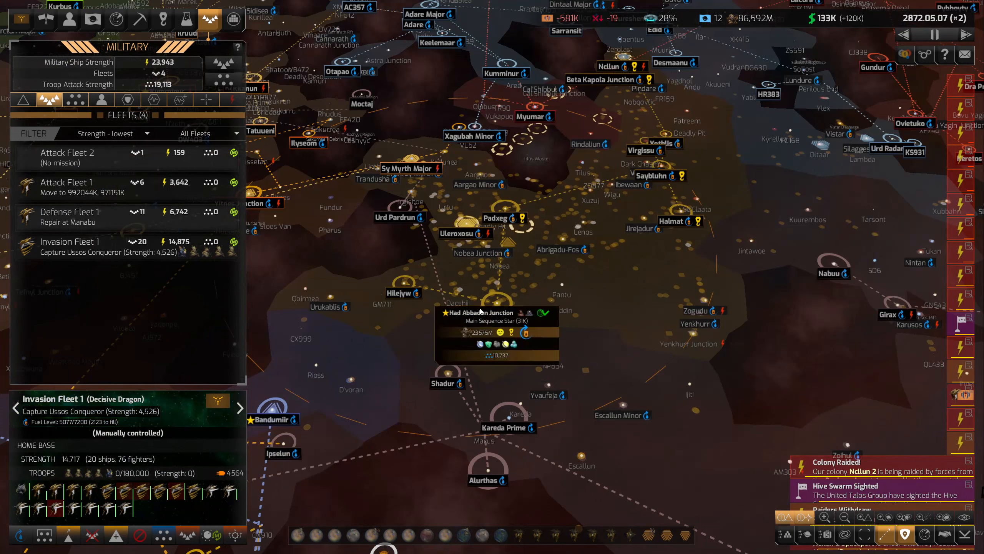
- Open Had Abbadun Junction, check Attack Fleet 2's remaining ships, and issue move and repair orders
left_click(477, 312)
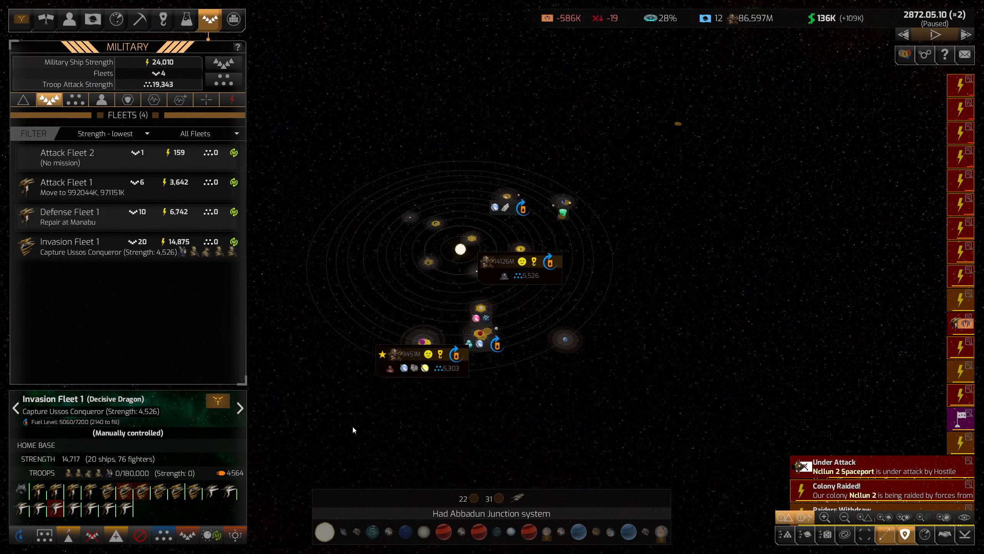
left_click(67, 157)
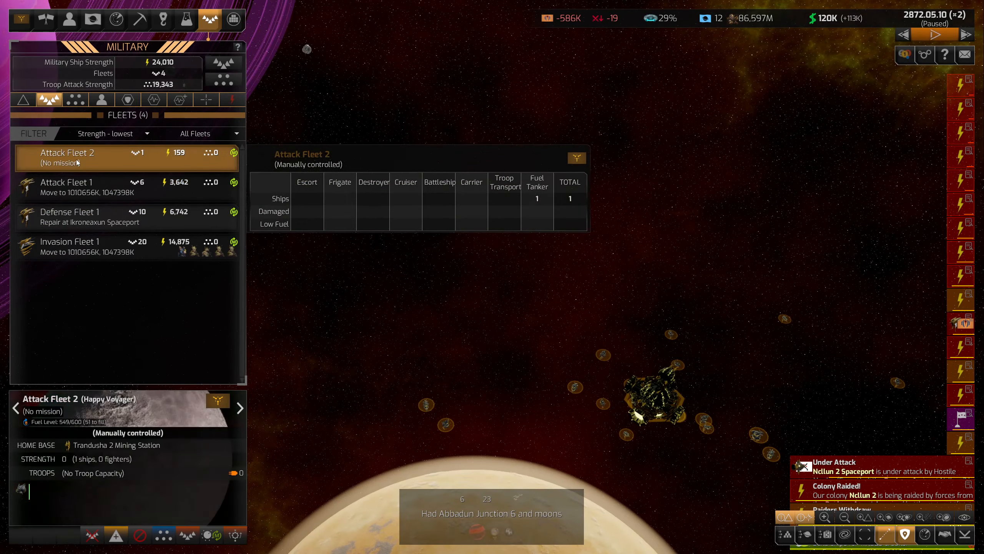
left_click(934, 34)
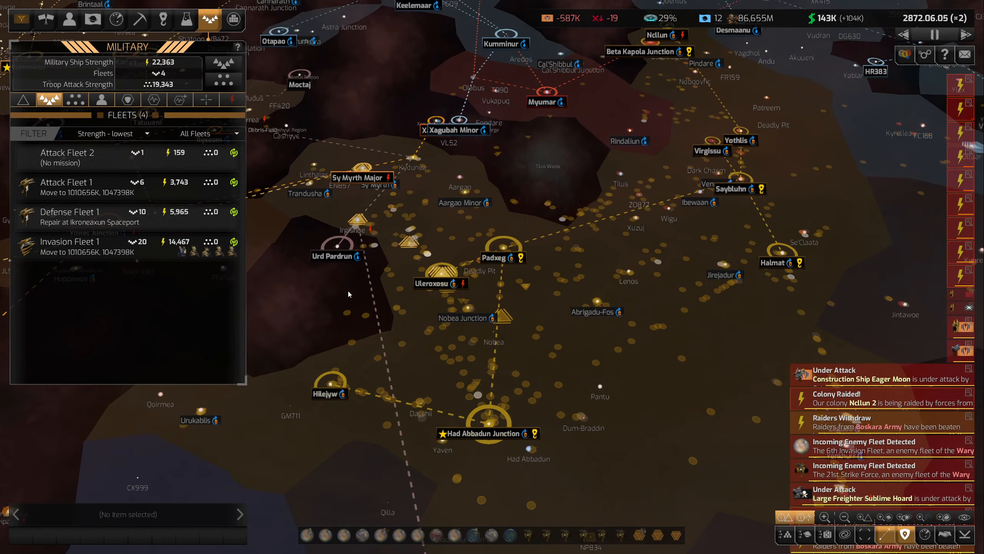
- Review relations with the Kurestal Corporation, United Talos Group and Wary Dhayut Tyranny
left_click(69, 19)
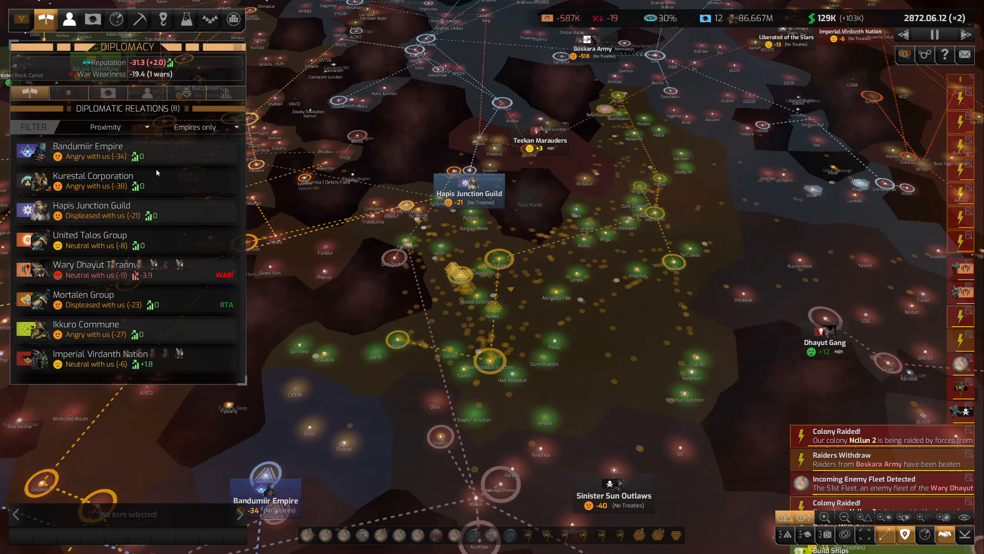
left_click(91, 240)
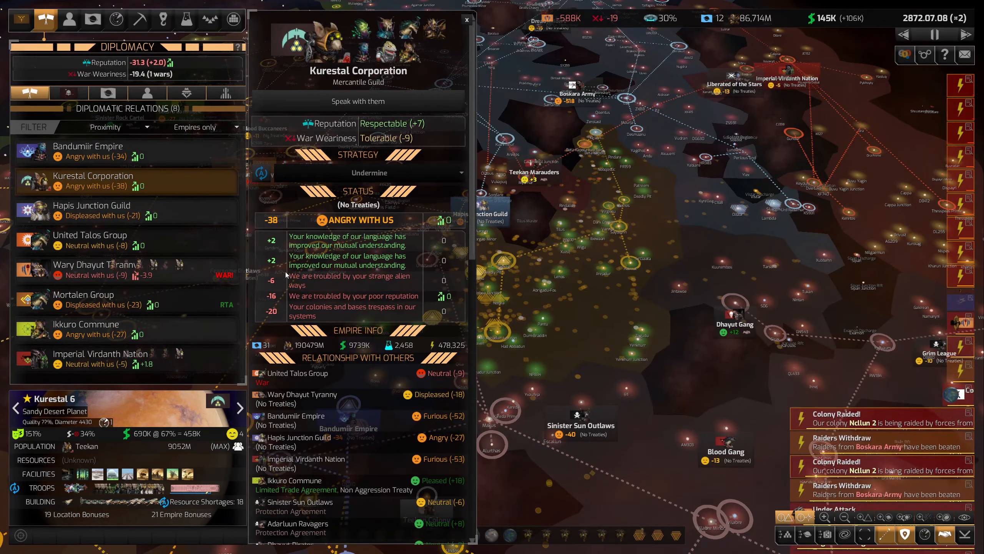
left_click(91, 235)
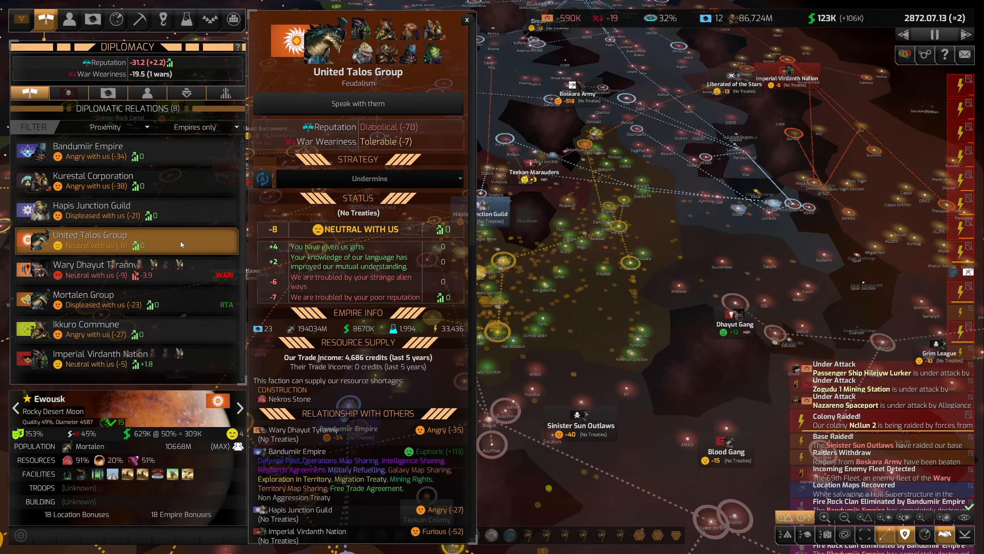
left_click(94, 269)
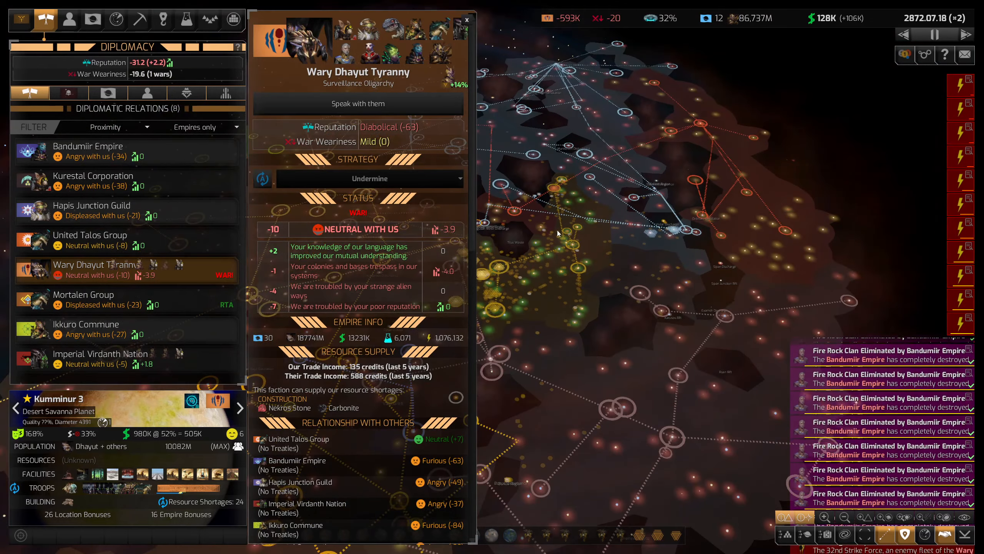
- Try negotiating a deal with the Wary Dhayut Tyranny, then end the conversation
left_click(358, 103)
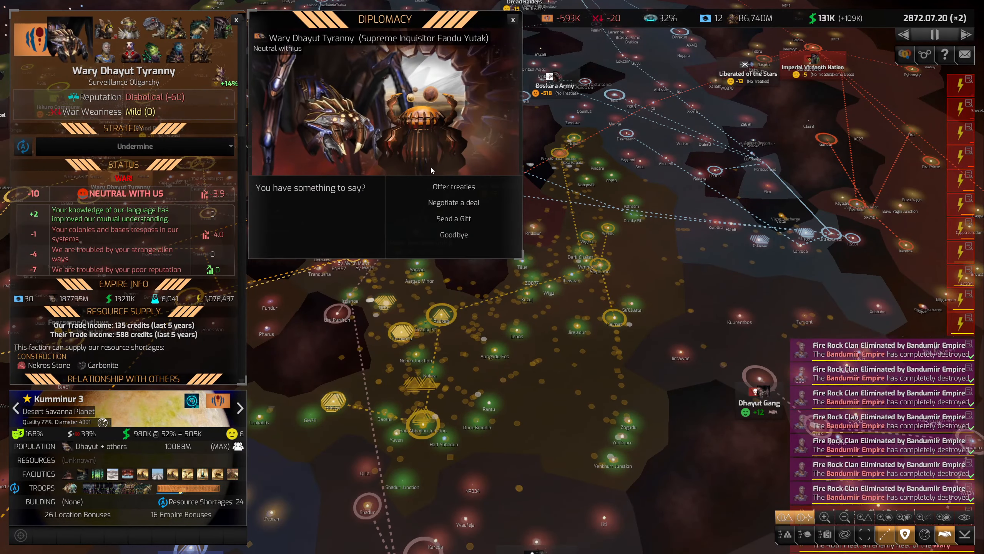
left_click(454, 202)
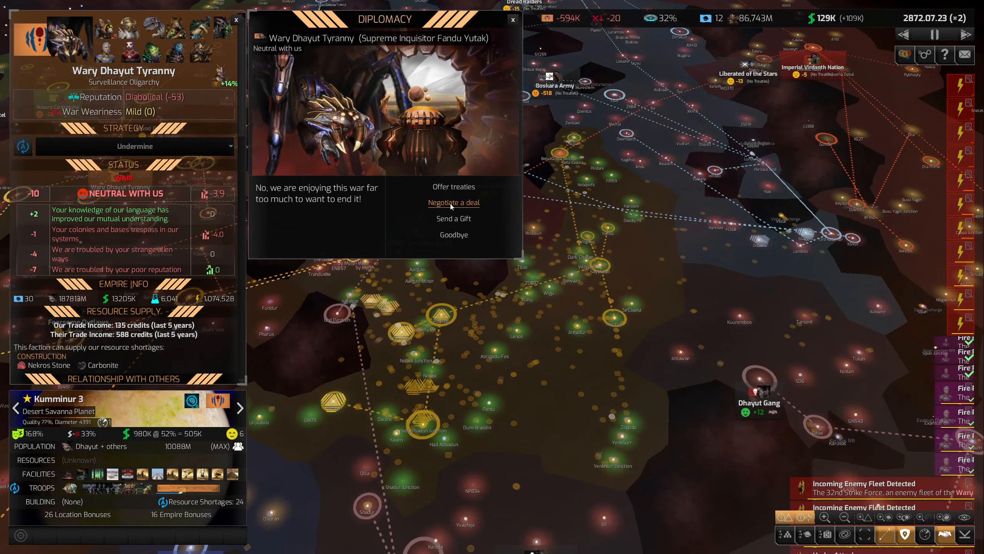
left_click(453, 202)
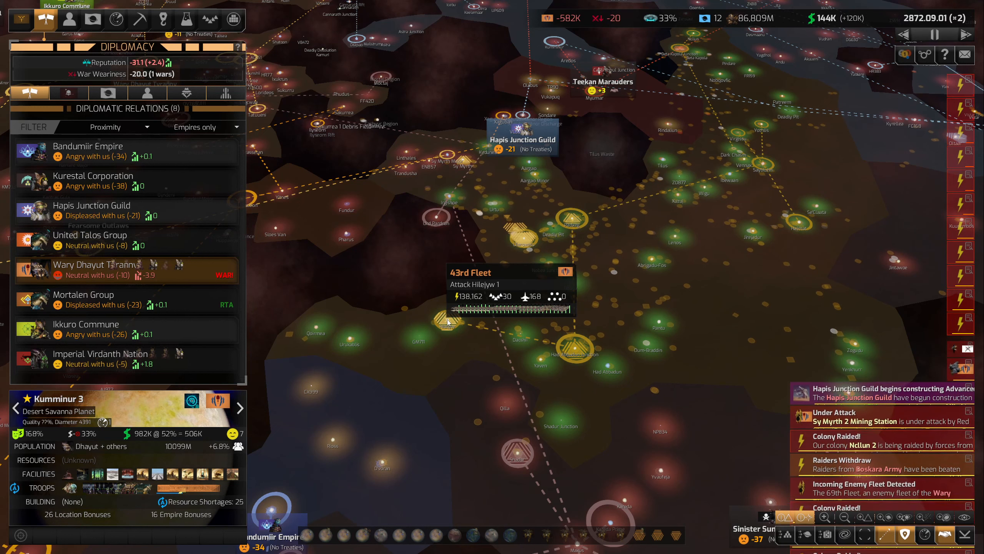
- Pause the game and show the four military fleets, about 36,574 strength
left_click(934, 34)
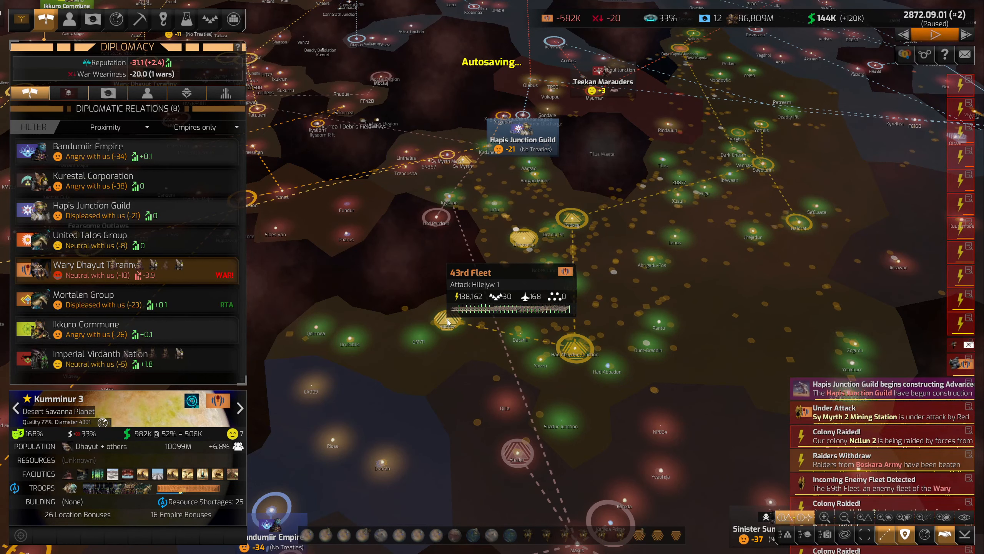
left_click(935, 35)
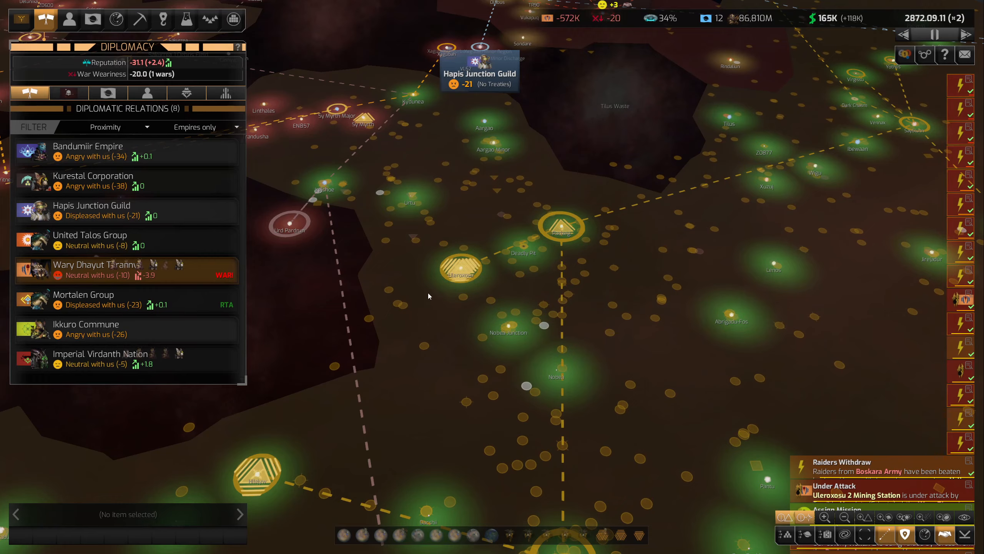
left_click(186, 19)
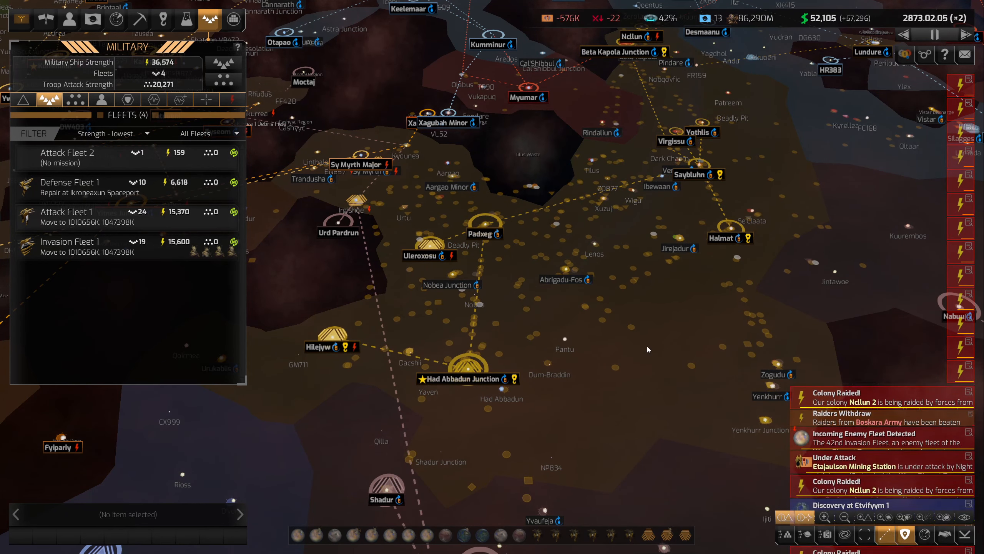
- Jump to raided Ncllun 2 and show the furious Boskara Army's relations at -252
left_click(69, 187)
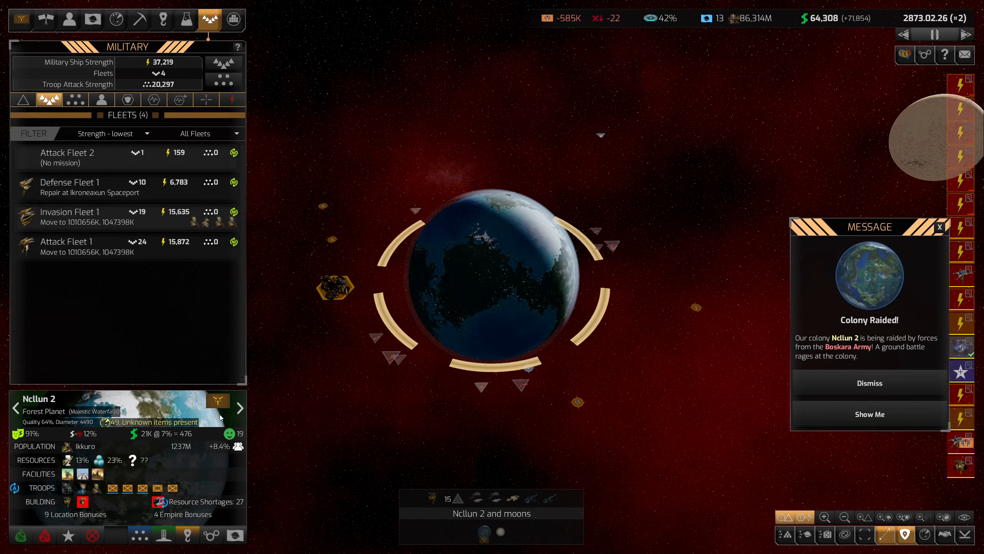
left_click(869, 383)
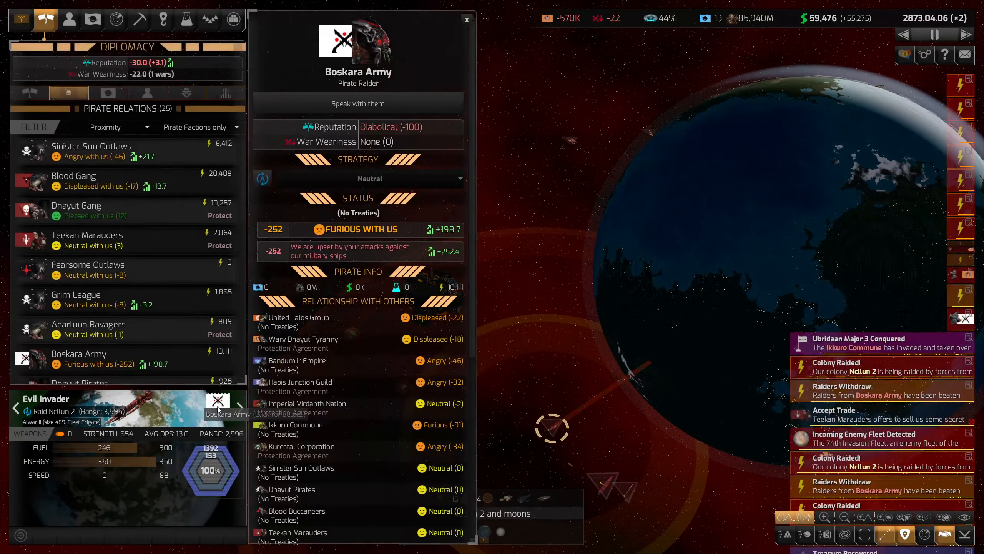
- Talk with the Boskara Army, say goodbye, and close their relations details
left_click(358, 104)
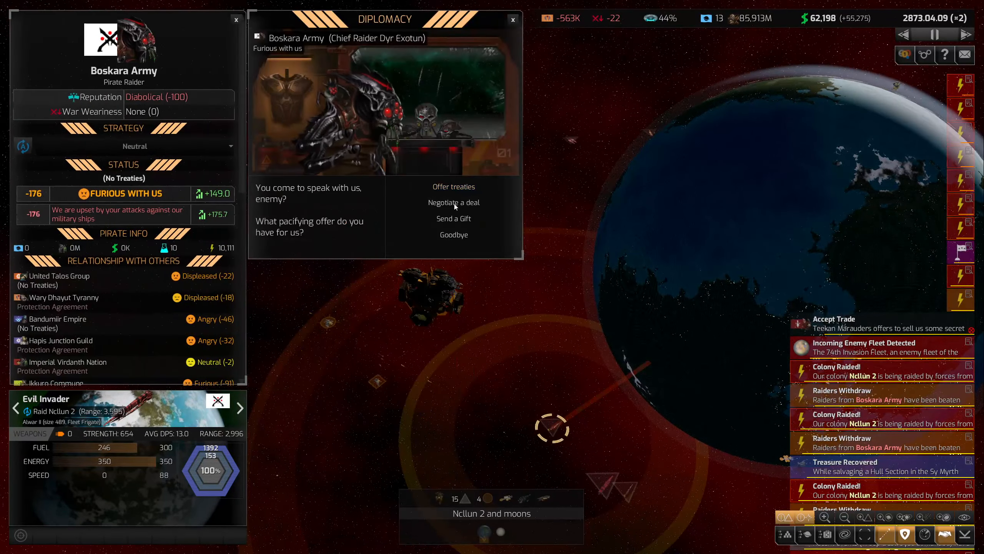
left_click(453, 202)
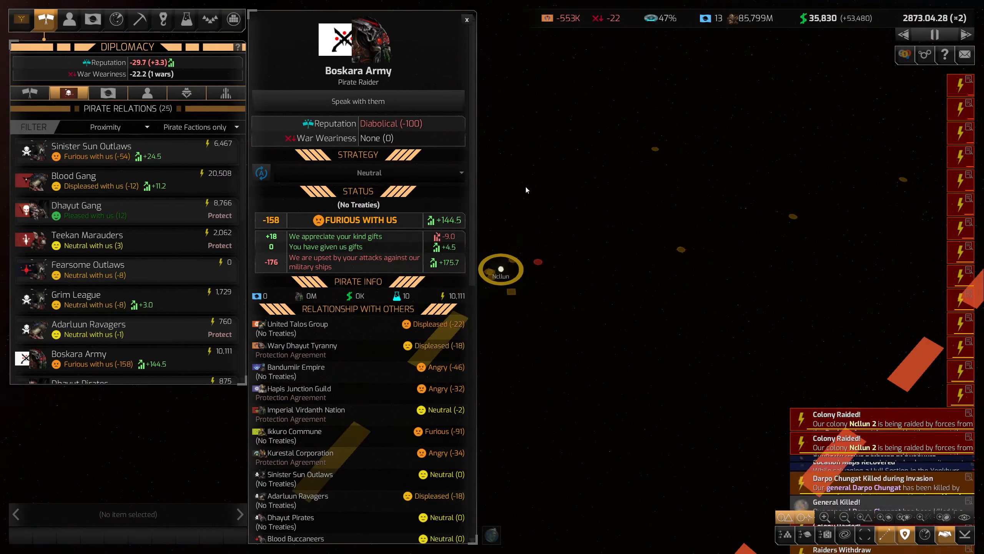
left_click(466, 20)
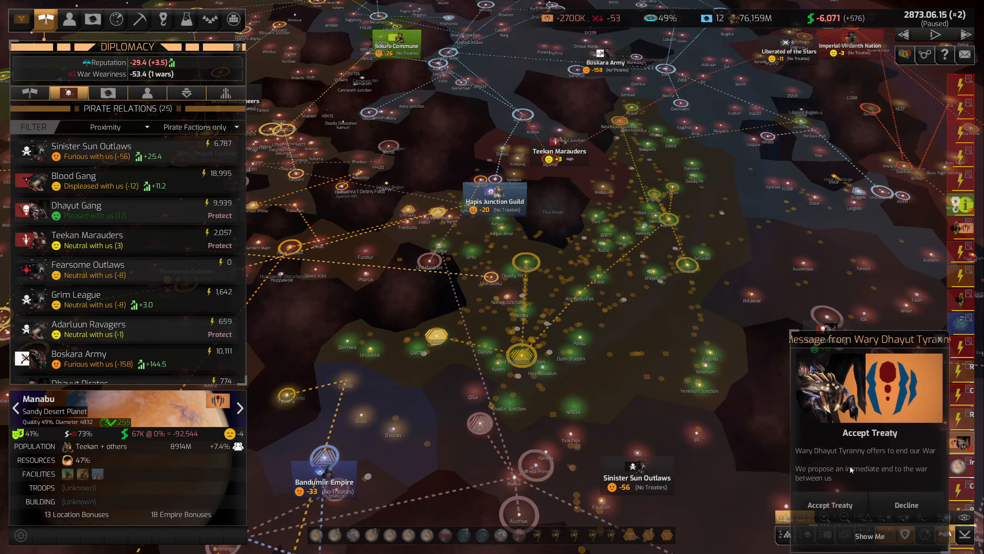
- Accept the Wary Dhayut Tyranny's peace treaty
left_click(829, 504)
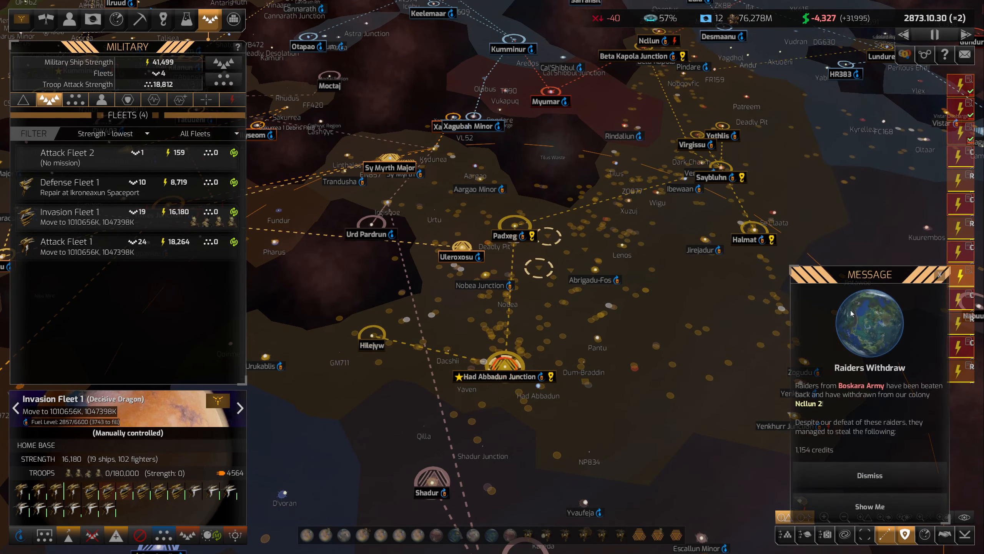
- Show raided Ncllun 2 from the Raiders Withdraw message
left_click(868, 475)
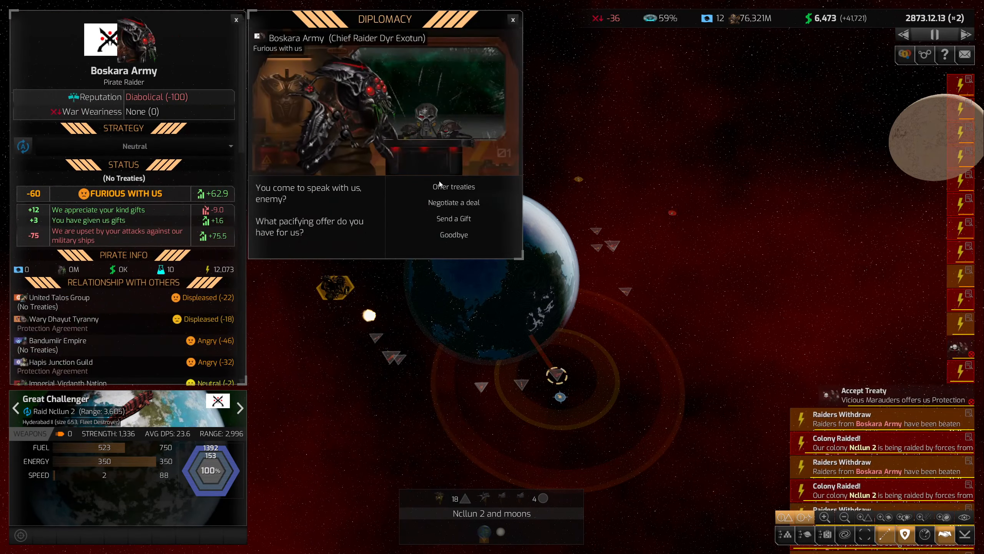
- End the Boskara Army talks, close their details, and show the colonies overview
left_click(453, 202)
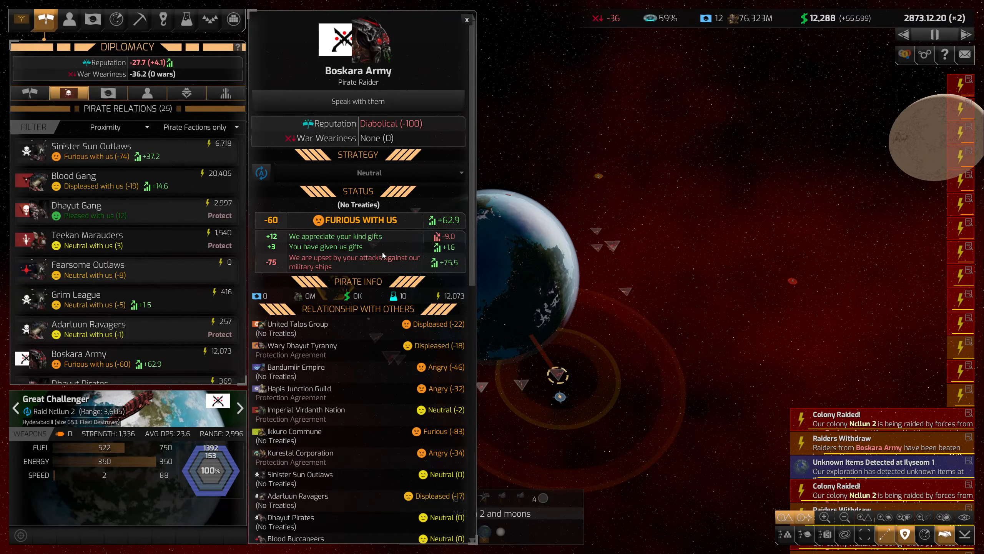
left_click(357, 101)
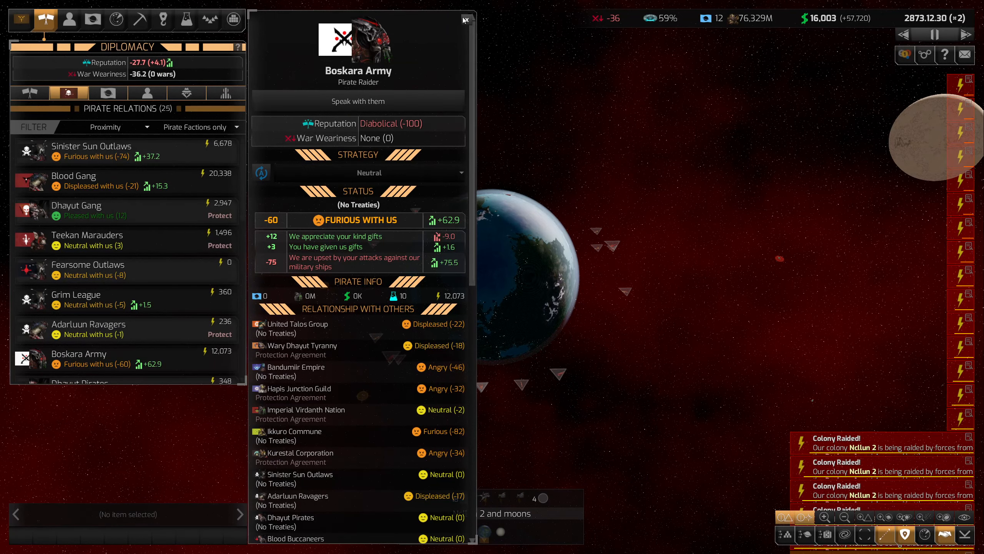
left_click(466, 20)
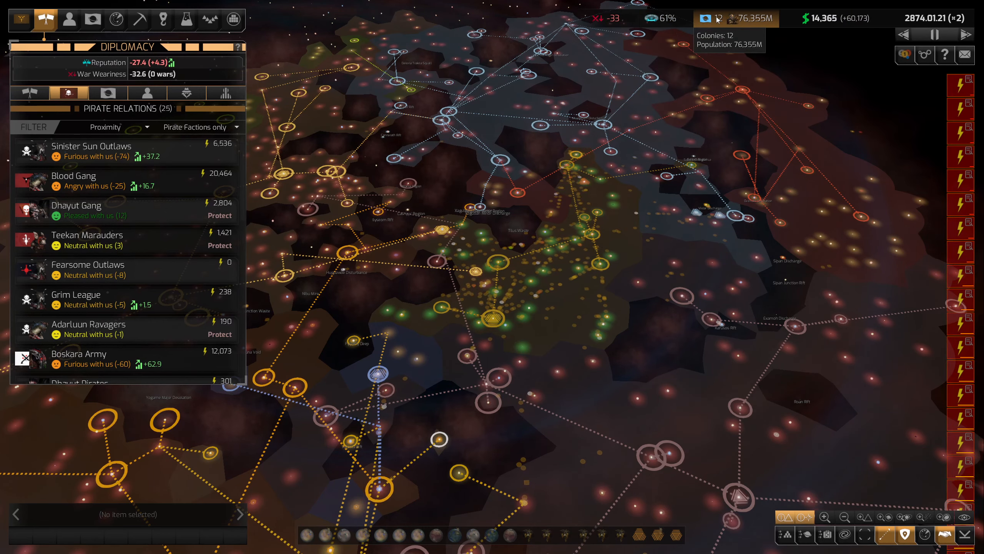
left_click(93, 19)
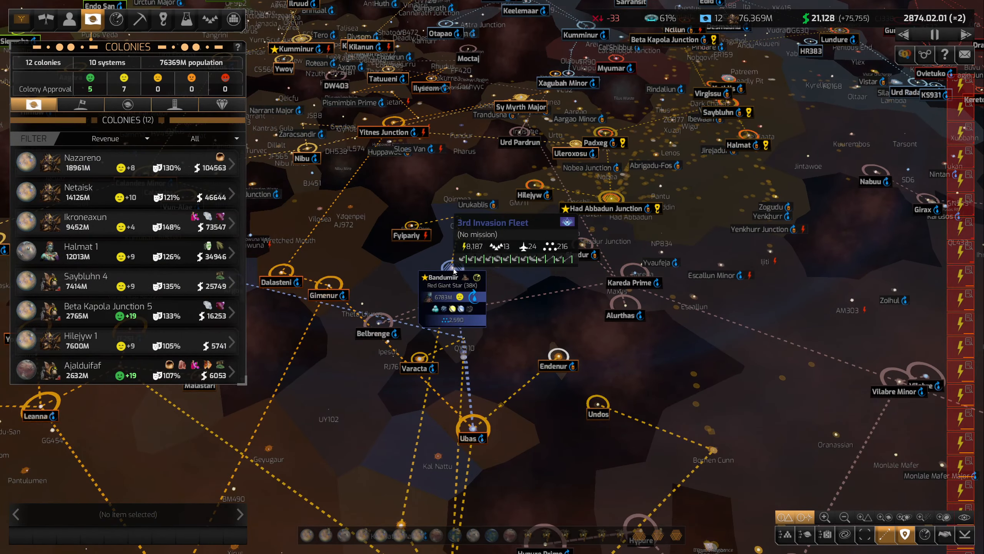
- Review the angry Bandumiir Empire's relationships with others, then close its details
left_click(507, 222)
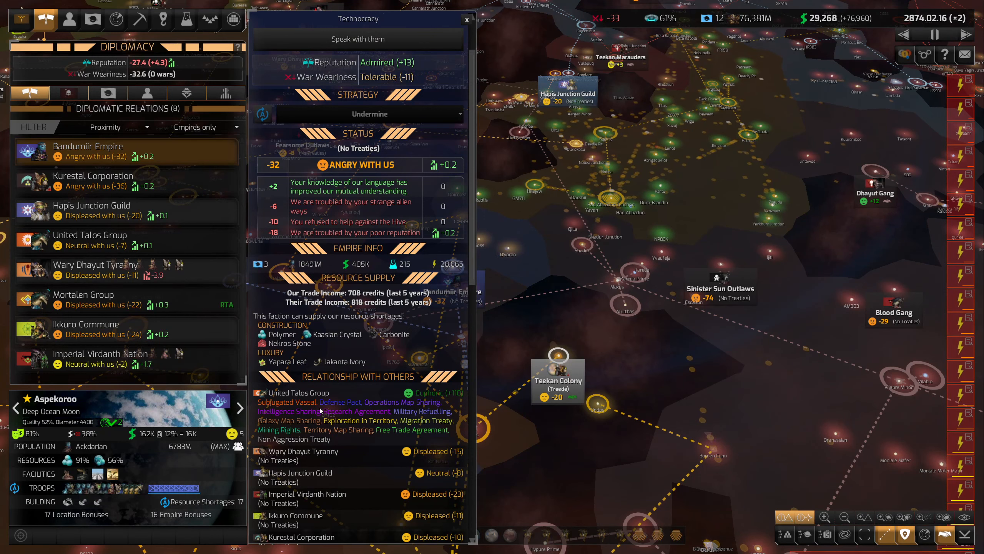
scroll("down", 3)
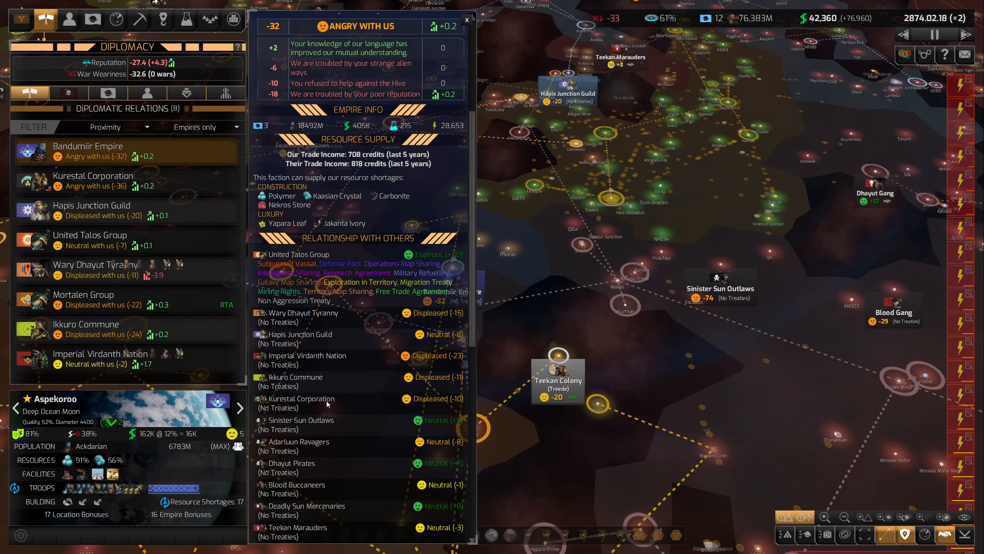
scroll("down", 3)
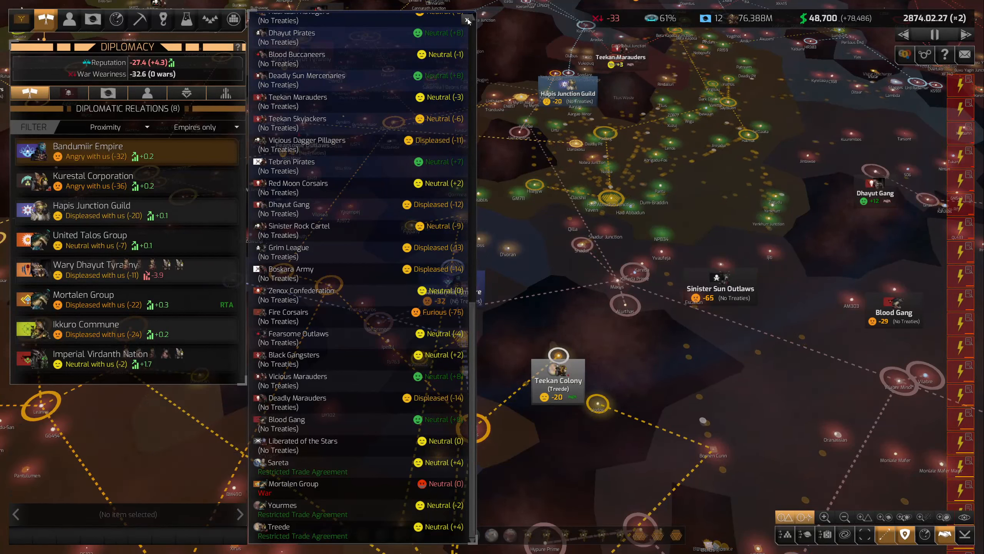
left_click(467, 20)
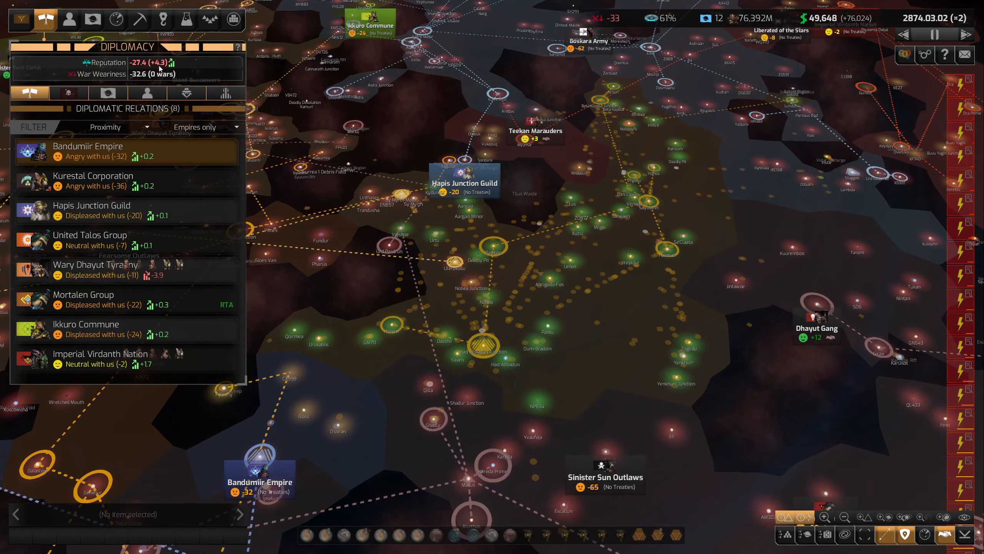
- Show the military fleets list, then deselect Attack Fleet 2 and return to the galaxy
left_click(209, 19)
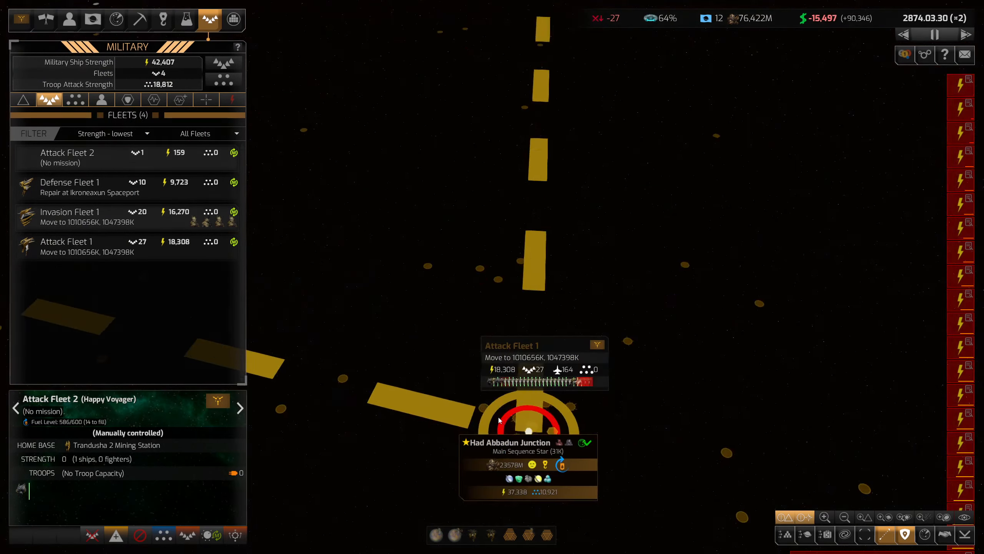
left_click(88, 246)
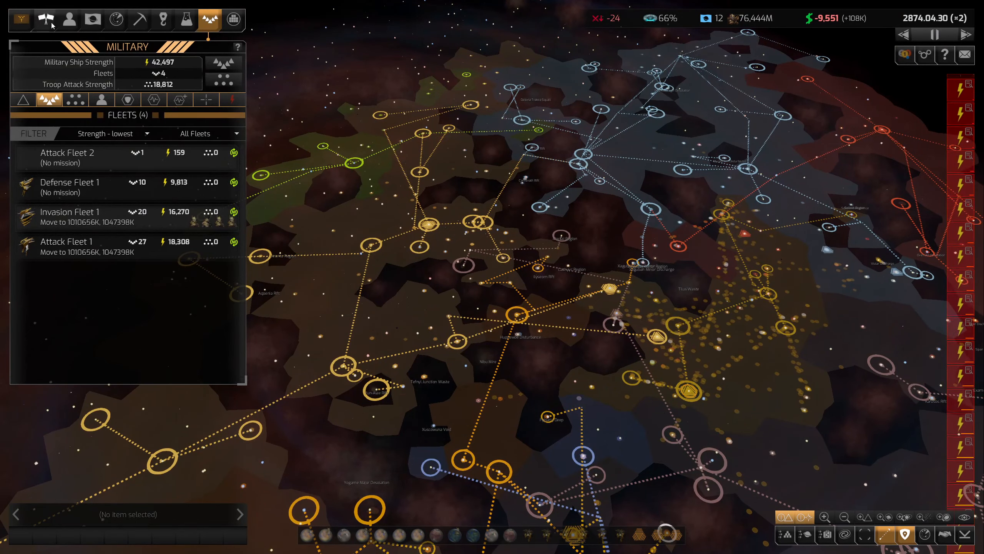
- Open a deal proposal with the Wary Dhayut Tyranny and abandon it without offering anything
left_click(46, 20)
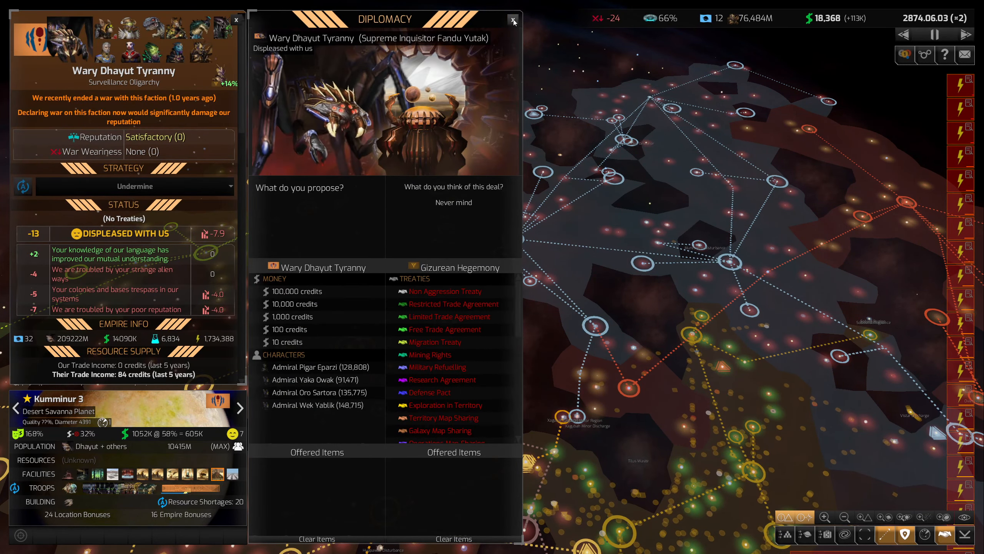
left_click(513, 19)
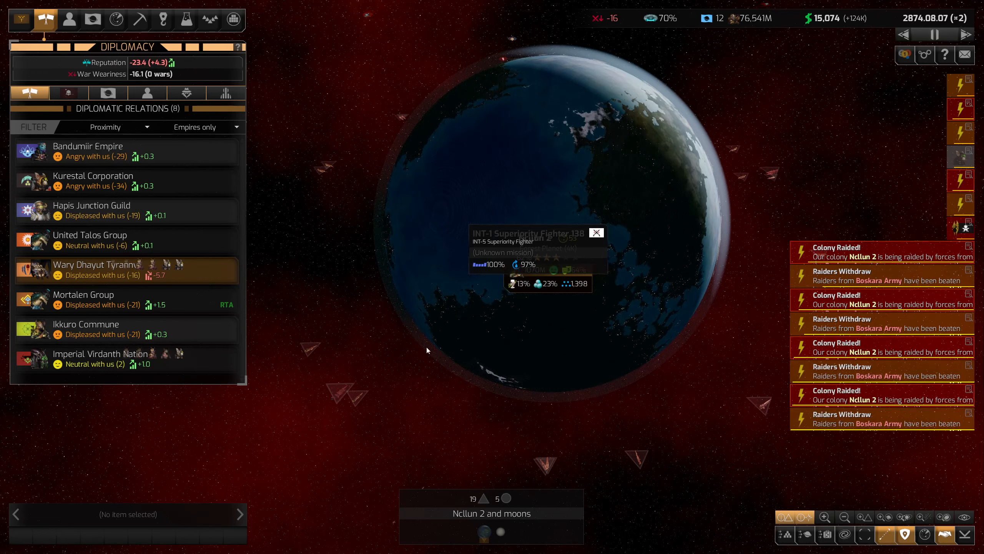
- Check Attack Fleet 2, Invasion Fleet 1, Attack Fleet 1, then inspect the Ncllun 2 raider
left_click(341, 393)
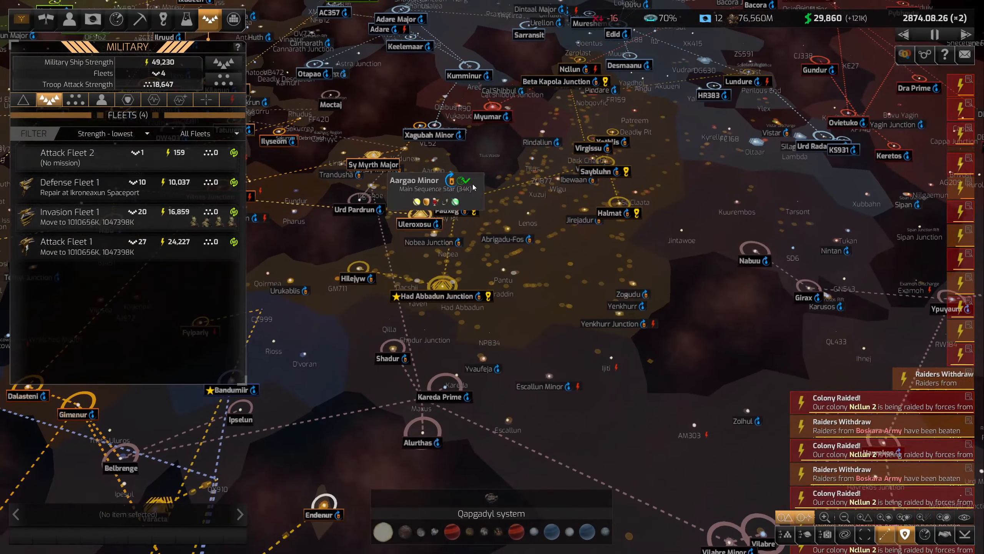
left_click(68, 152)
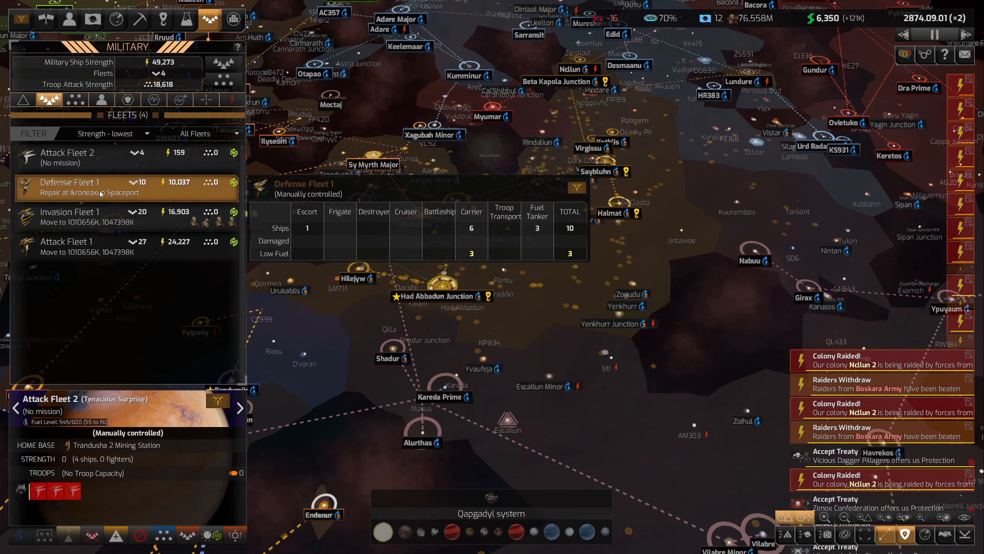
left_click(67, 212)
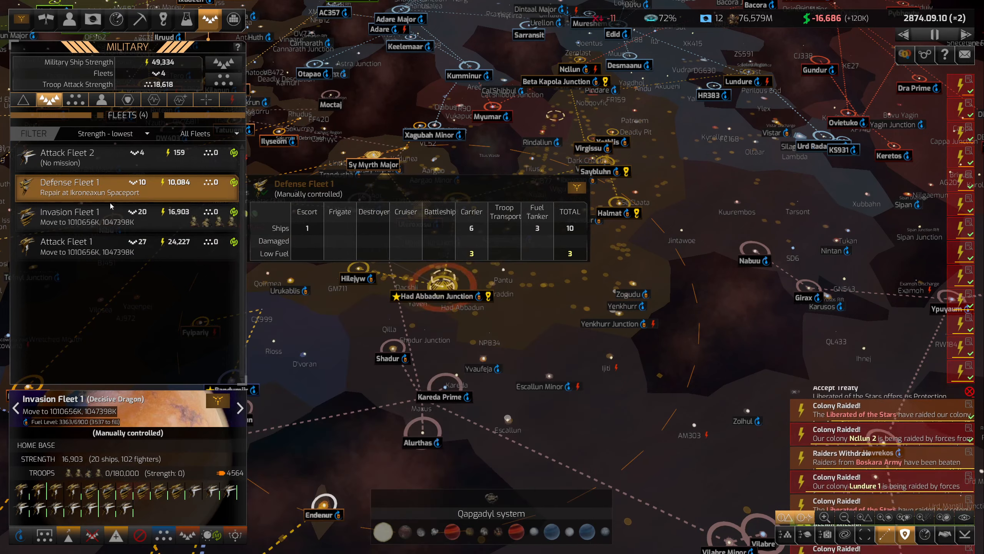
left_click(66, 246)
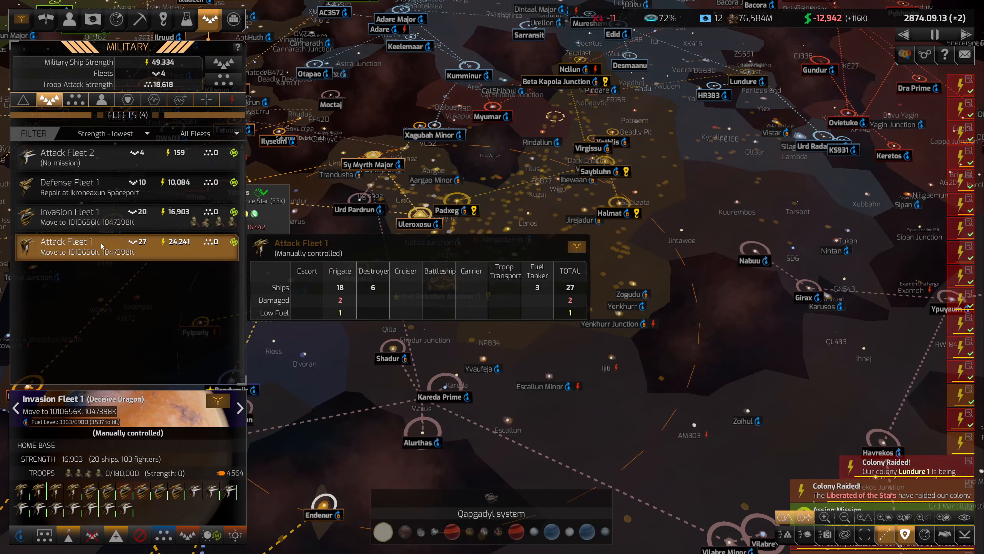
left_click(68, 156)
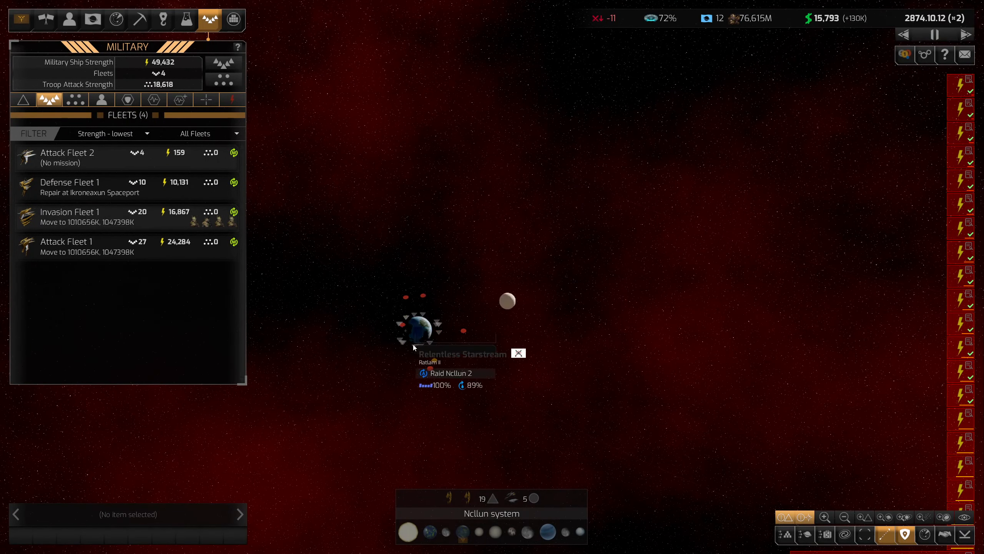
left_click(66, 241)
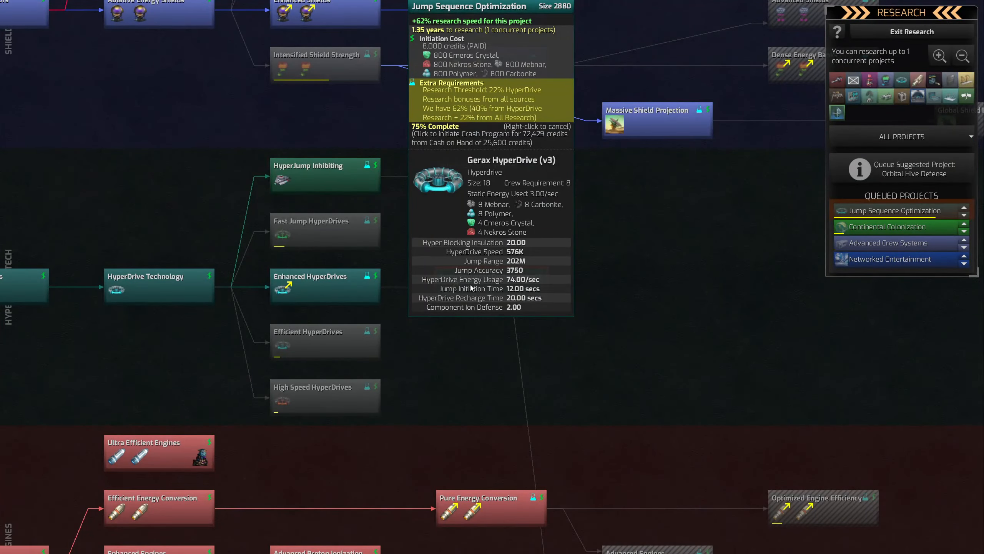
- Exit the research tree back to the galaxy map after the HyperDrive review
left_click(912, 31)
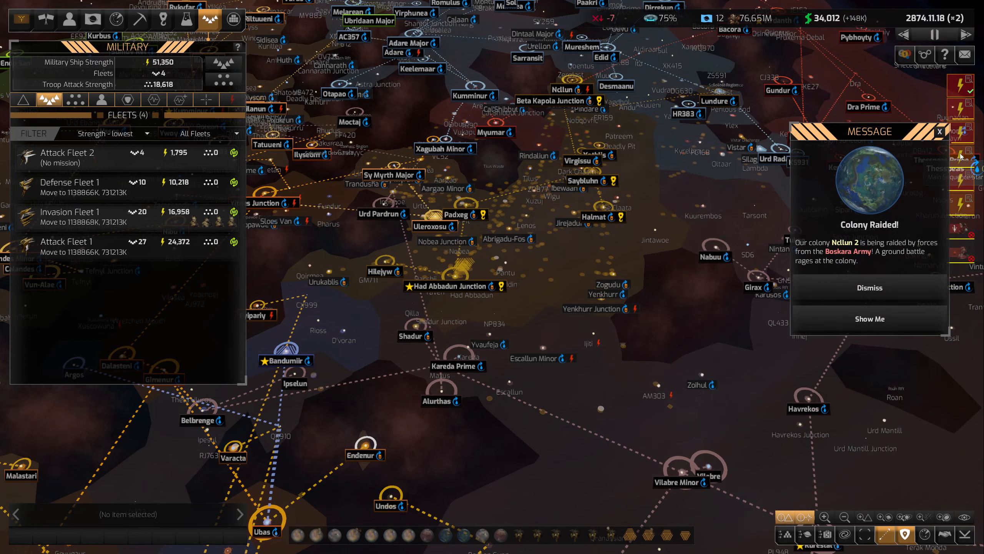
- Open Victory Conditions Progress, showing Ikkuro Commune fourth at 24% of 70%
left_click(868, 288)
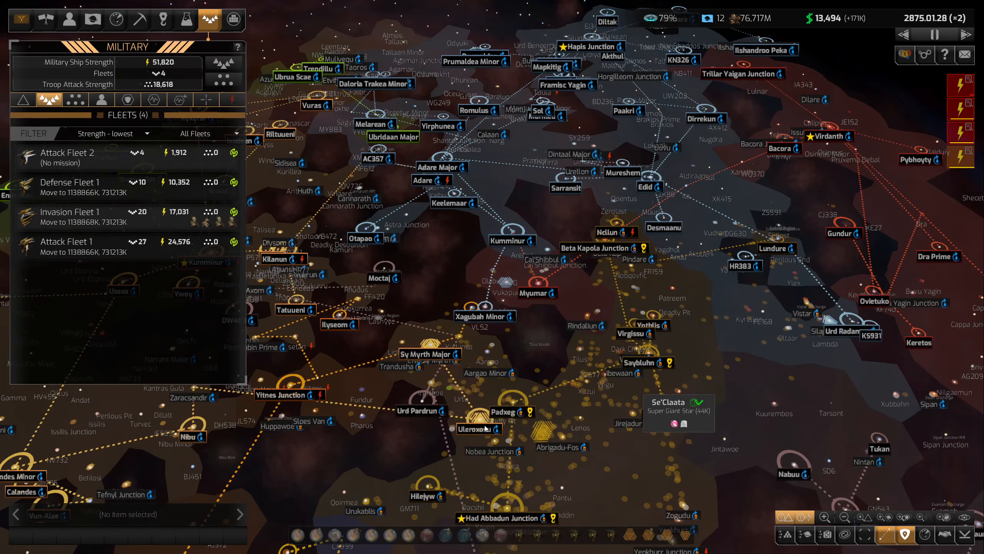
left_click(75, 245)
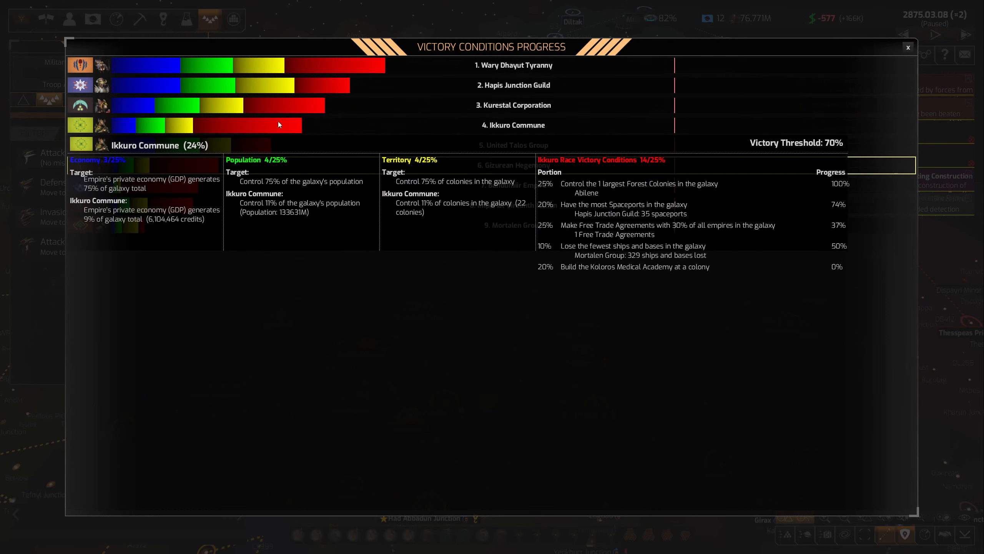
- Close the Victory Conditions Progress window to return to the galaxy map
left_click(907, 47)
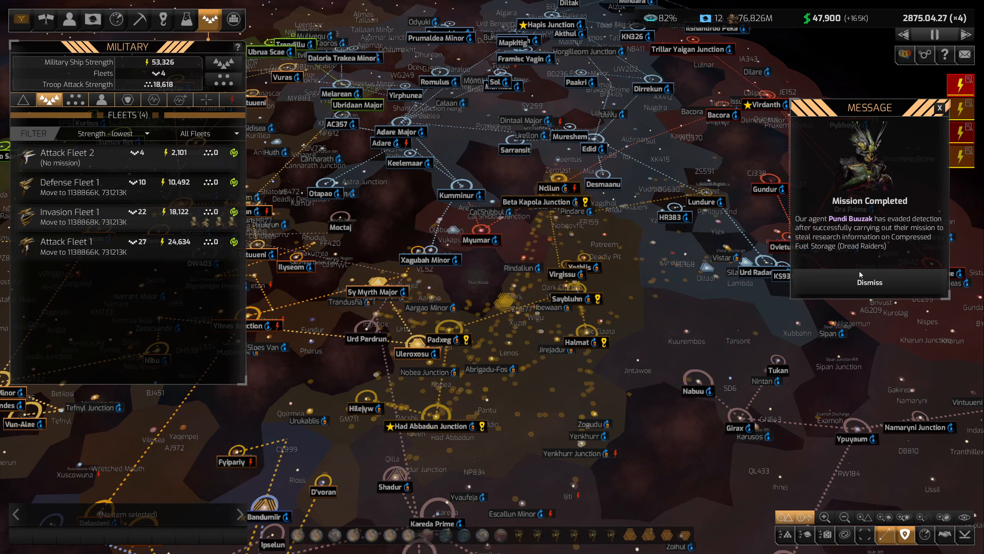
- Dismiss the spy mission report and open the 29-character Characters list
left_click(869, 282)
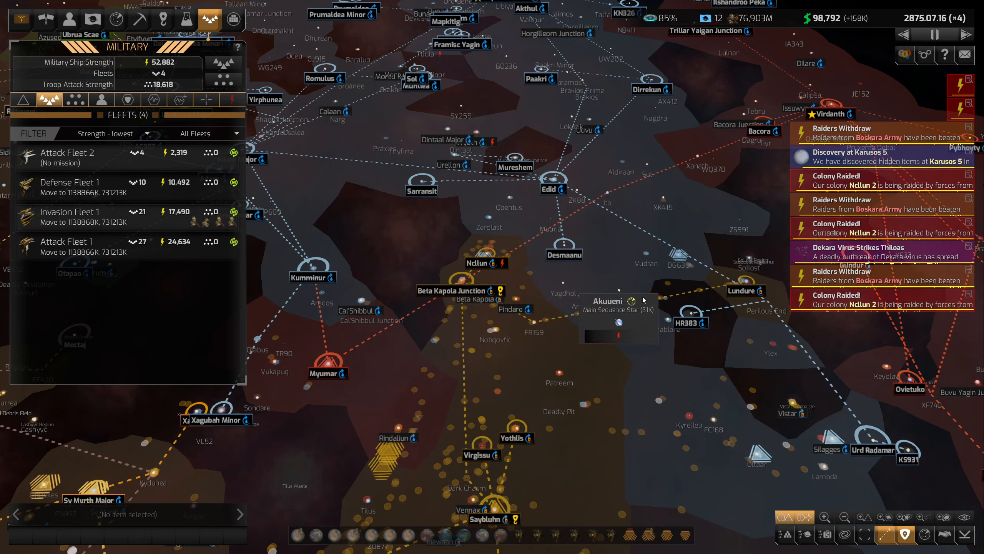
left_click(879, 132)
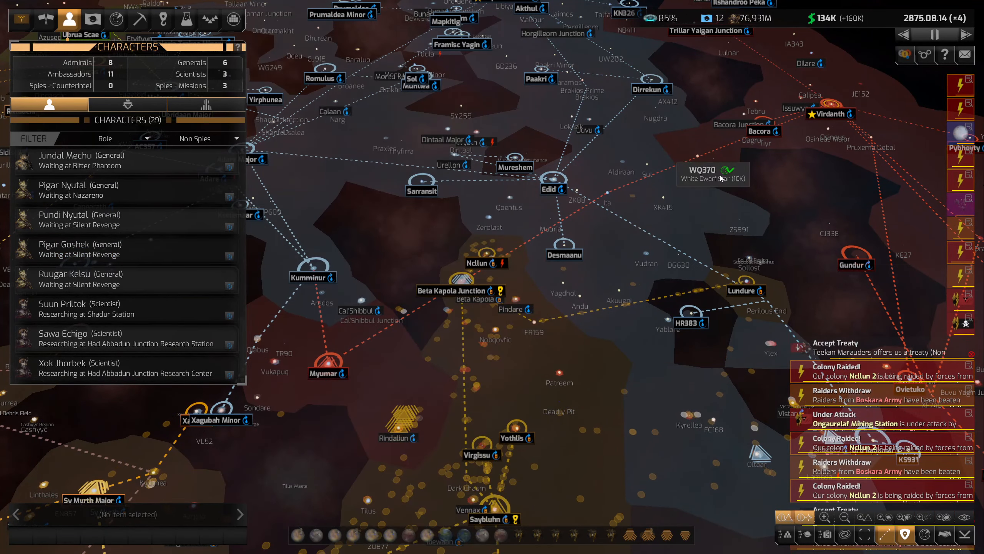
- Inspect Defense Fleet 1's 21 ships, then open the 13-station research list
left_click(209, 19)
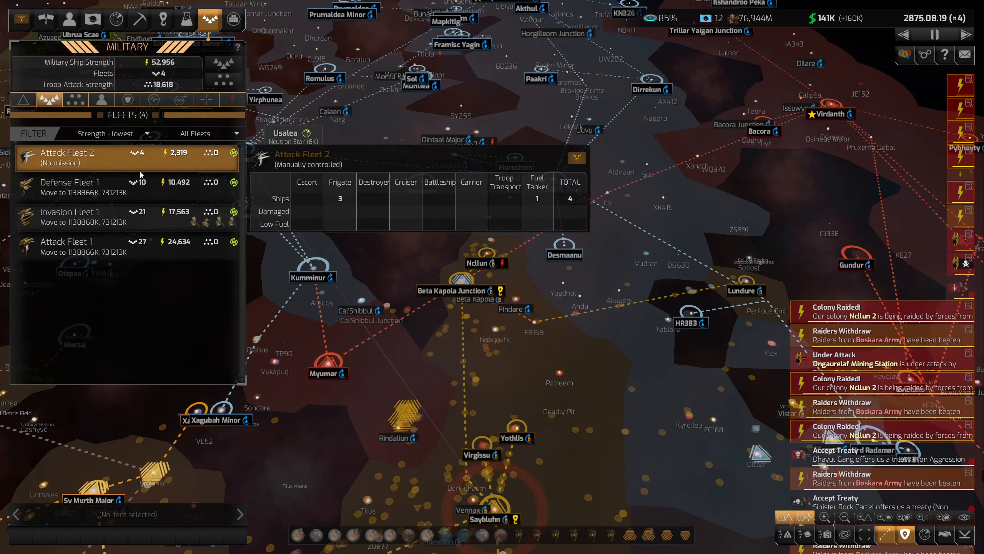
left_click(81, 246)
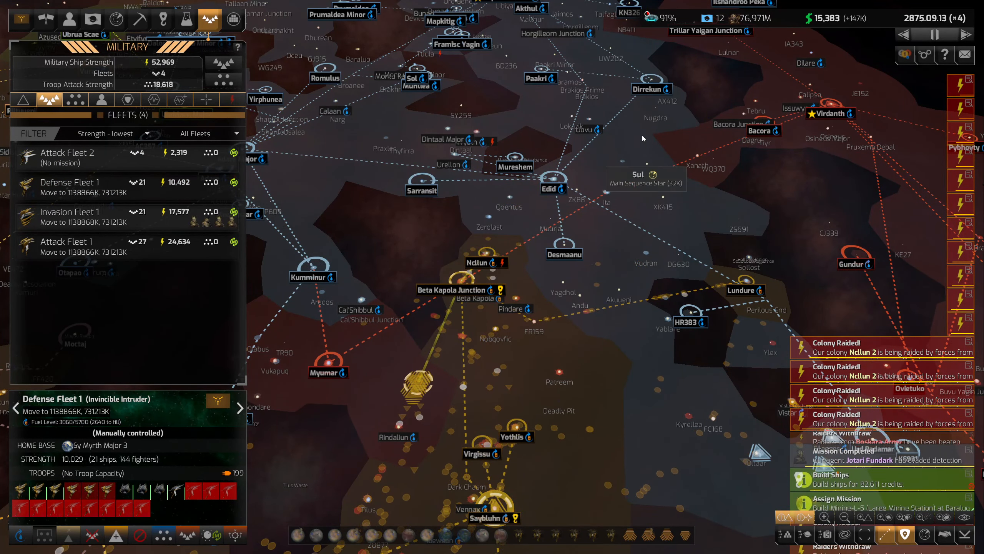
left_click(644, 18)
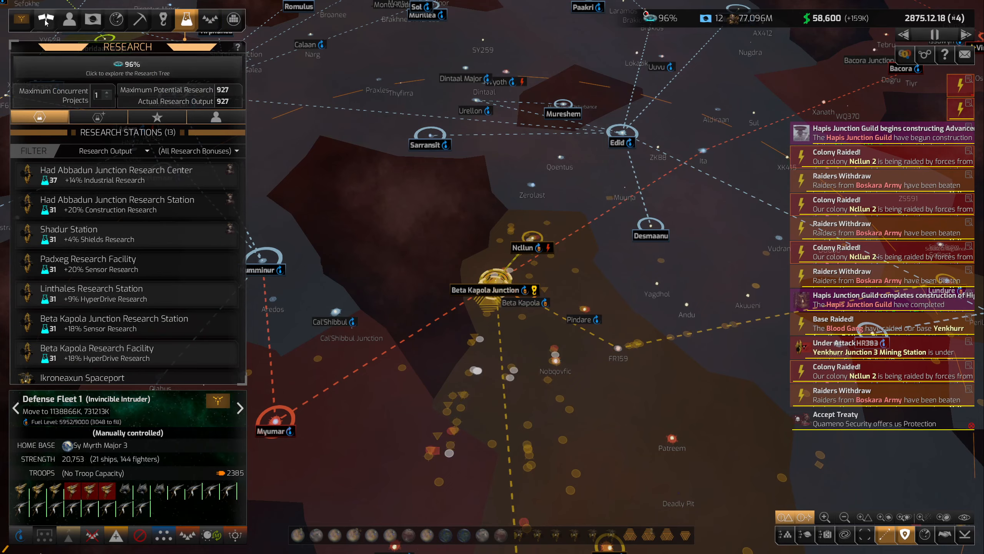
- View Empire Funding Levels, dismiss the Ncllun 2 raid report, reopen the military fleets
left_click(21, 19)
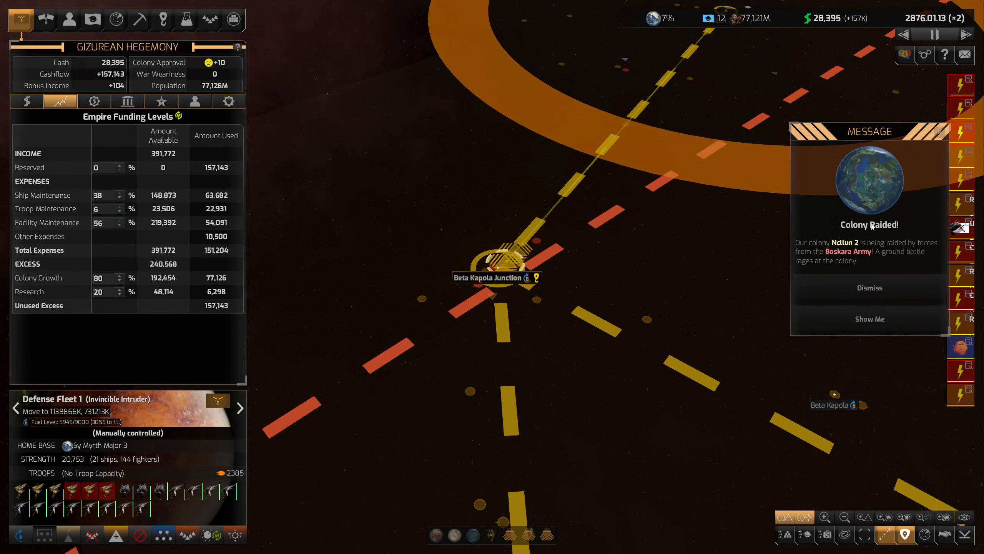
left_click(934, 35)
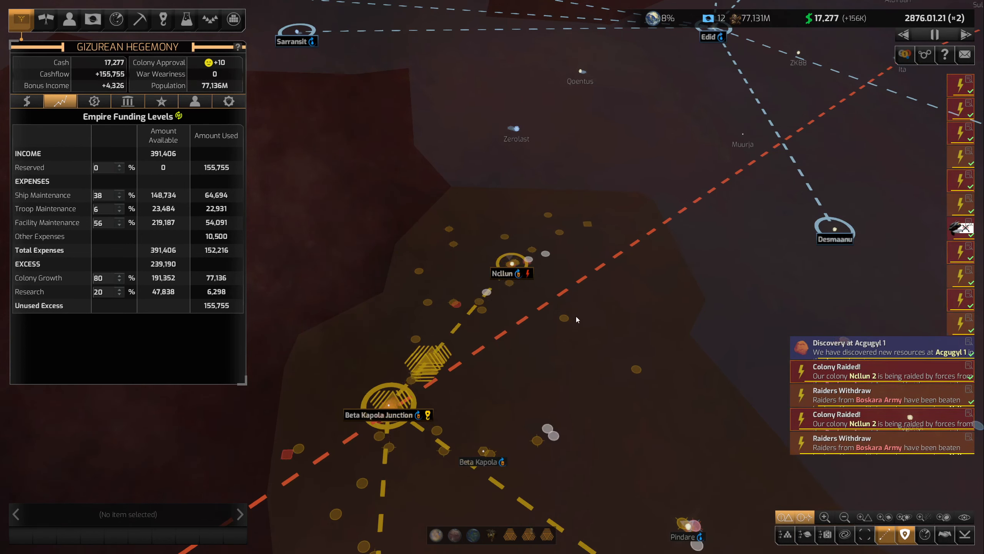
left_click(209, 19)
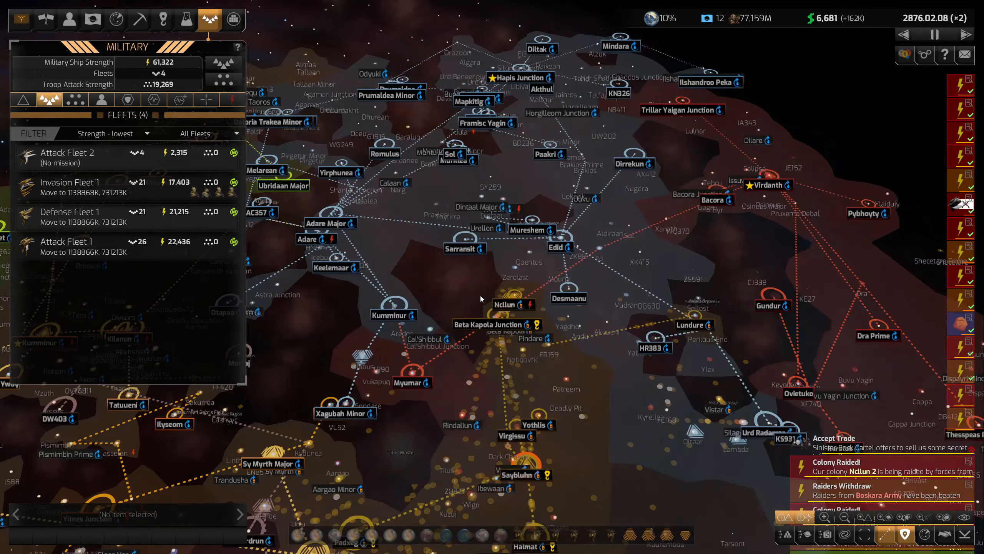
- Inspect Attack Fleets 1 and 2 and Defense Fleet 1, then select Ncllun 2
left_click(502, 304)
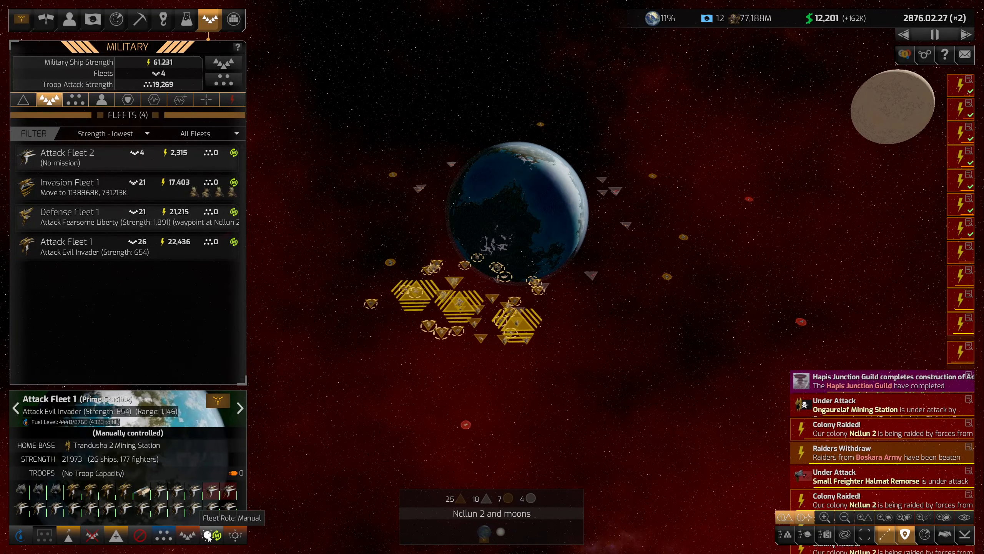
left_click(67, 242)
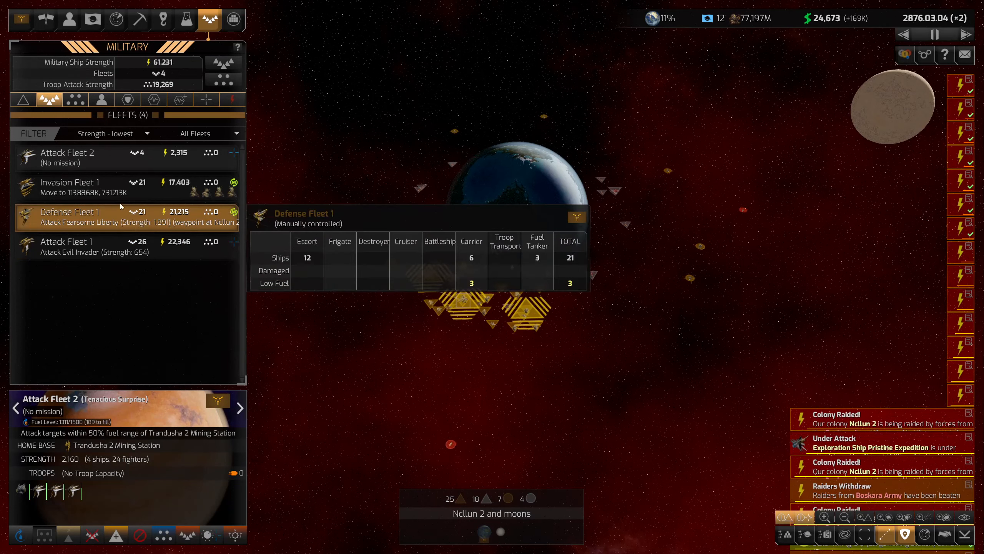
left_click(67, 186)
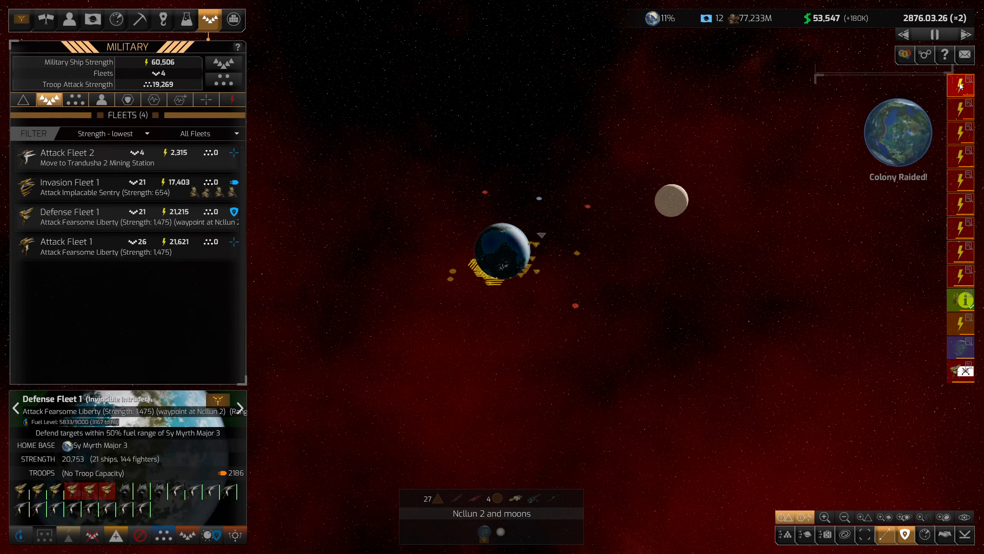
left_click(966, 86)
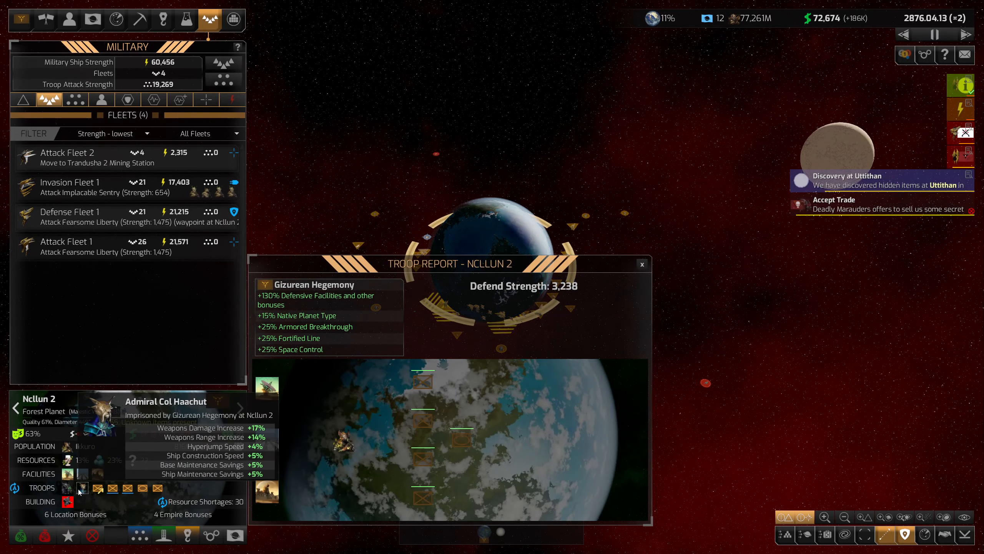
- Close Ncllun 2's troop report, showing defend strength 3,238, and return to the fleets list
left_click(642, 264)
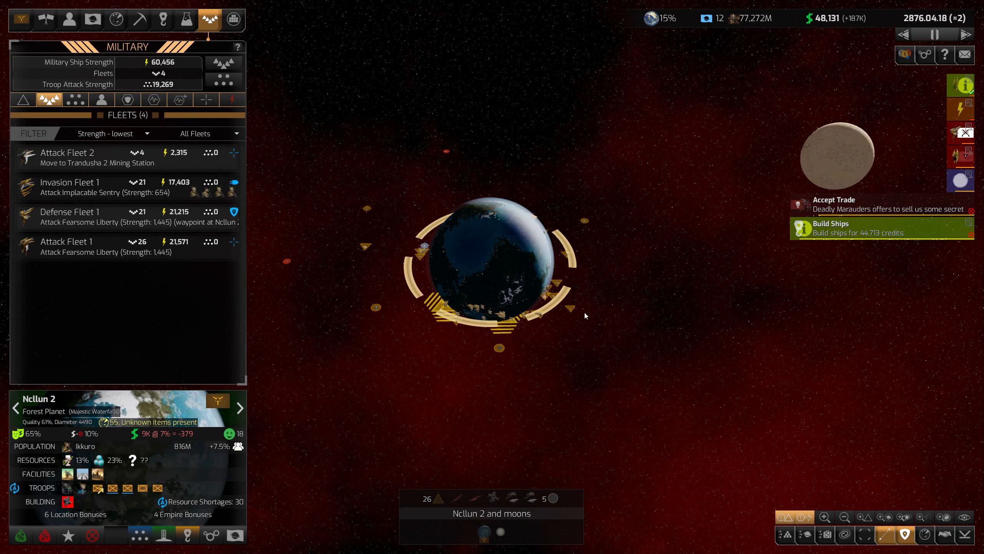
left_click(66, 241)
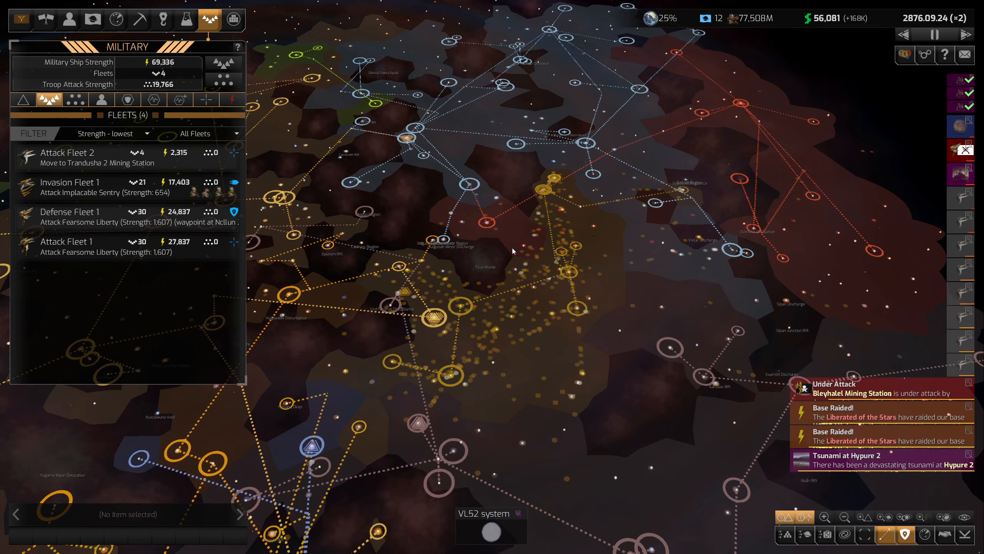
mouse_move(432, 319)
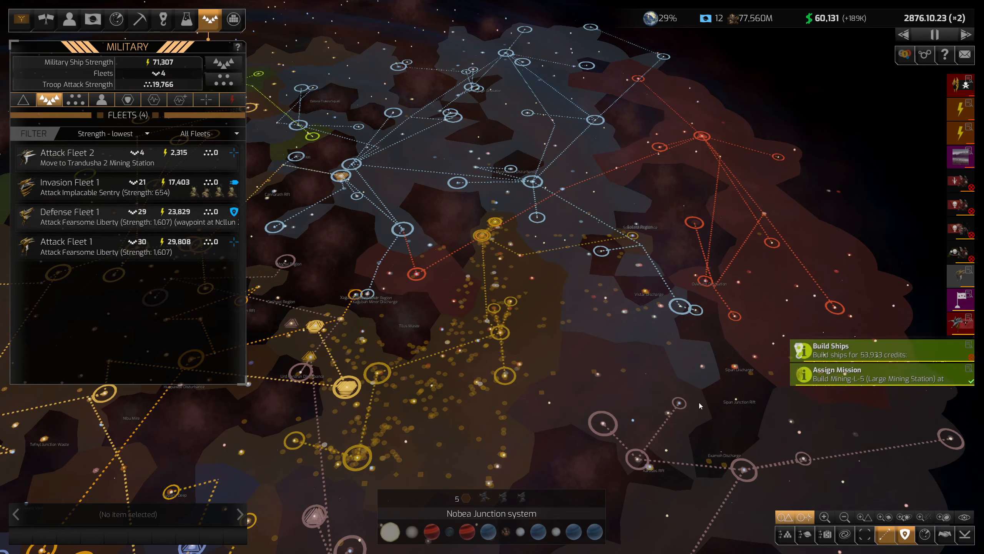
- Inspect Attack Fleet 2, Defense Fleet 1, and Invasion Fleet 1's 21 ships and four generals
left_click(95, 157)
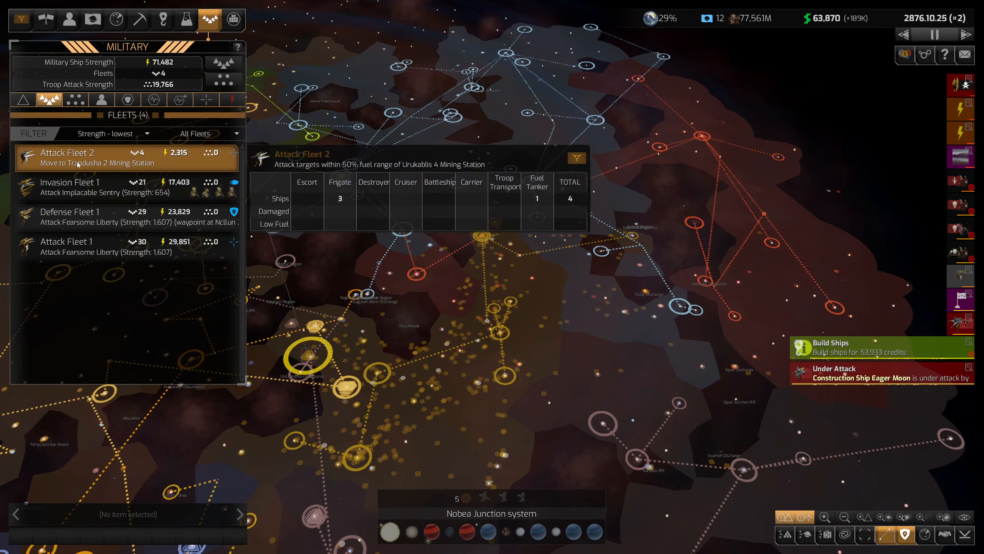
left_click(68, 157)
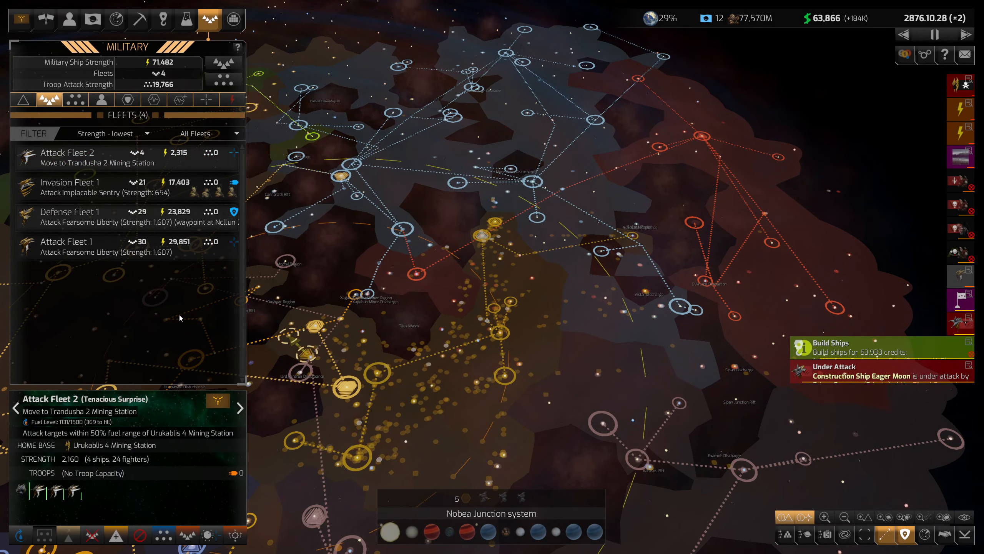
left_click(69, 217)
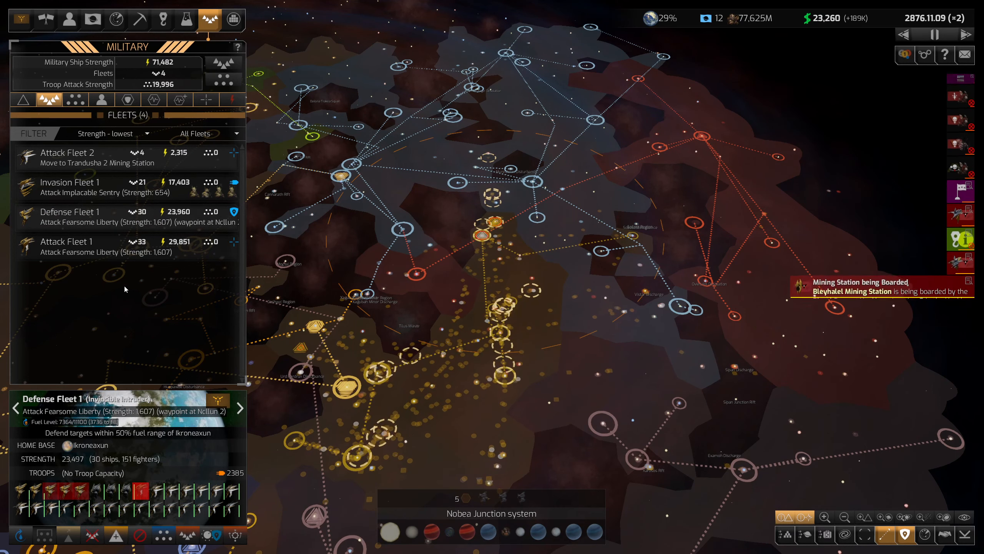
left_click(70, 182)
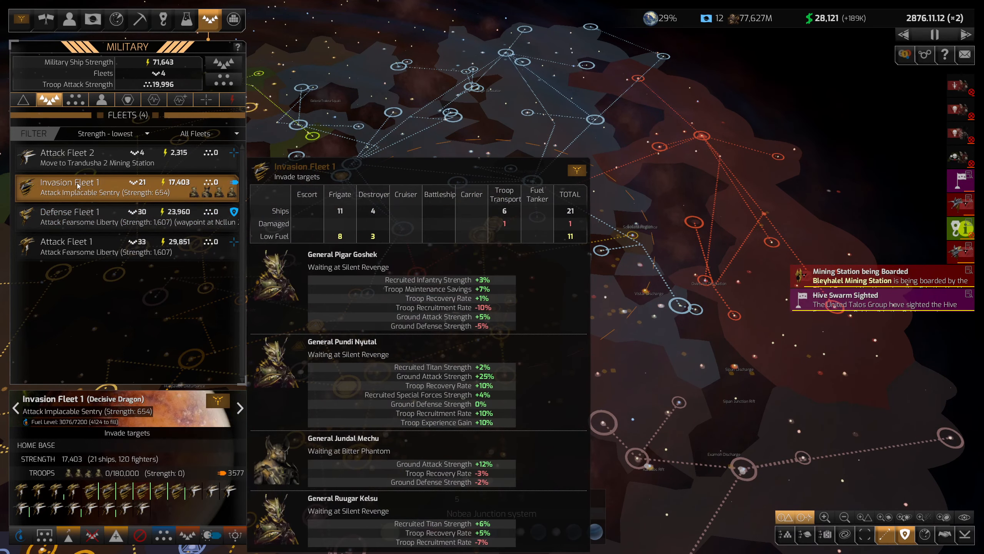